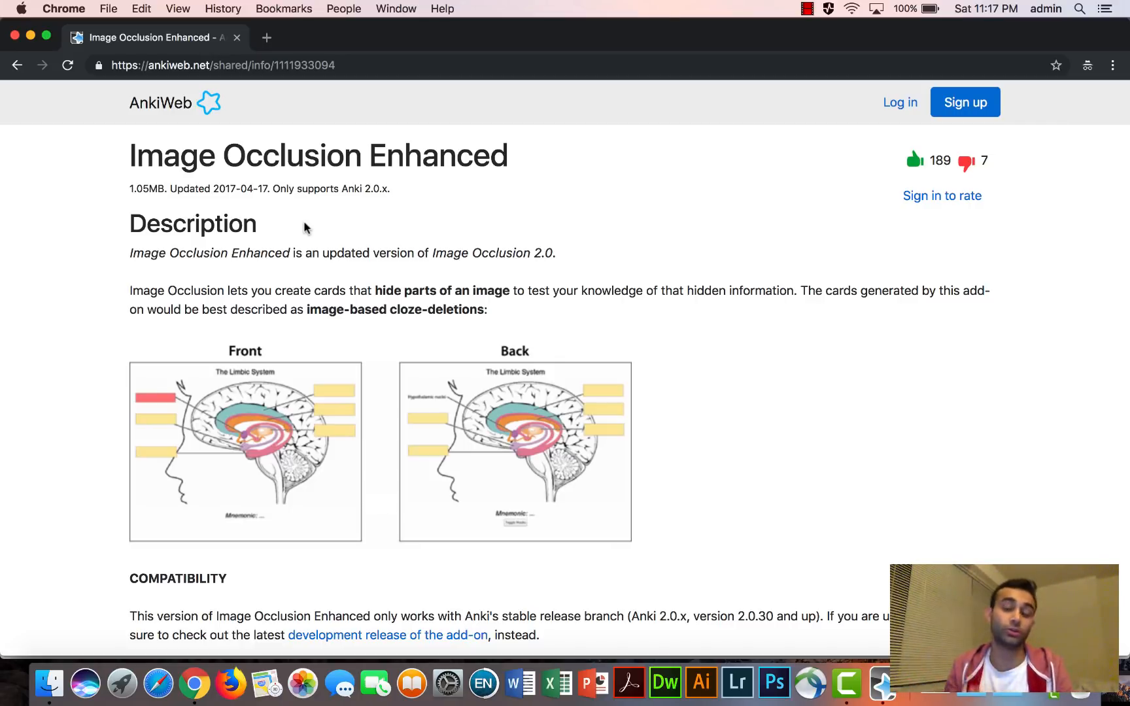
scroll("down", 3)
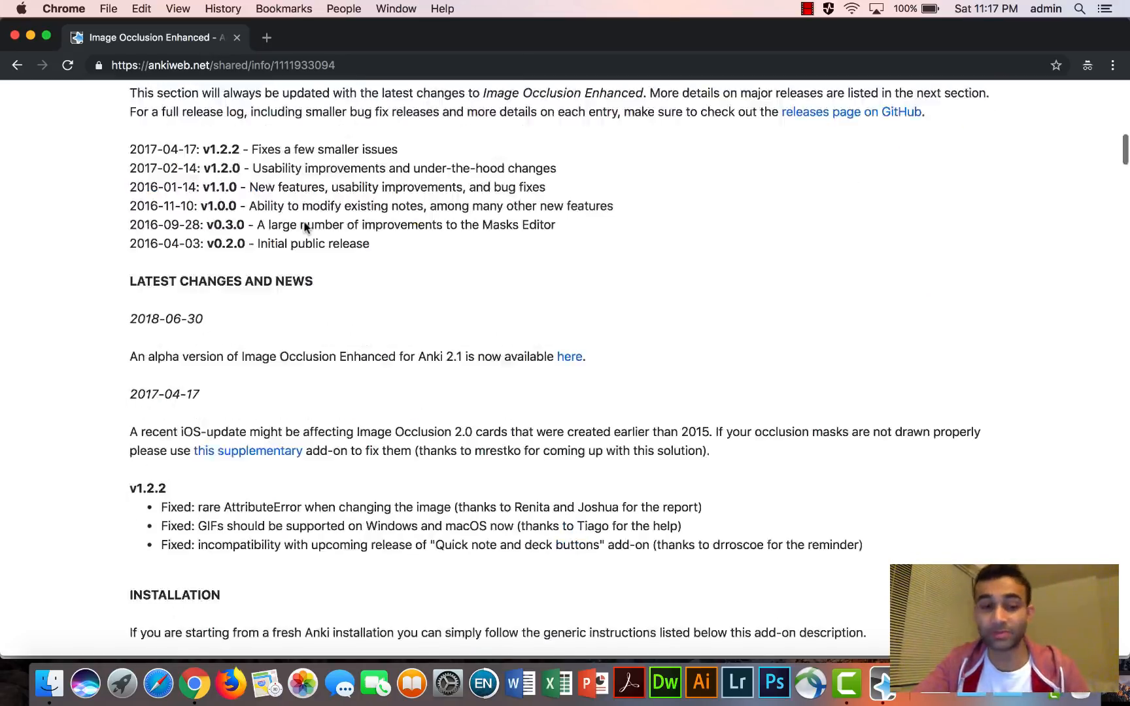
scroll("down", 3)
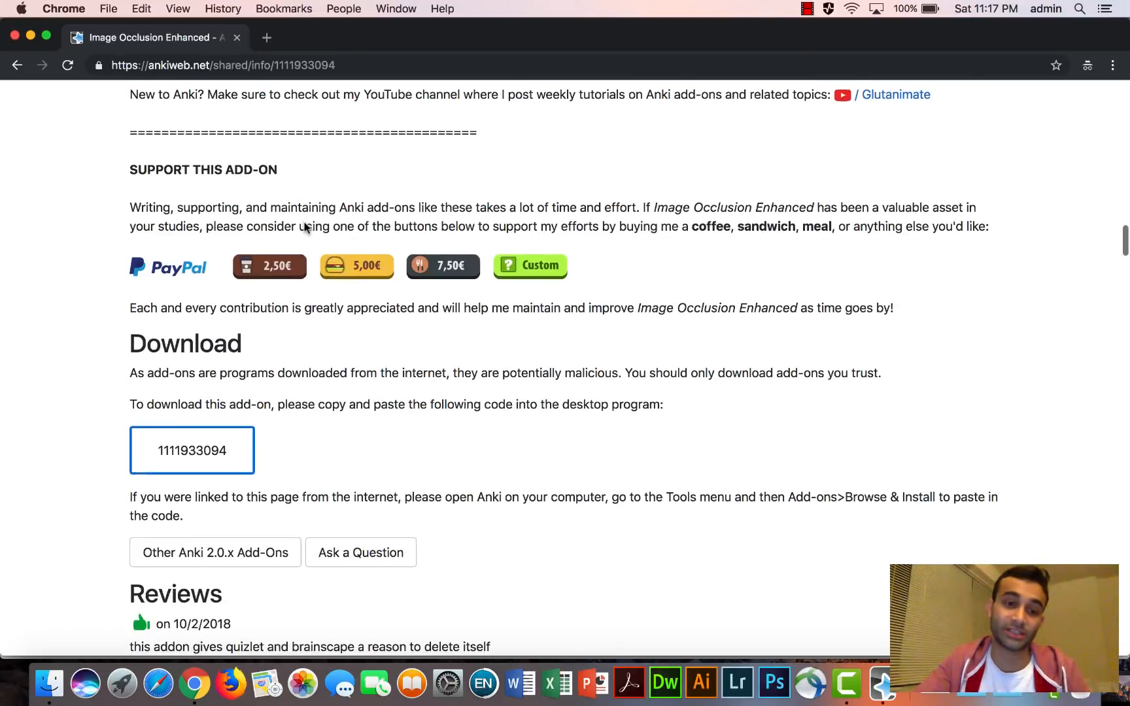
double_click(191, 450)
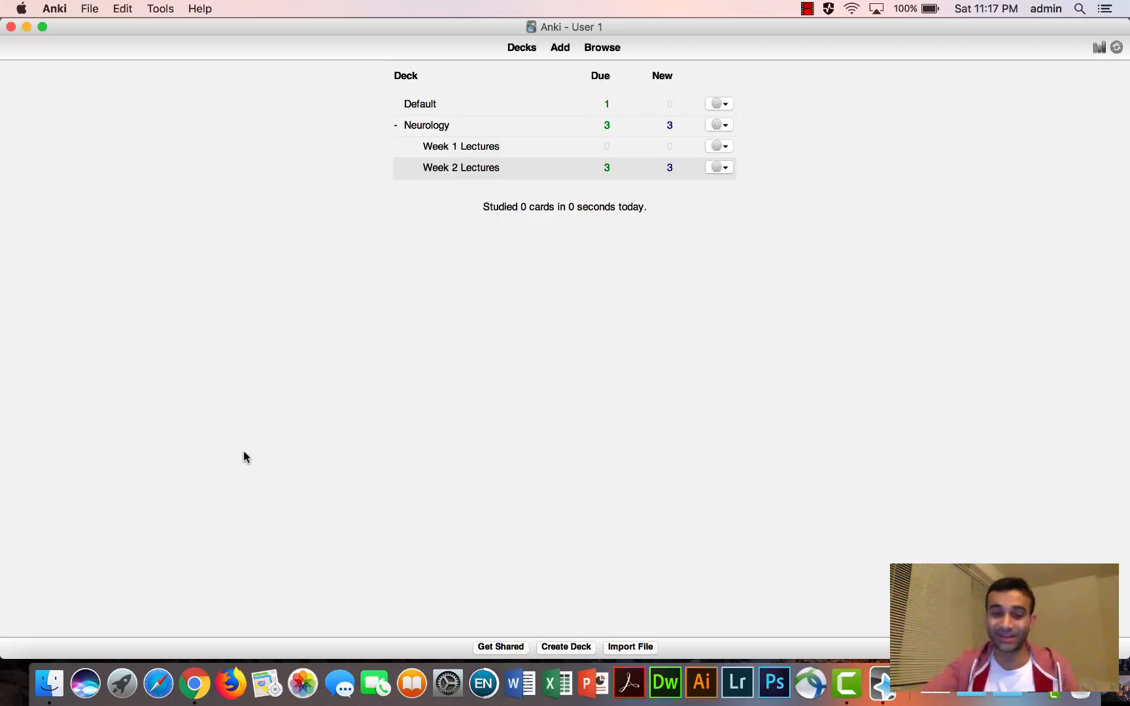
mouse_move(549, 128)
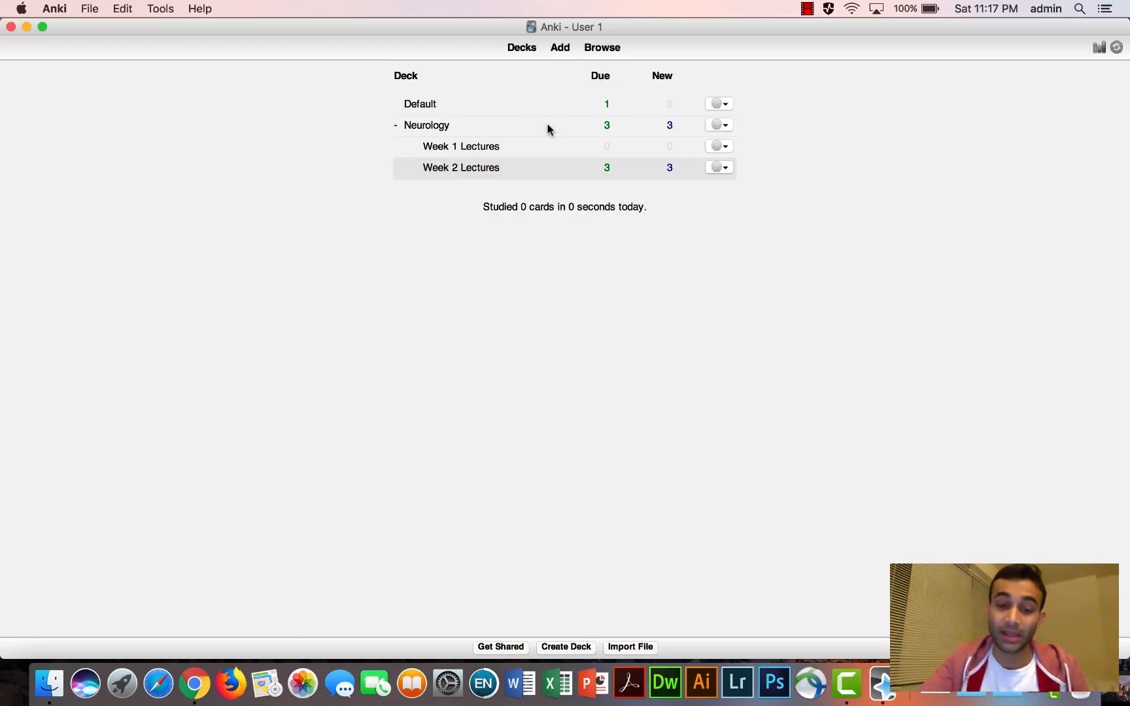
left_click(160, 9)
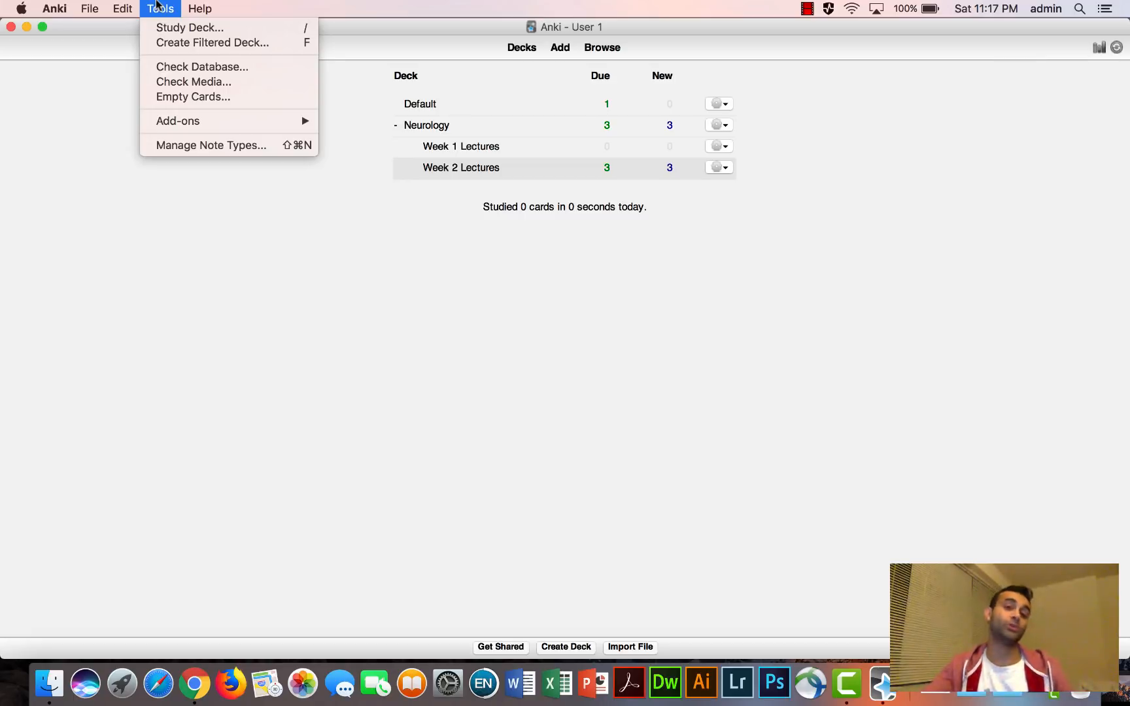
mouse_move(192, 97)
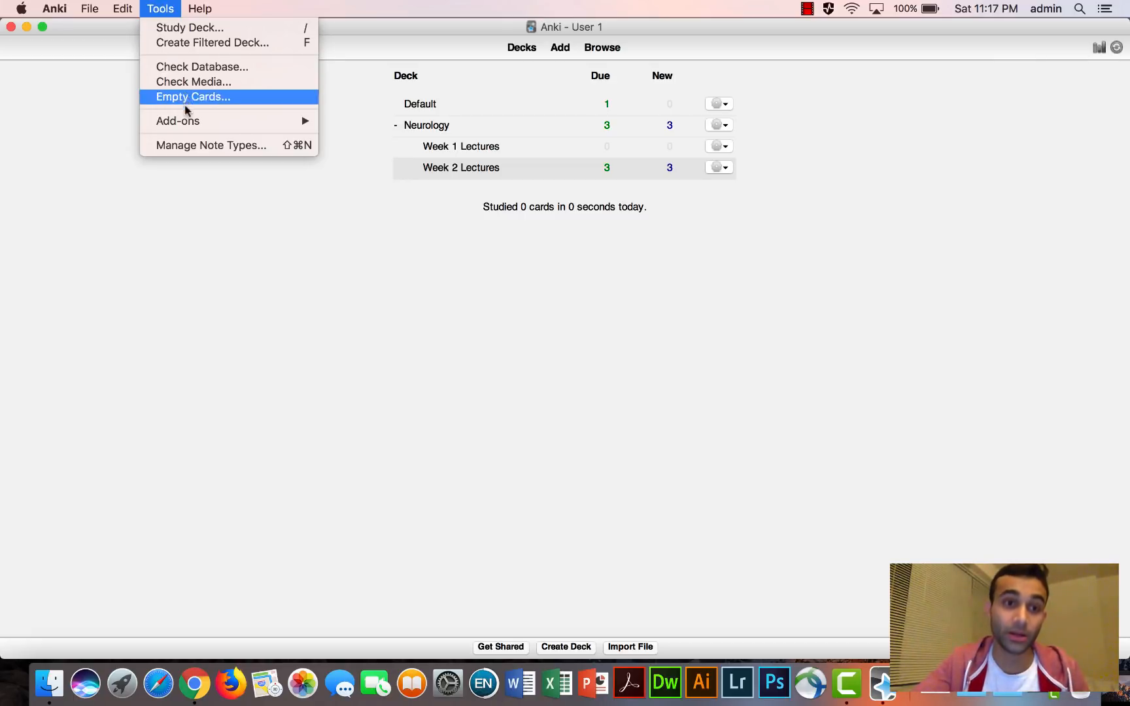
left_click(177, 120)
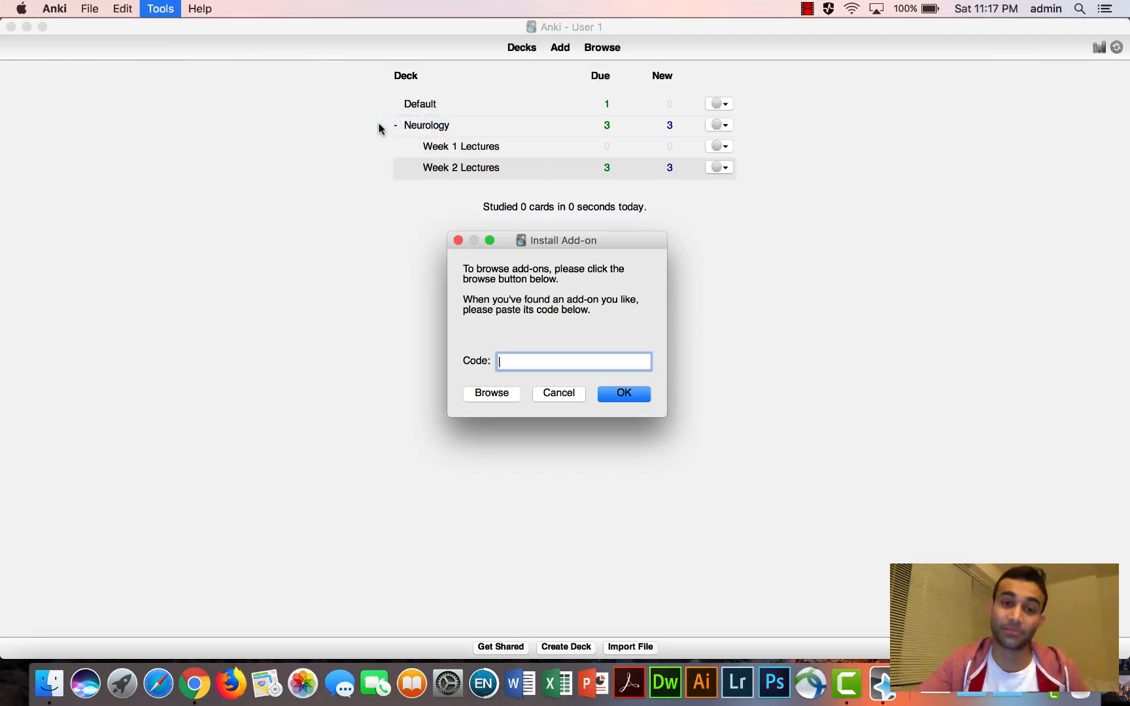
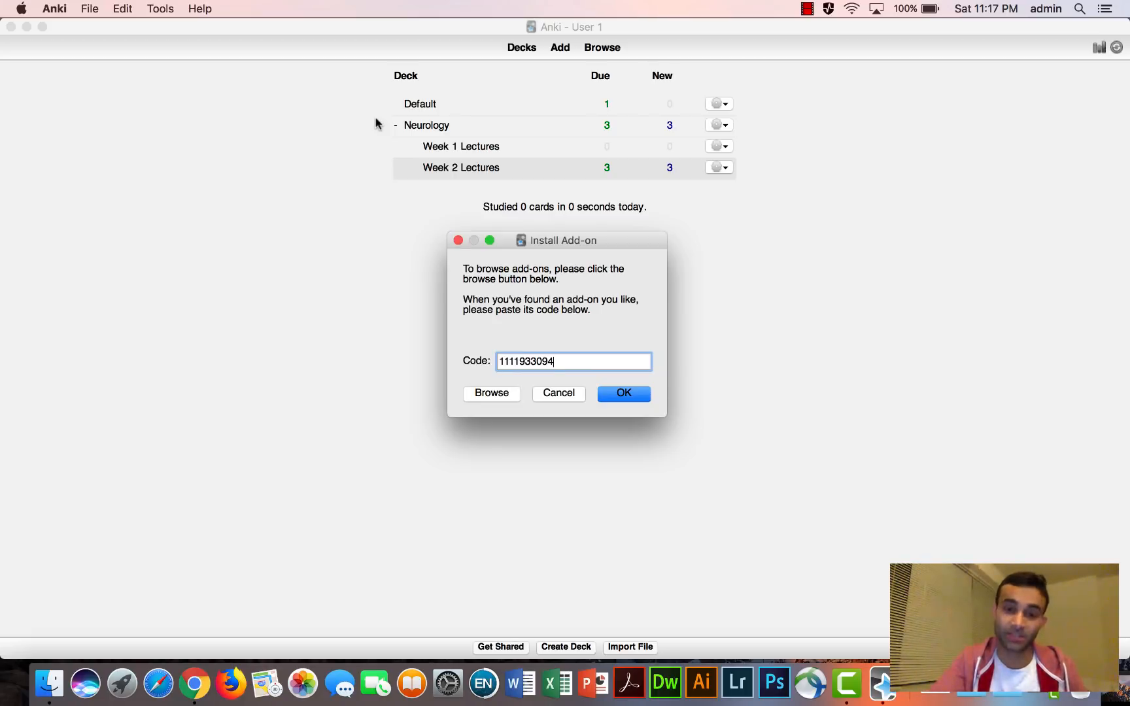
left_click(622, 393)
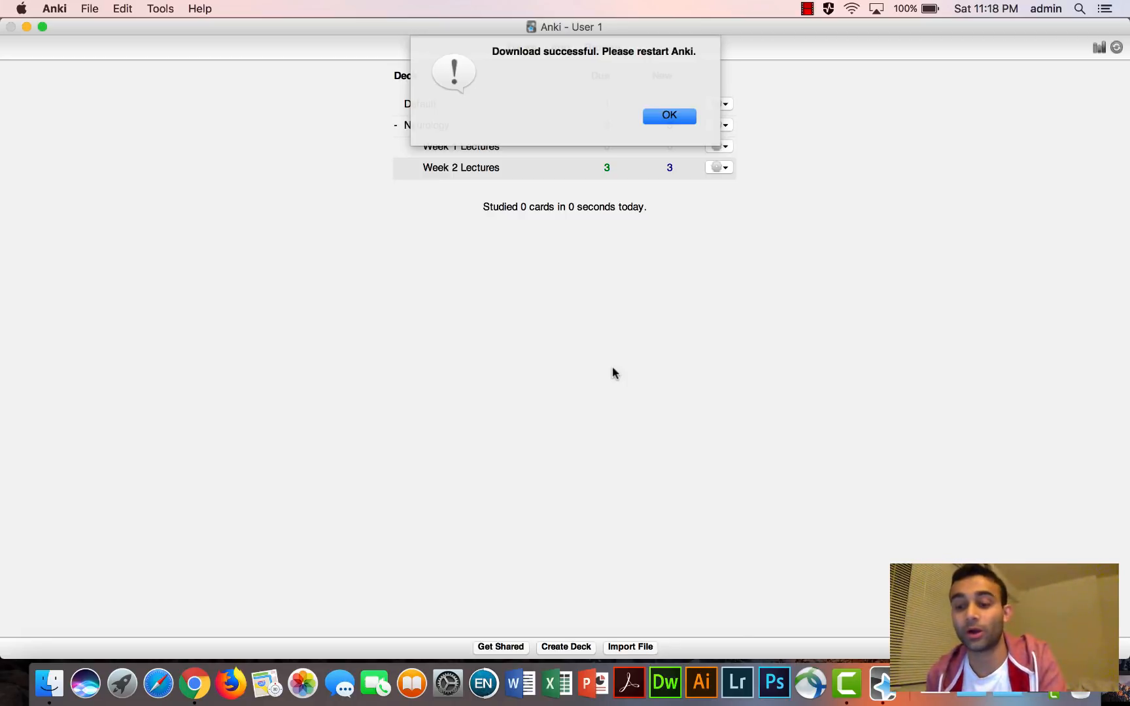
left_click(669, 115)
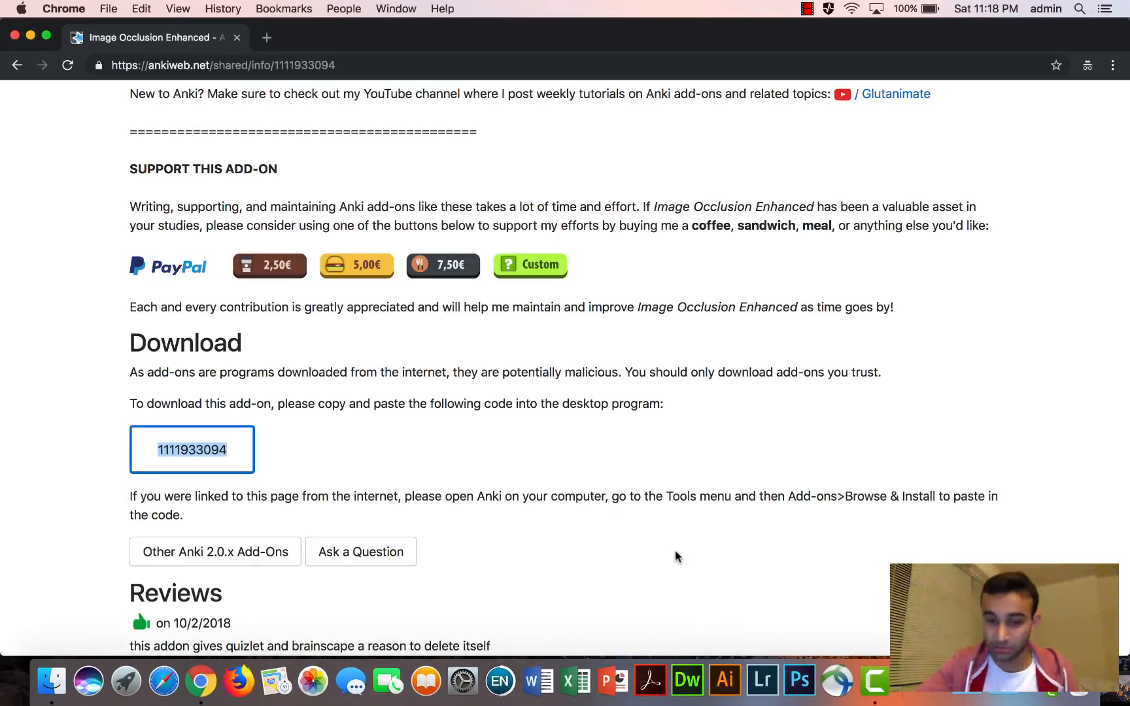
Step: Open Spotlight search, then dismiss it and hide Chrome to show the desktop
left_click(1080, 9)
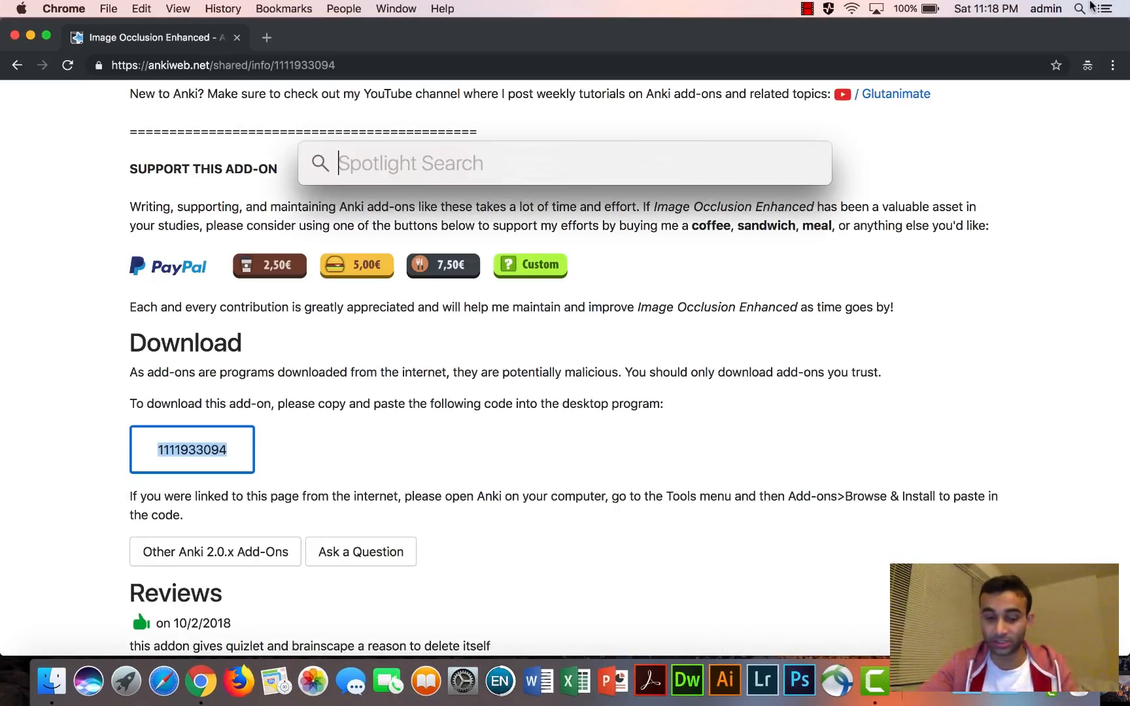
key("Escape")
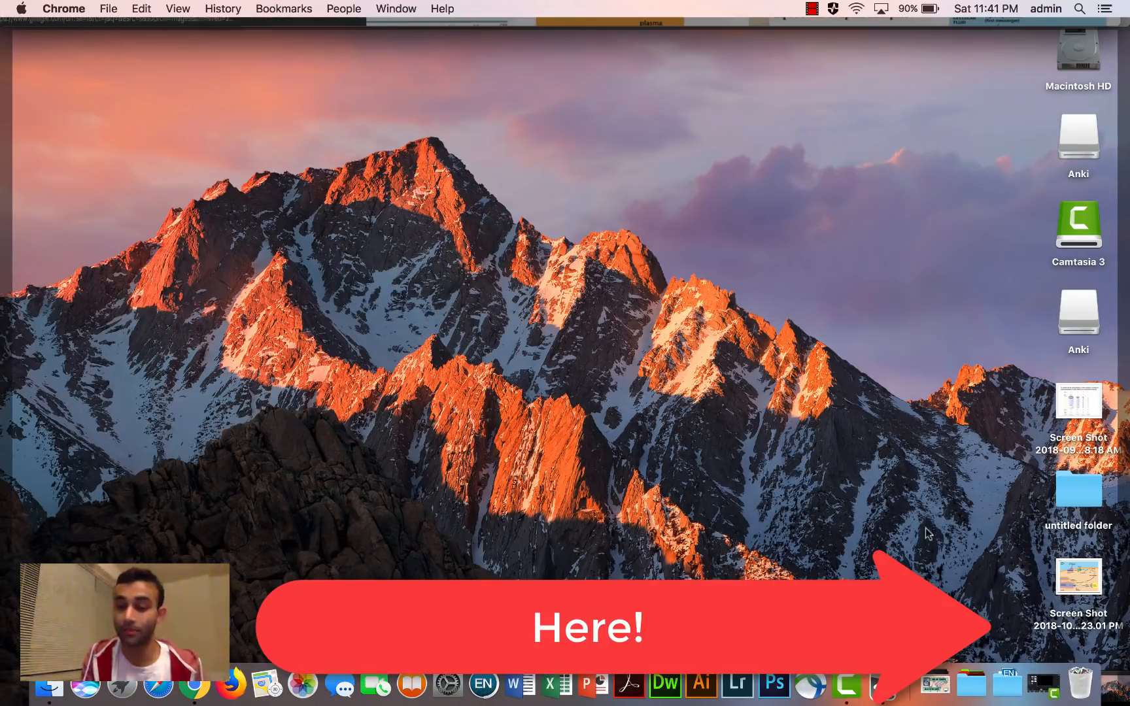
Step: Relaunch Anki from the Dock icon
left_click(1079, 577)
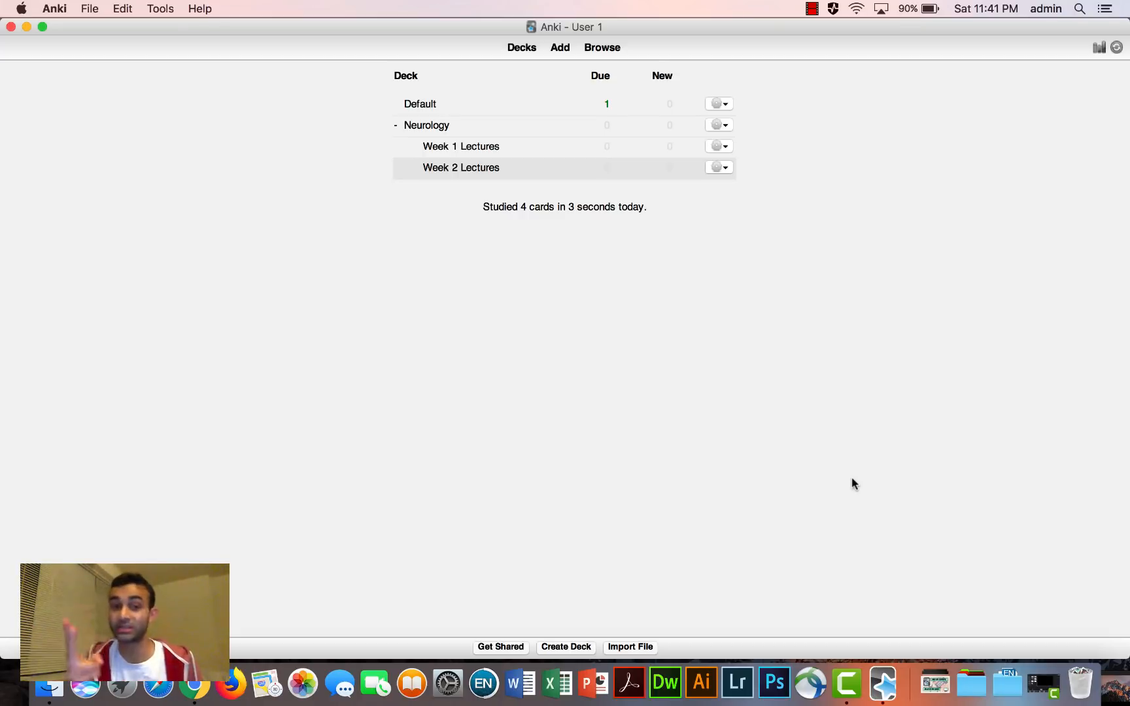
Step: Select the Week 2 Lectures deck and open a new Cloze note with the Text field focused
left_click(460, 167)
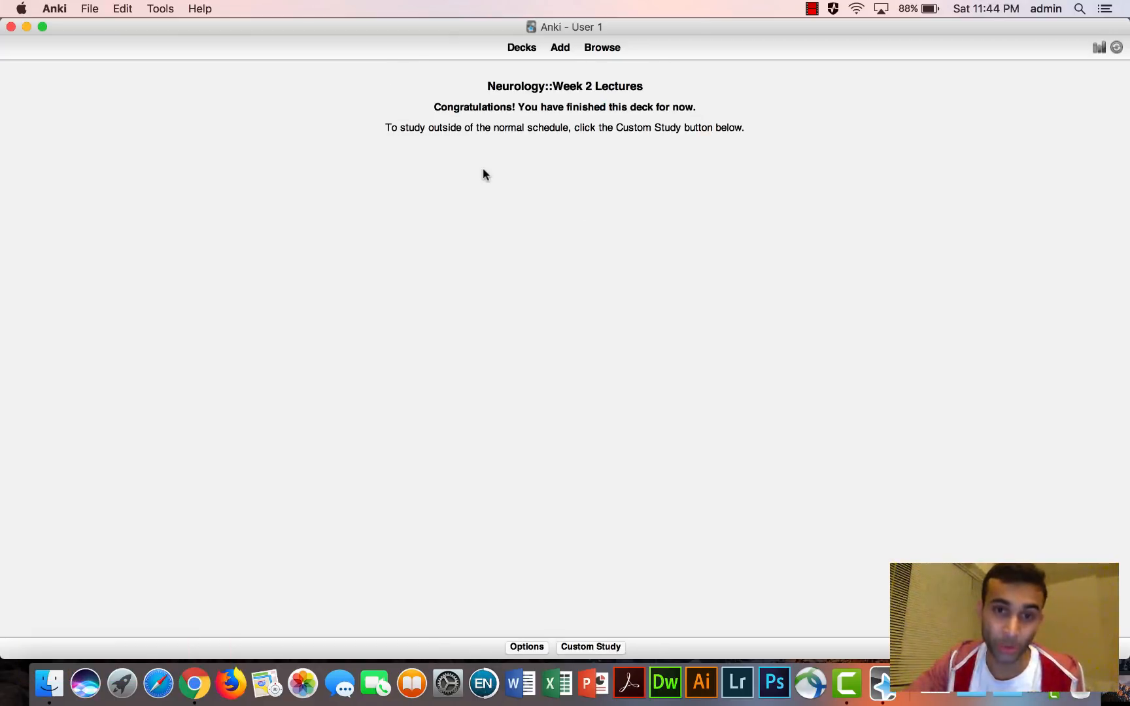
left_click(559, 47)
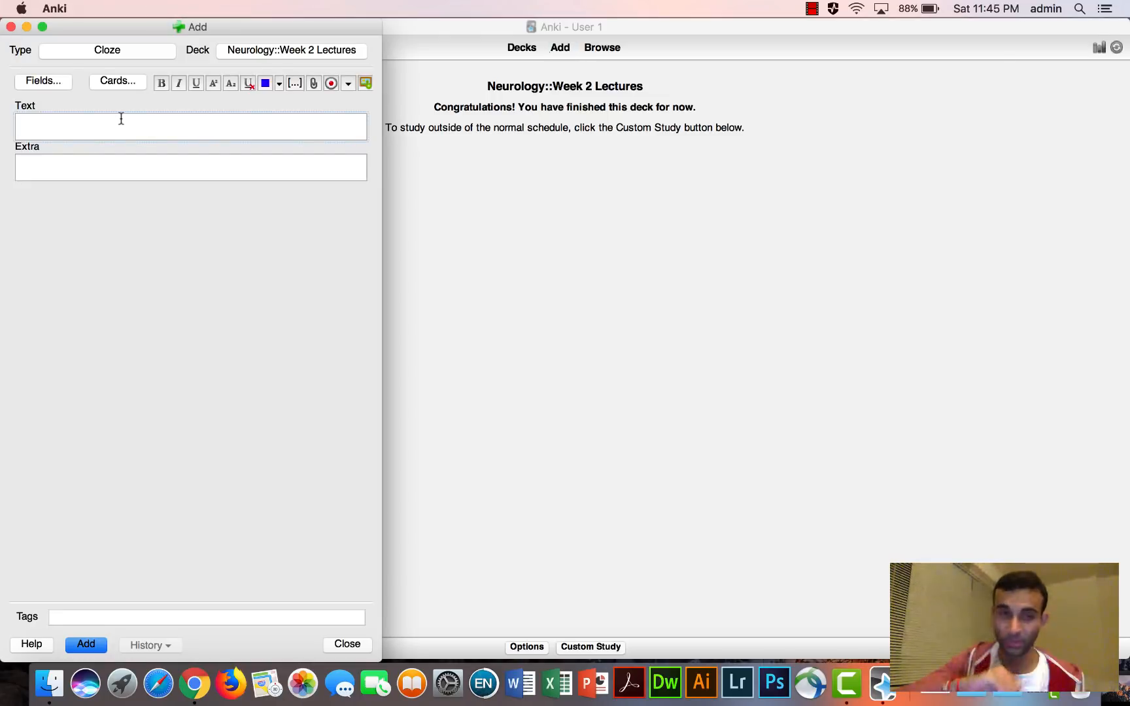
left_click(191, 127)
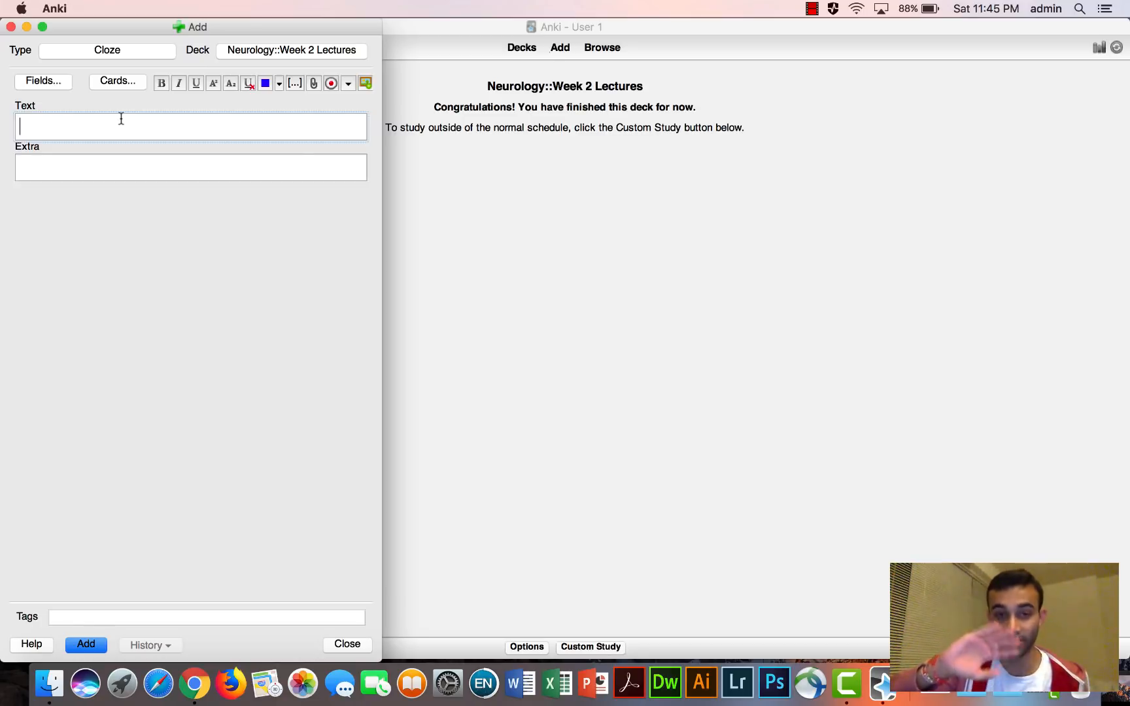
mouse_move(339, 108)
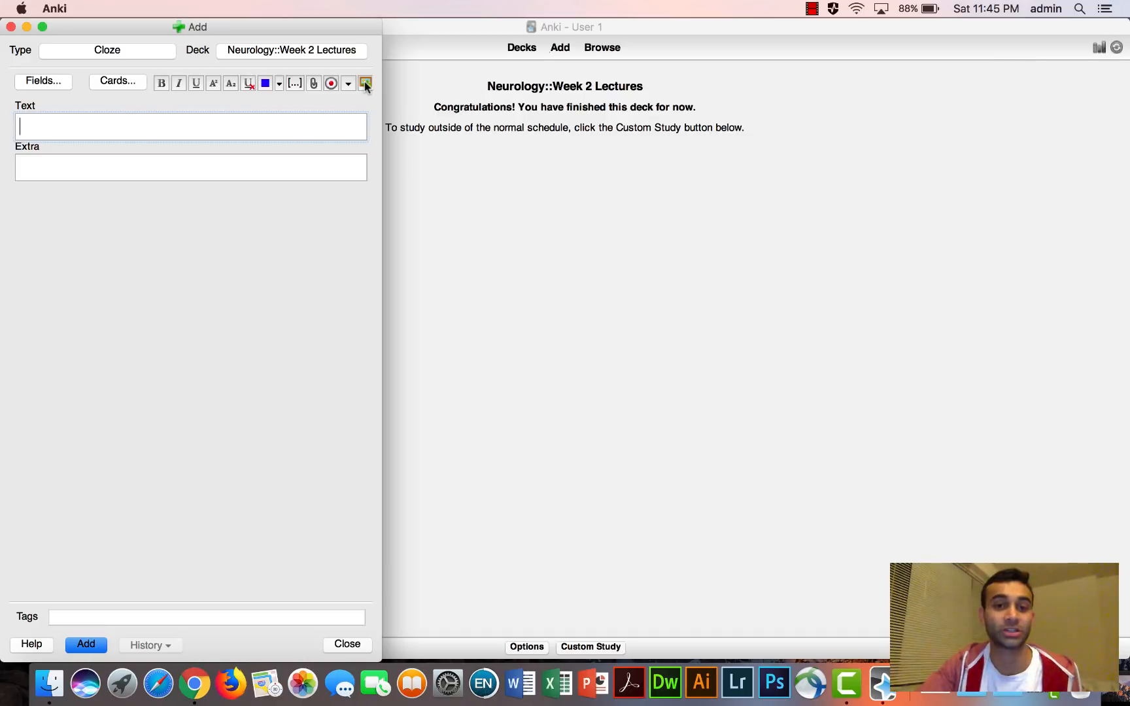
Step: Load the G protein signaling screenshot from the Desktop into the Image Occlusion editor
left_click(366, 83)
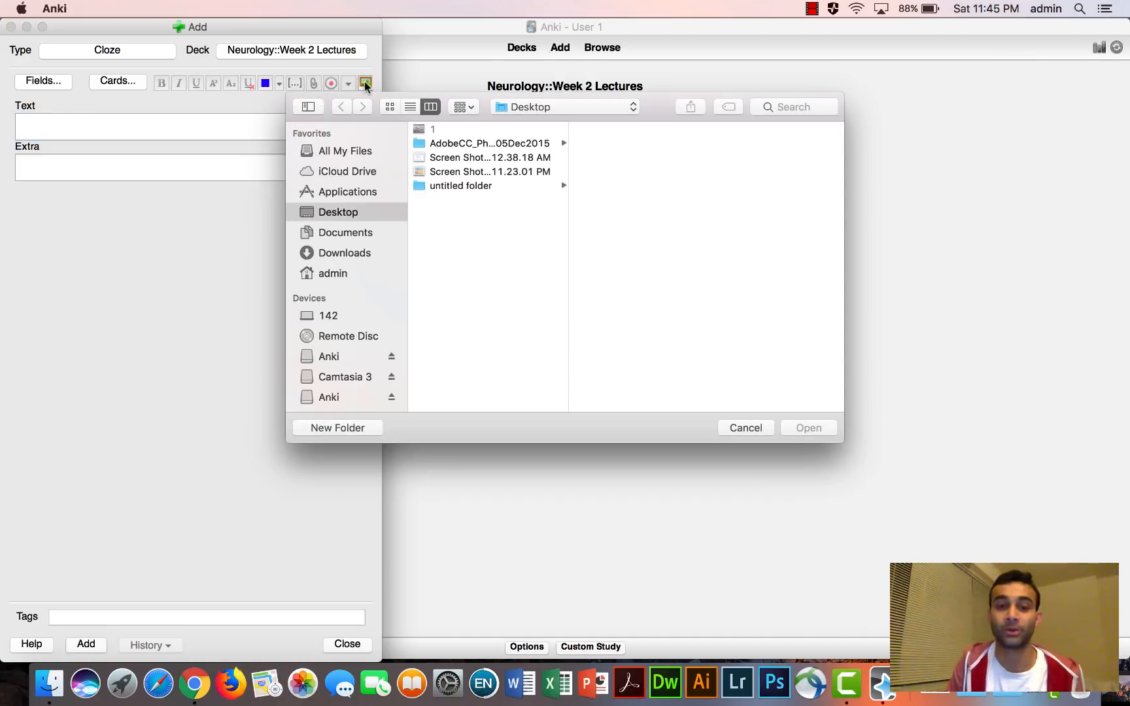
left_click(489, 185)
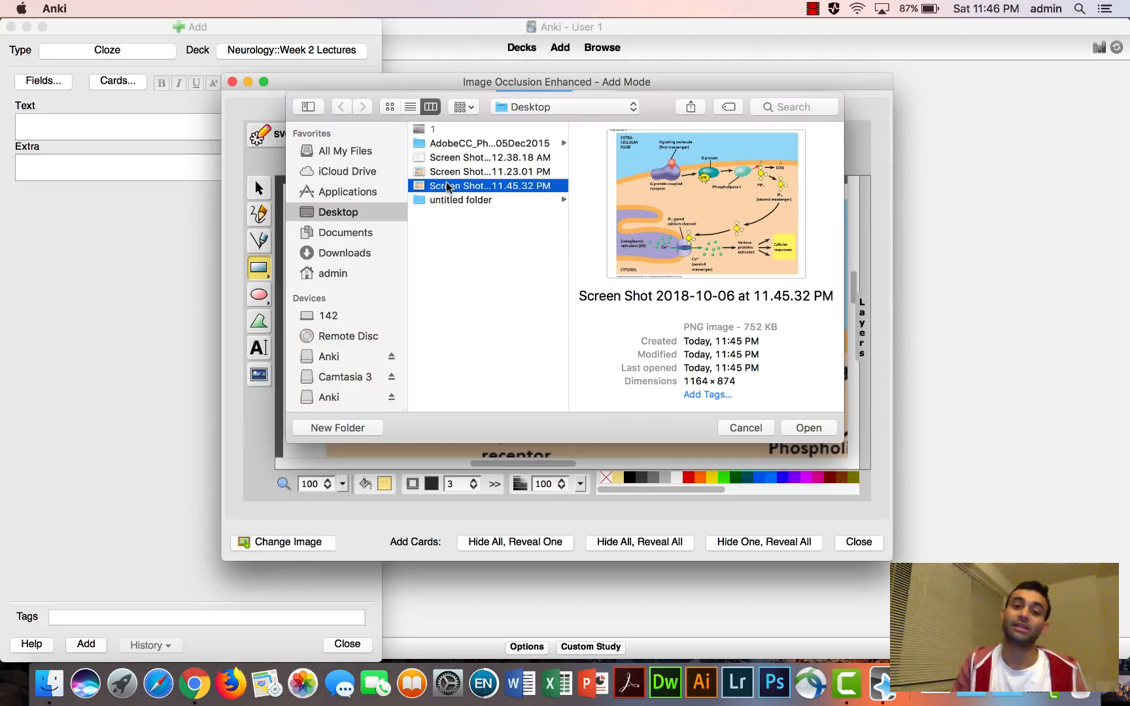
left_click(807, 428)
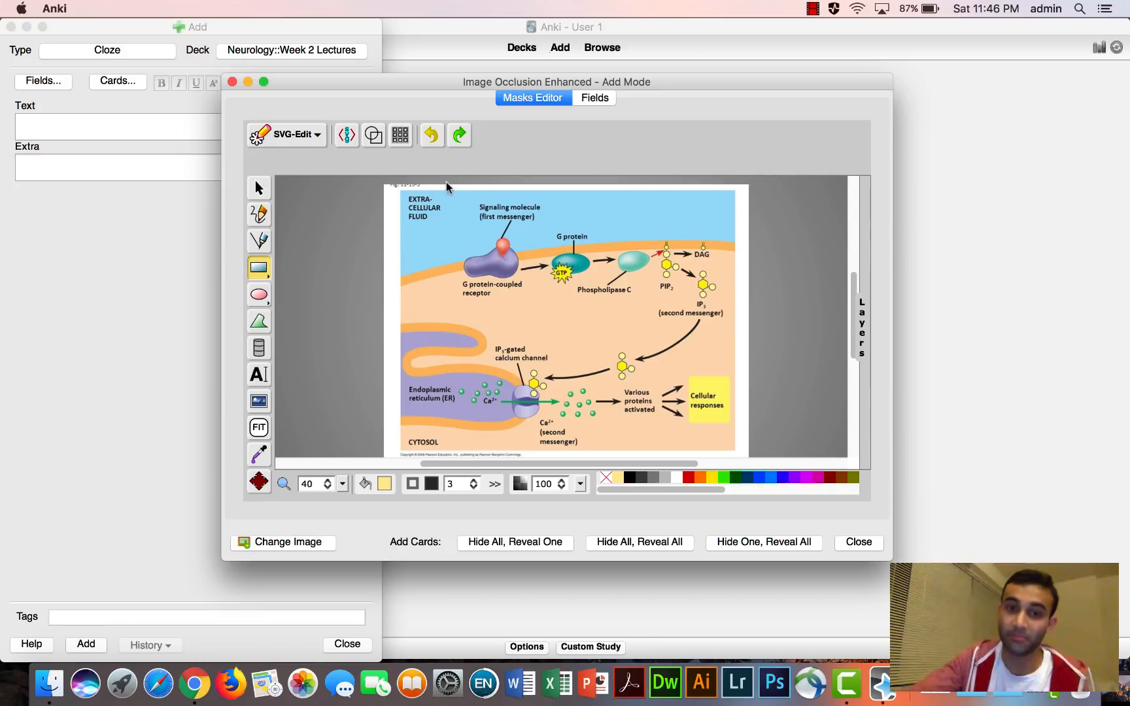
mouse_move(464, 281)
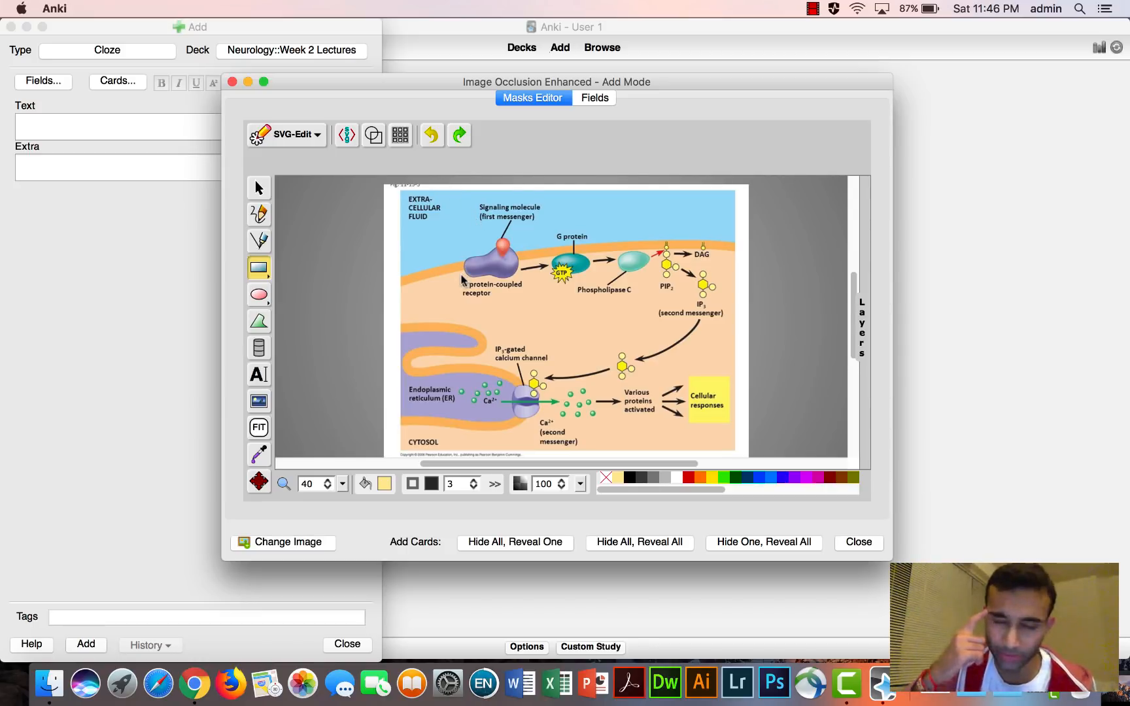
Step: Draw a rectangular mask over the G protein-coupled receptor label
left_click_drag(456, 276, 529, 303)
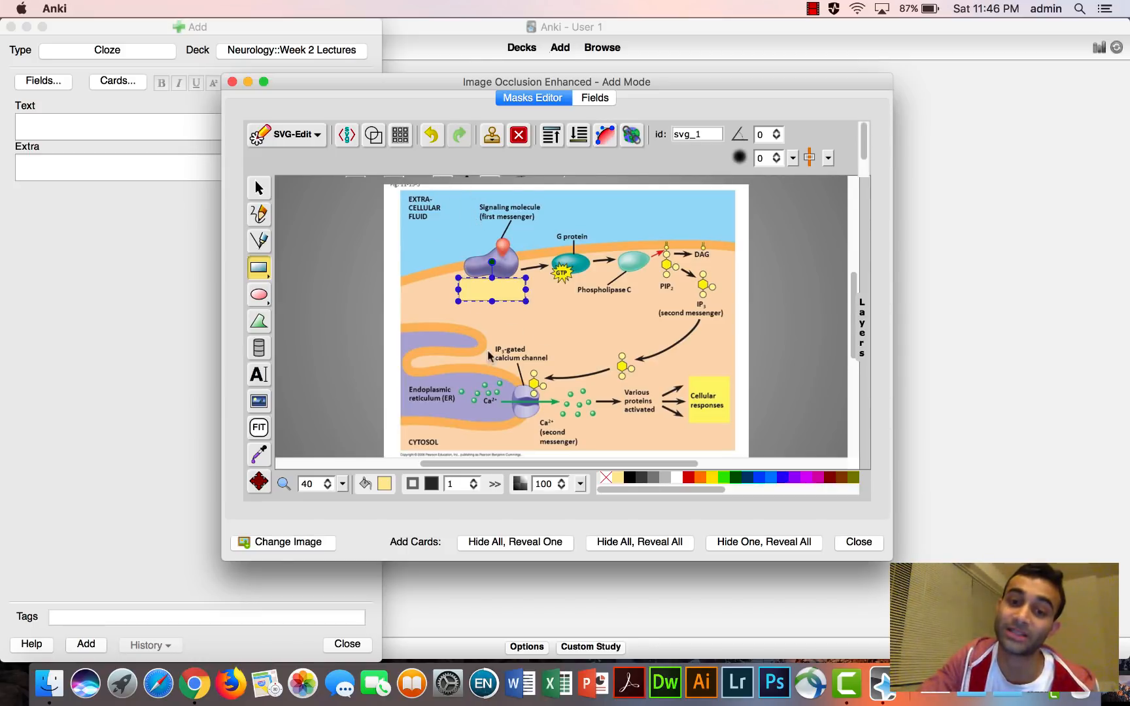
mouse_move(496, 323)
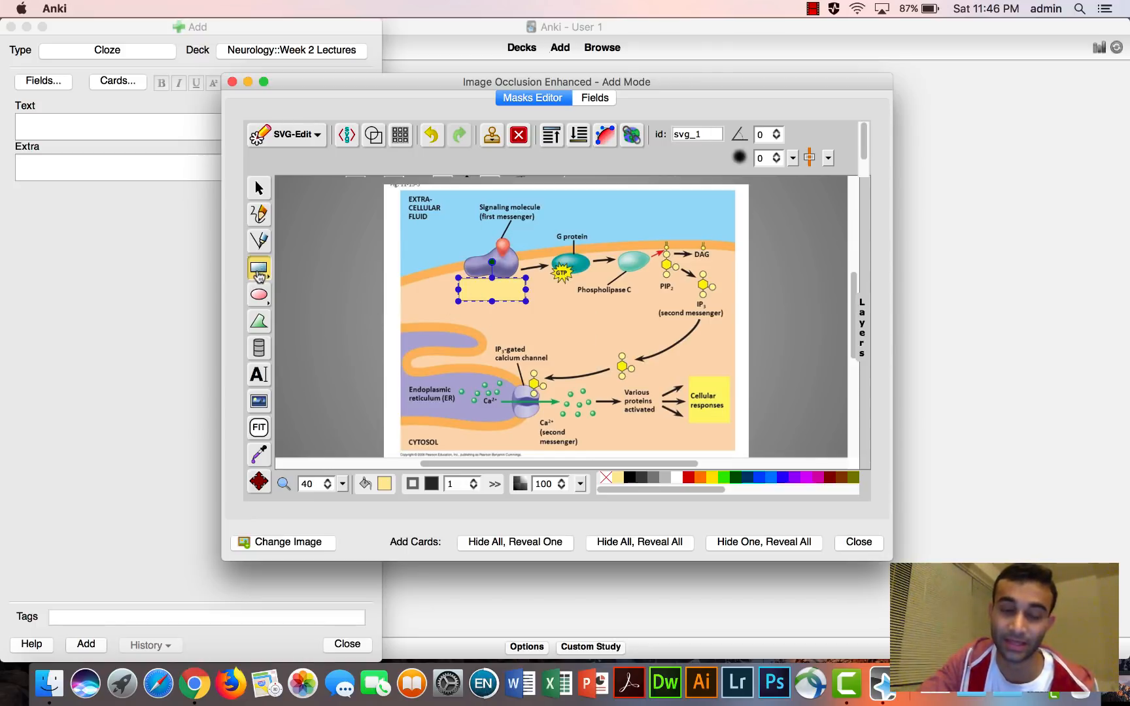
mouse_move(258, 270)
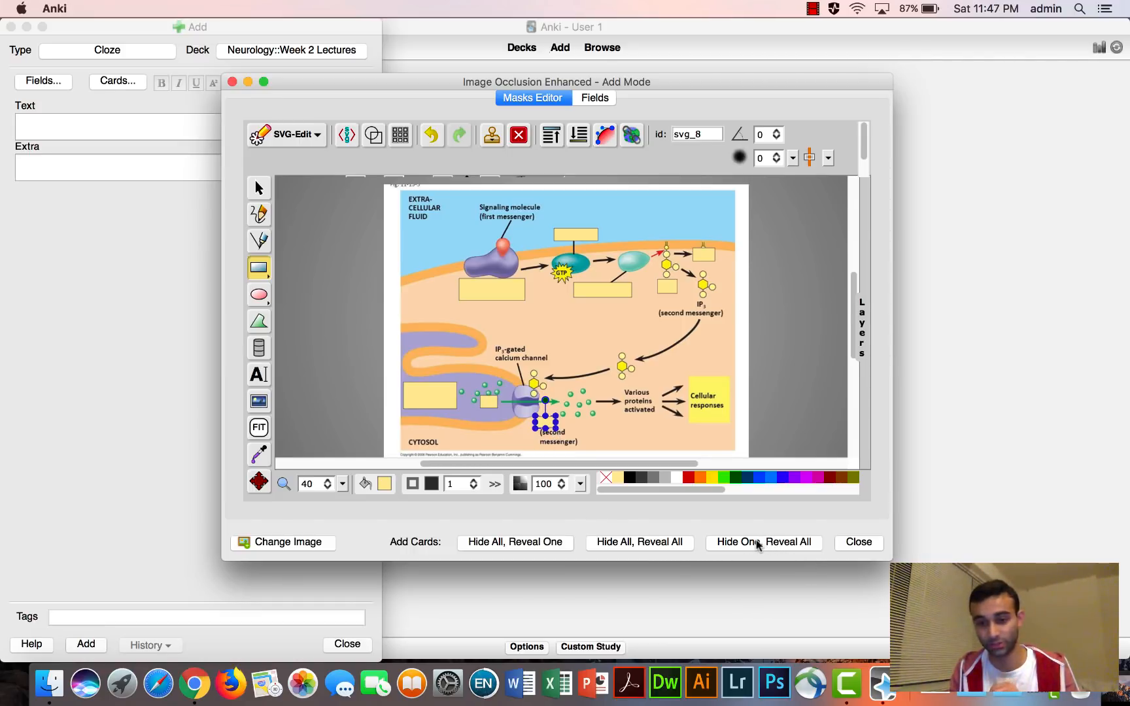
mouse_move(763, 542)
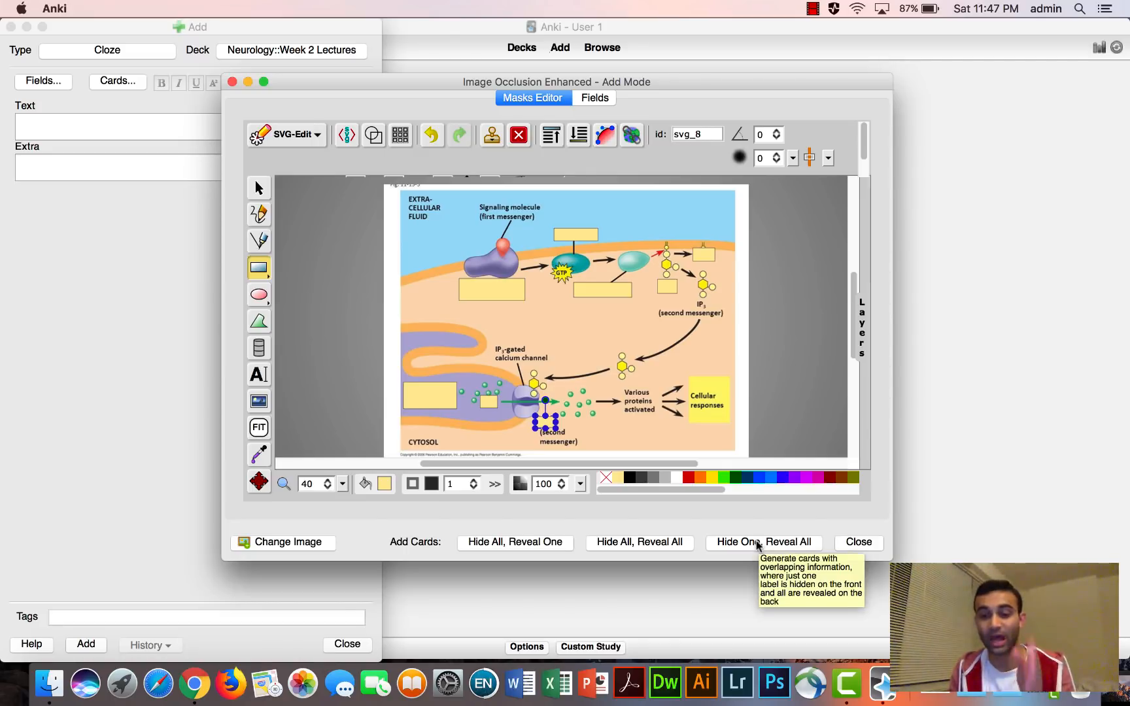
mouse_move(640, 543)
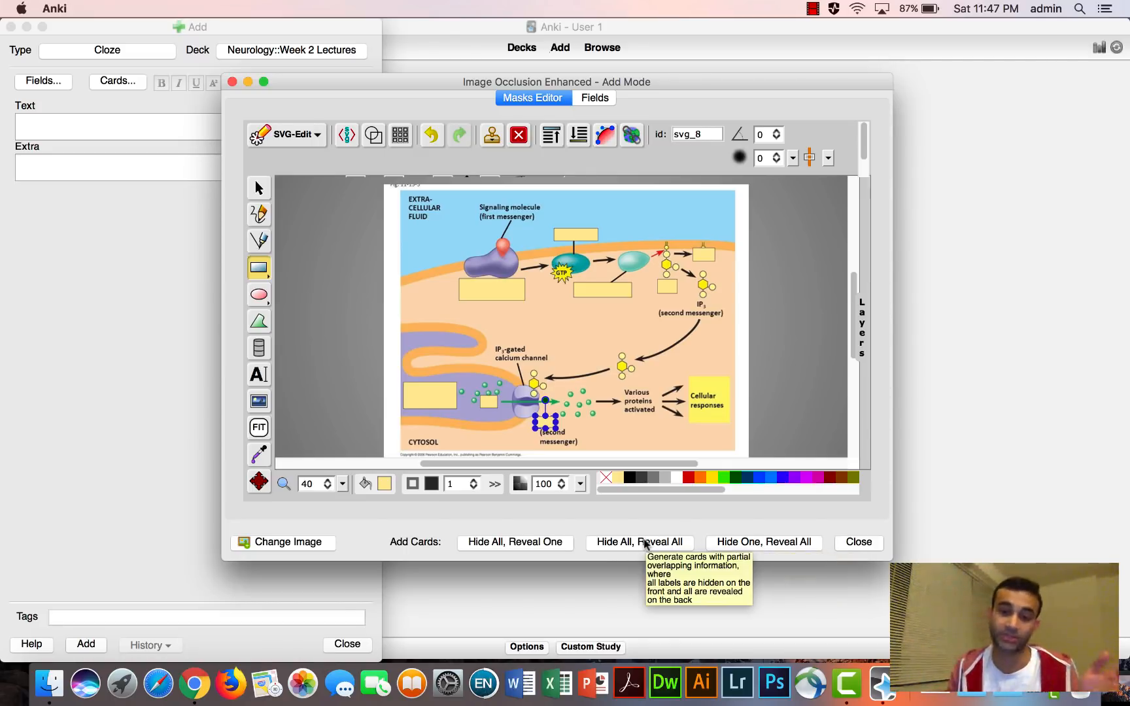
mouse_move(501, 567)
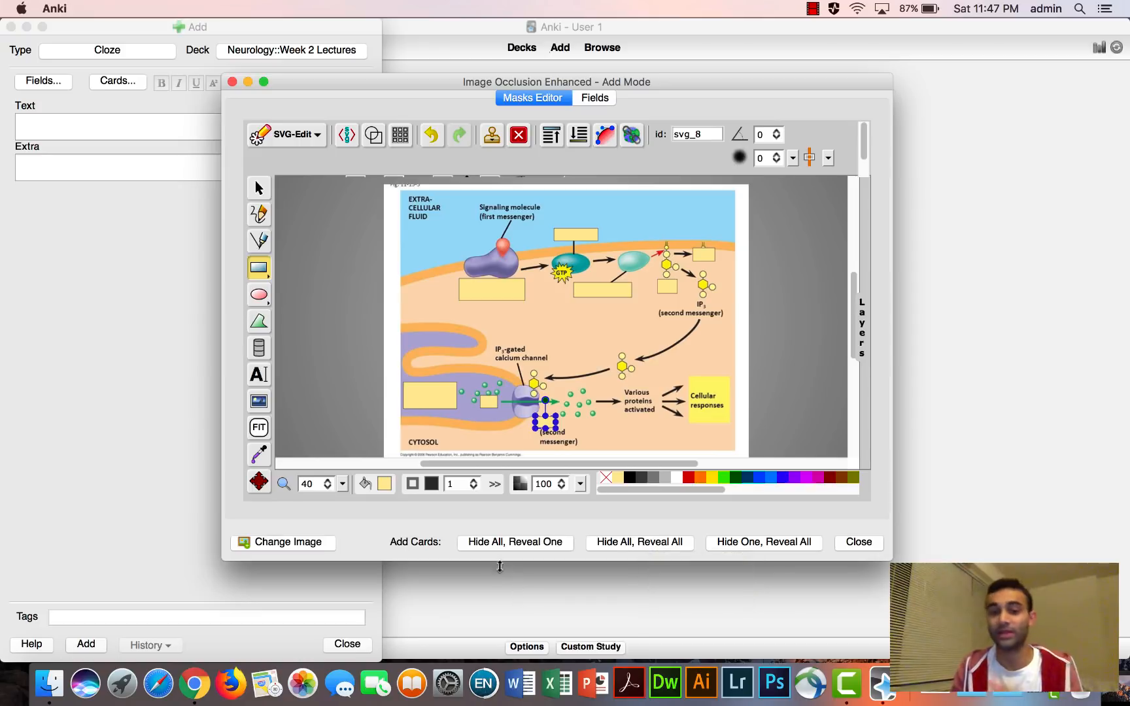
mouse_move(515, 542)
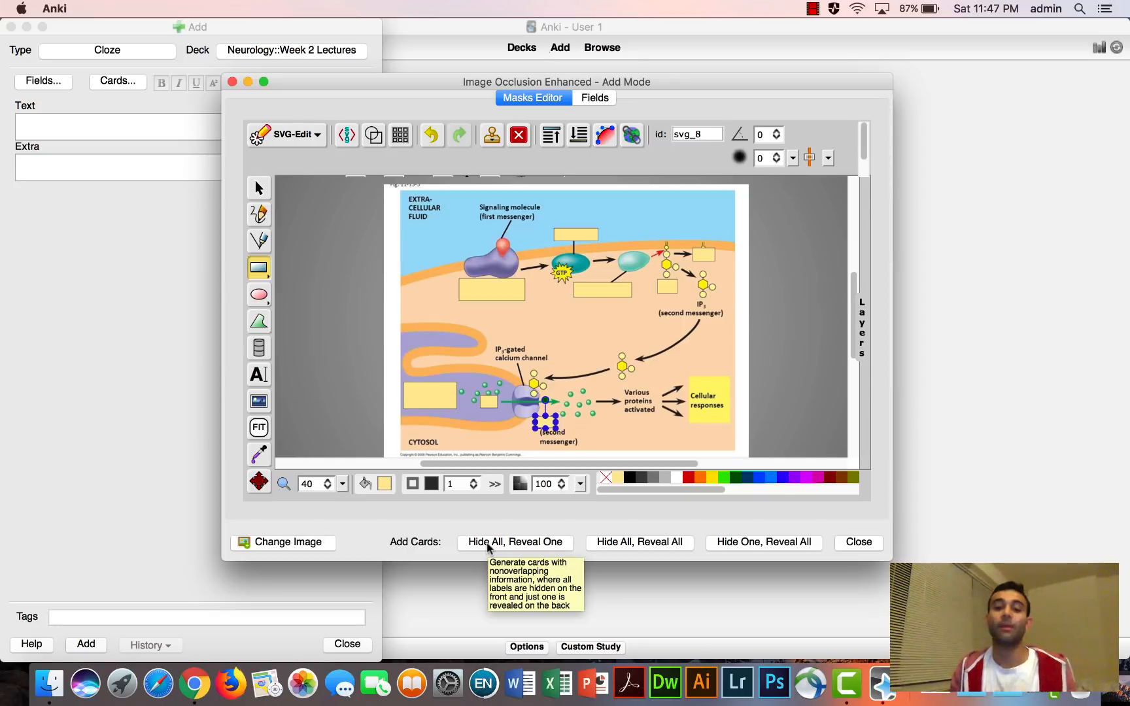
mouse_move(763, 552)
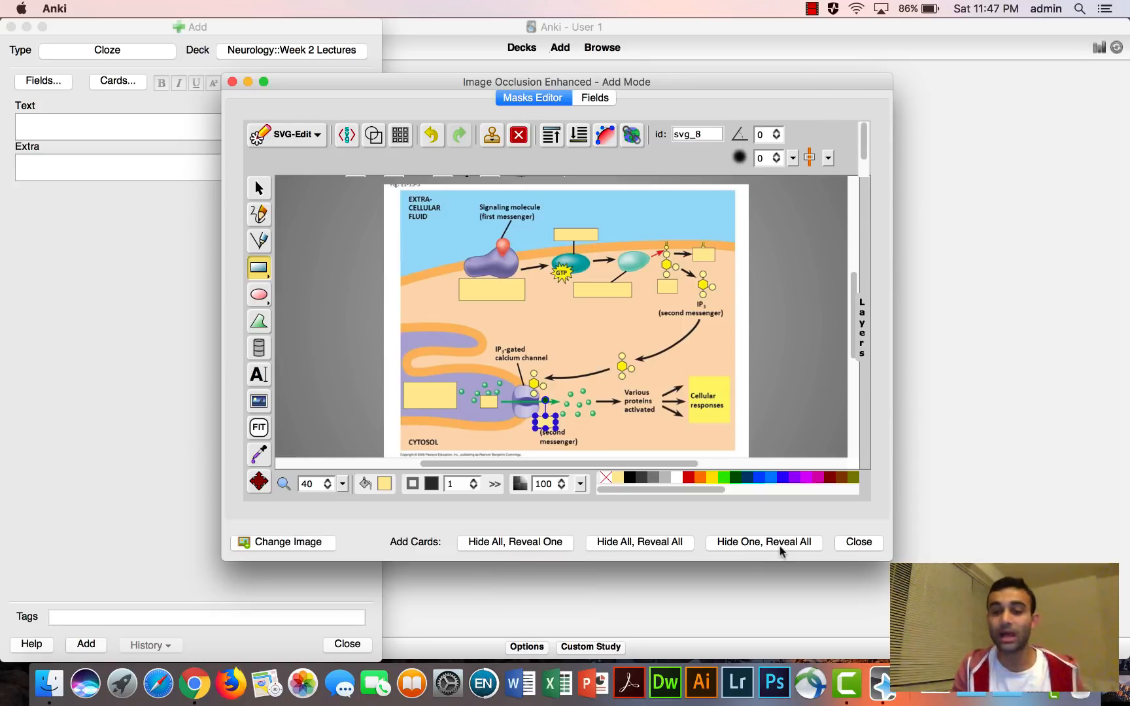
mouse_move(763, 542)
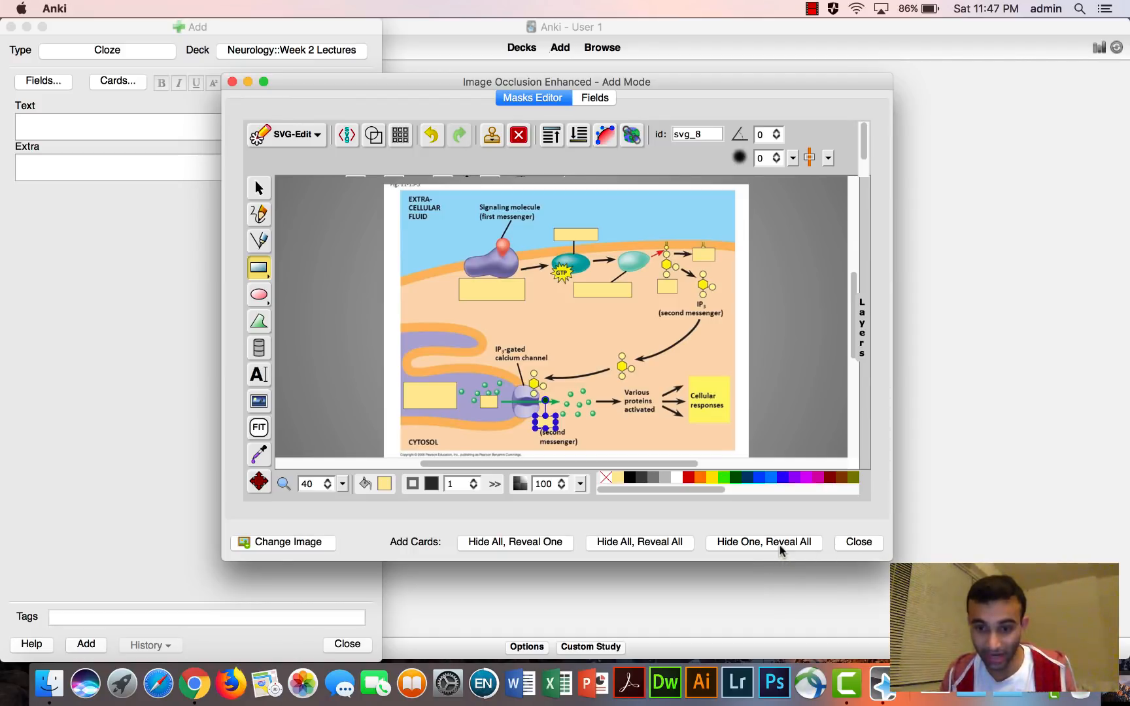
Step: Generate Hide One, Reveal All cards from the masked signaling diagram
left_click(764, 542)
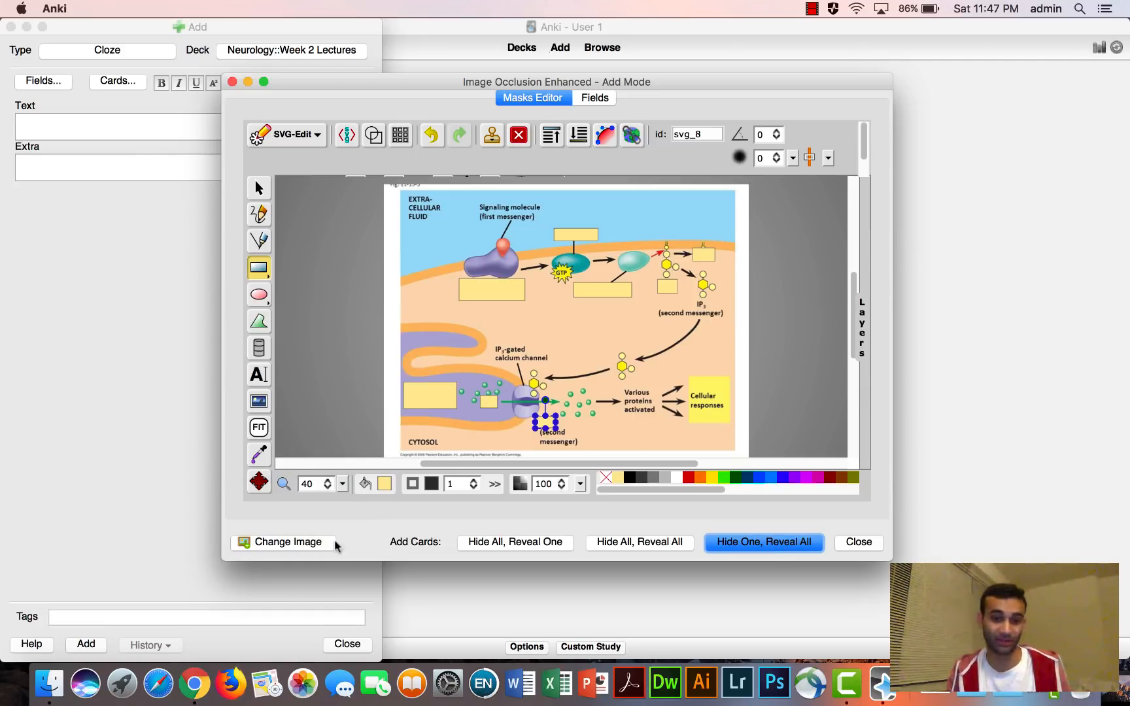
mouse_move(239, 76)
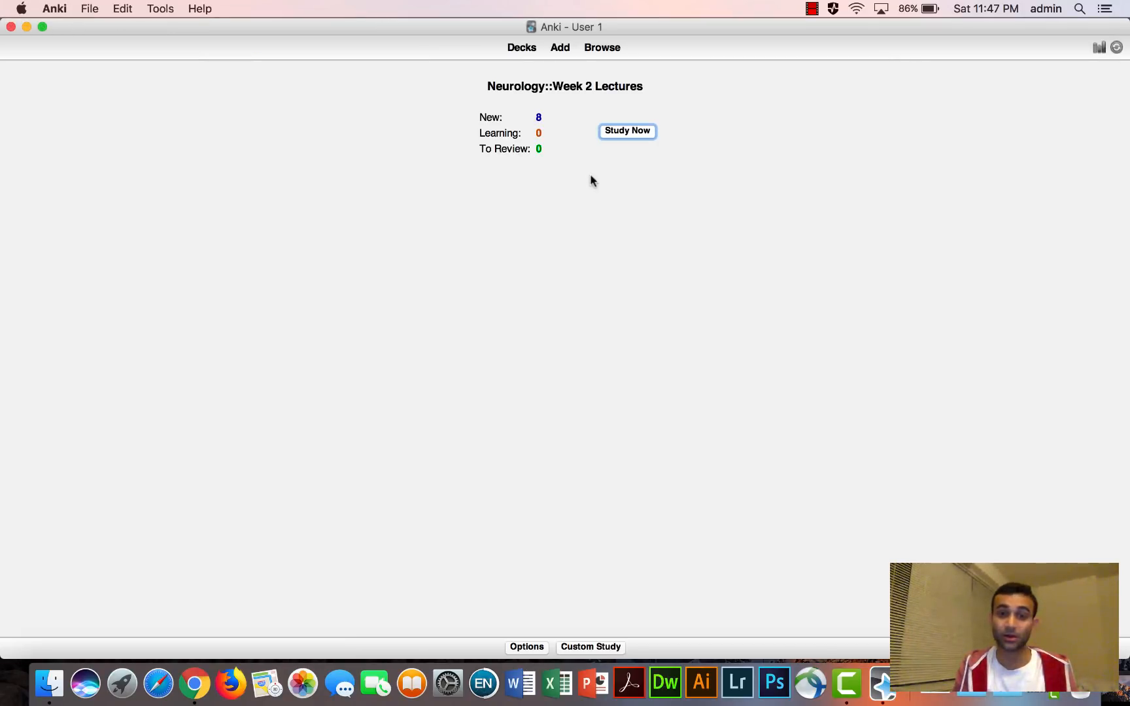
Step: Study Week 2 Lectures: reveal the receptor card, rate it Good, then reveal the G protein card
left_click(626, 130)
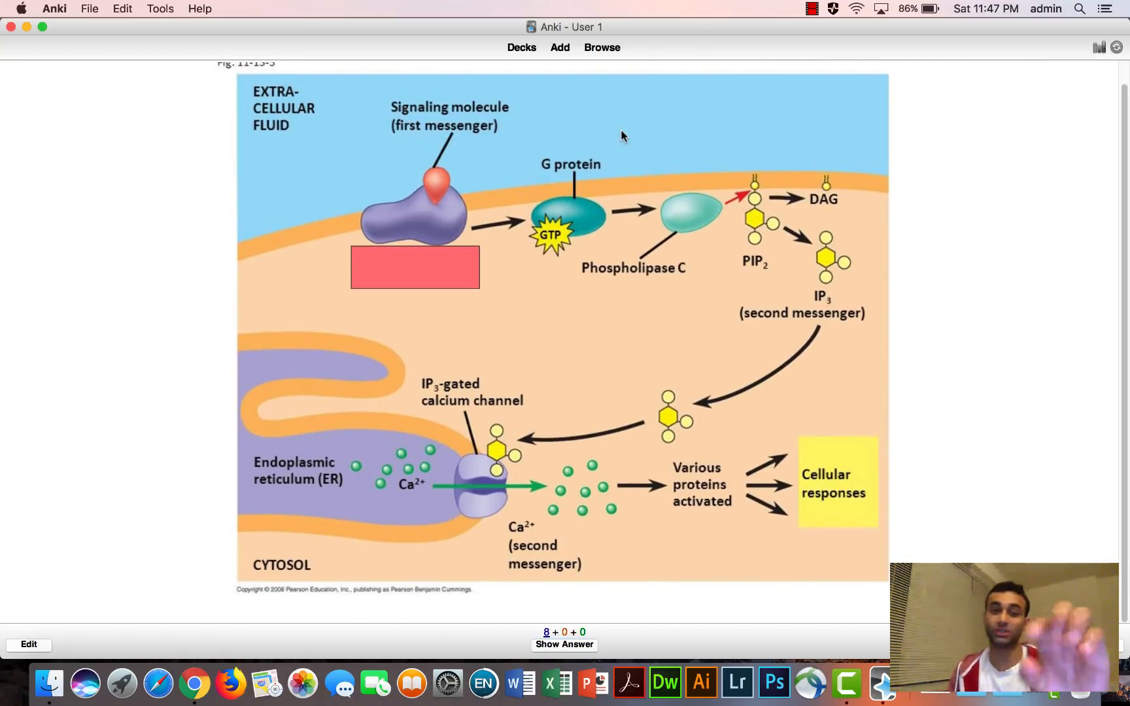
mouse_move(388, 367)
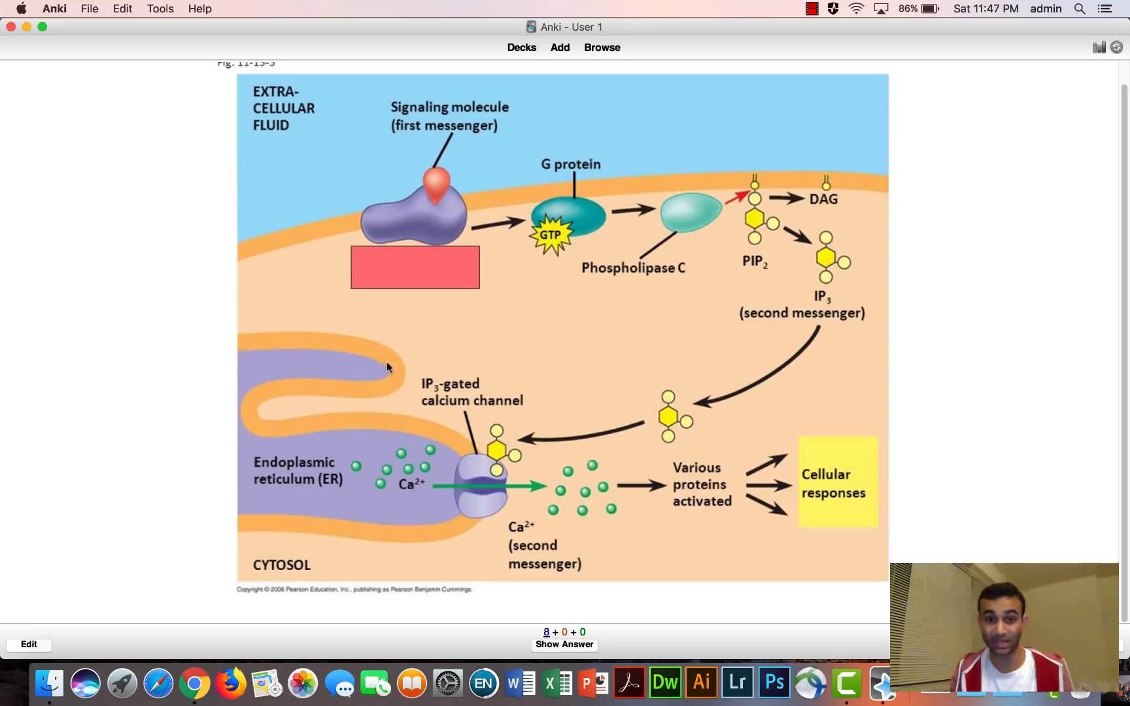
mouse_move(468, 209)
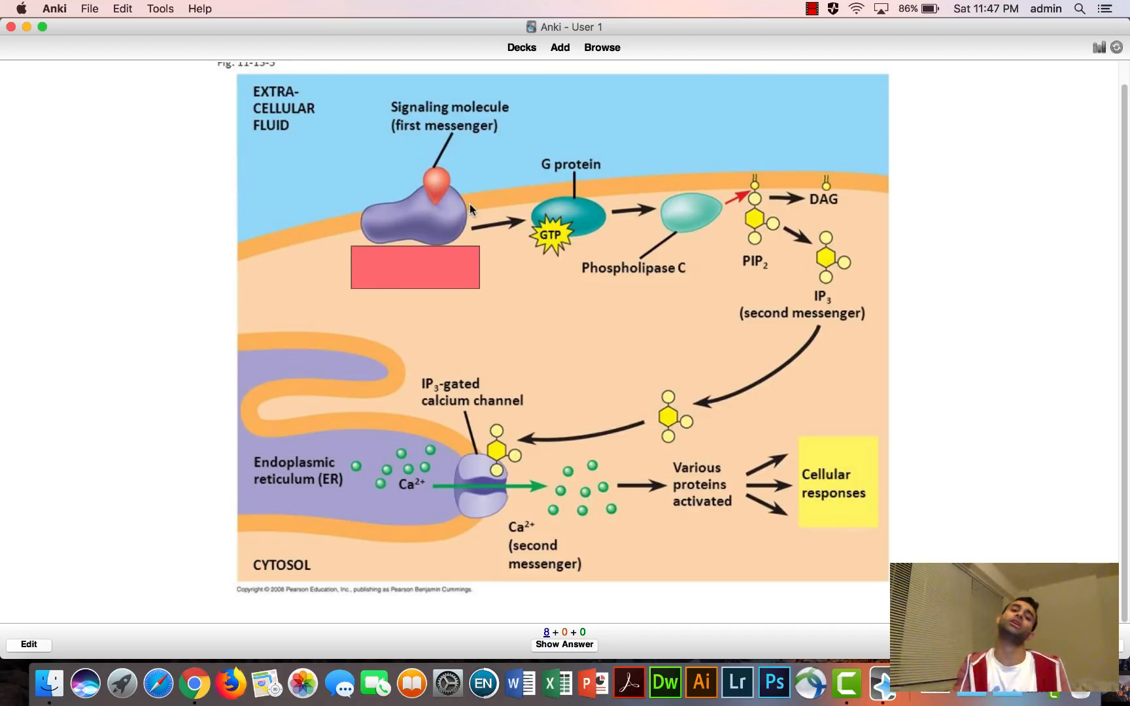
left_click(565, 644)
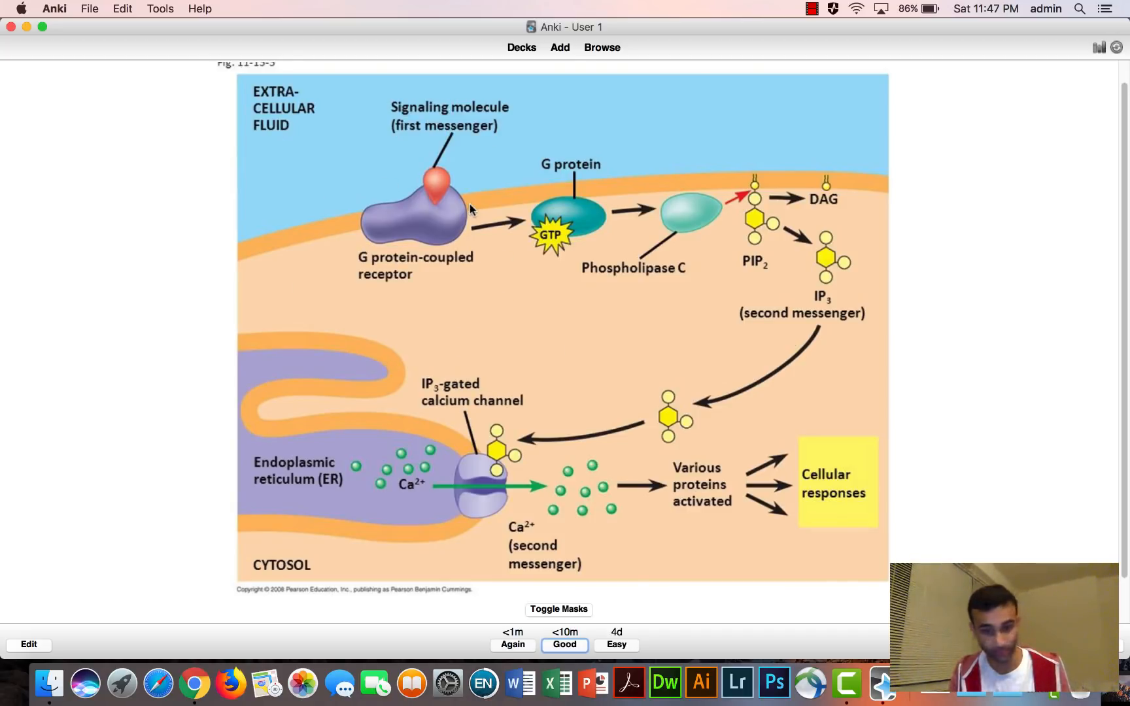
left_click(564, 644)
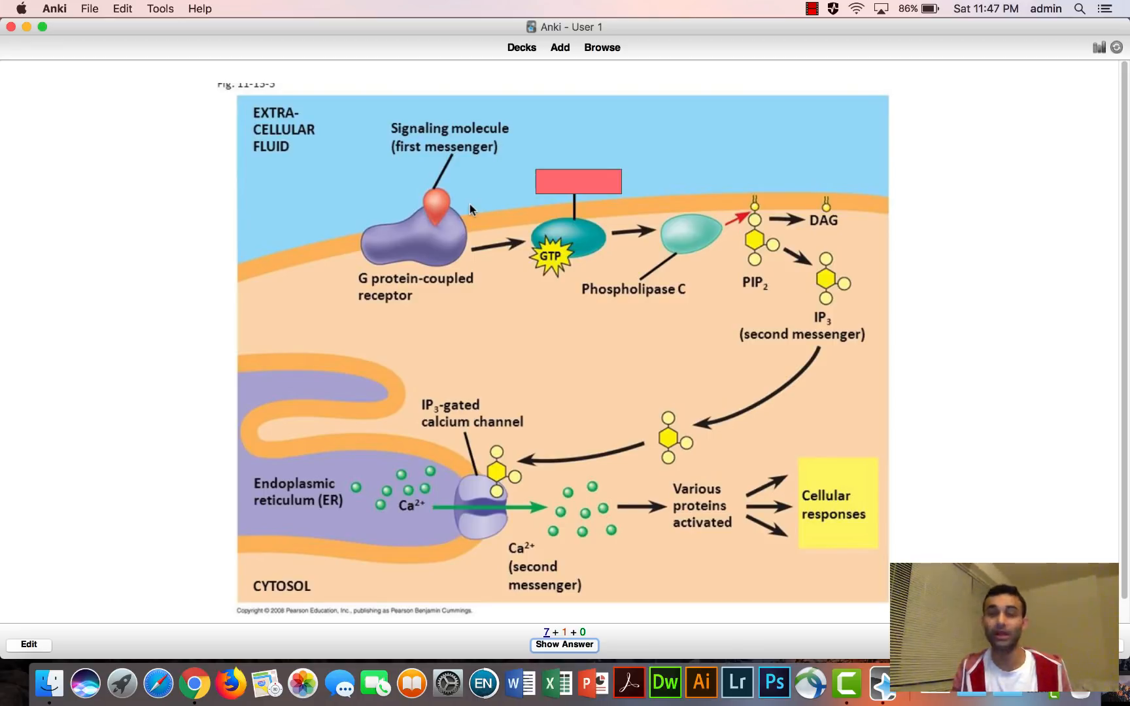
left_click(565, 644)
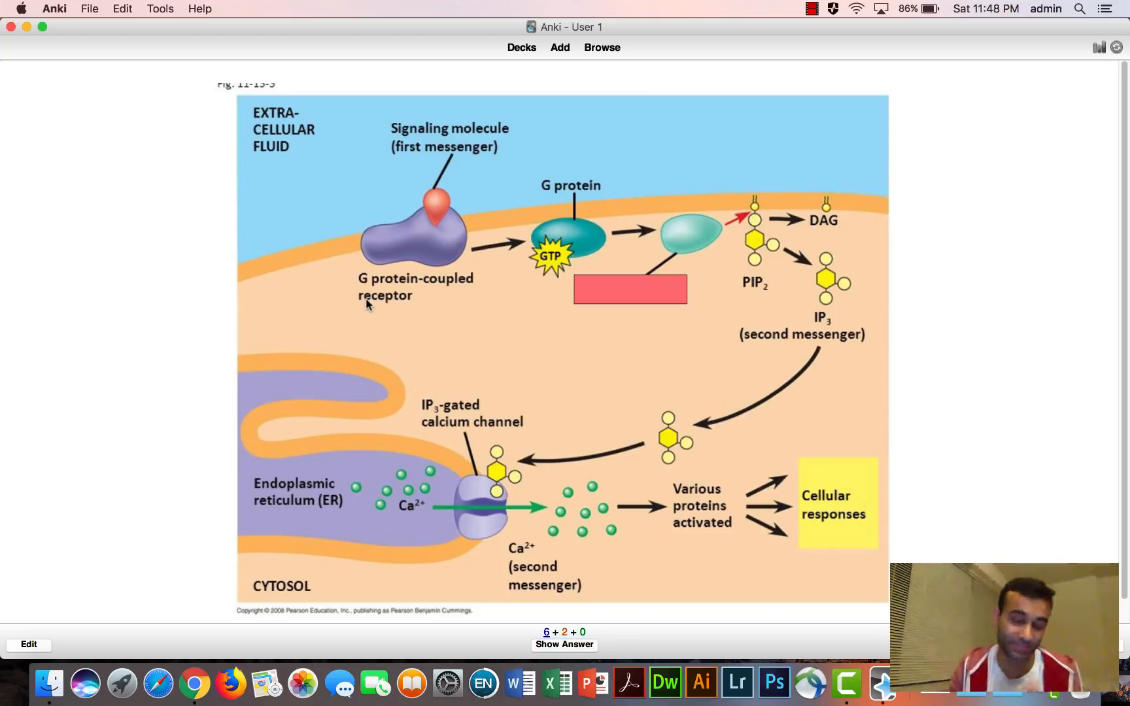
mouse_move(382, 298)
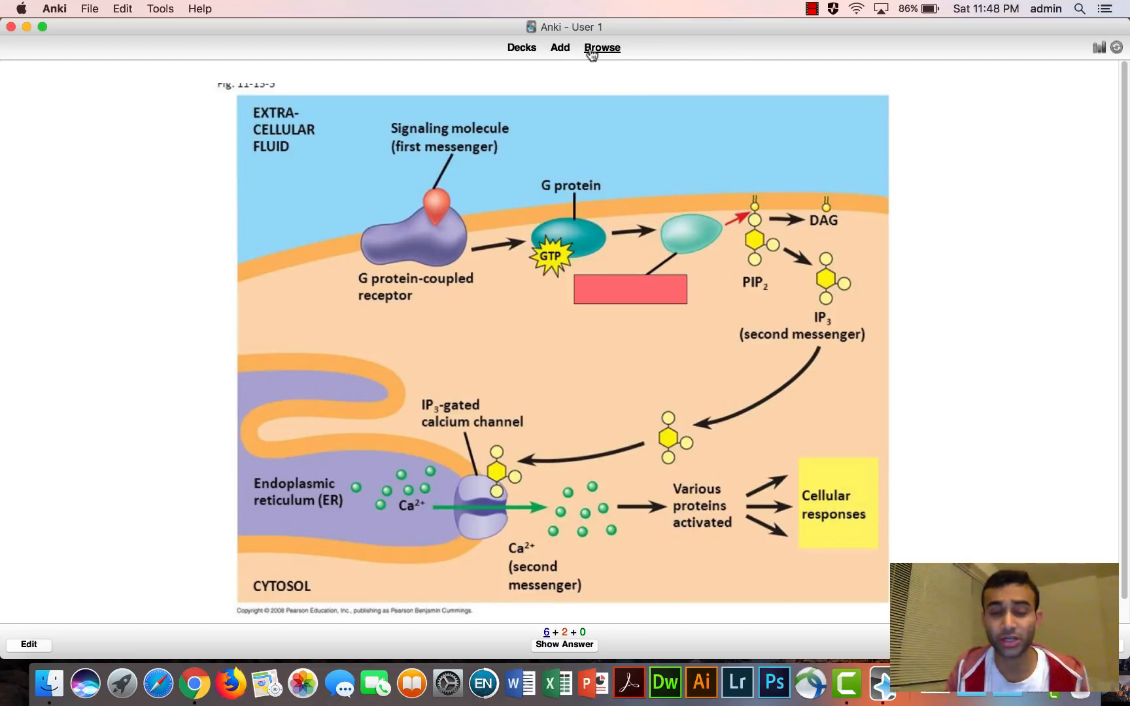
Step: Delete all eight Week 2 Lectures cards in the browser, then start a new note
left_click(602, 48)
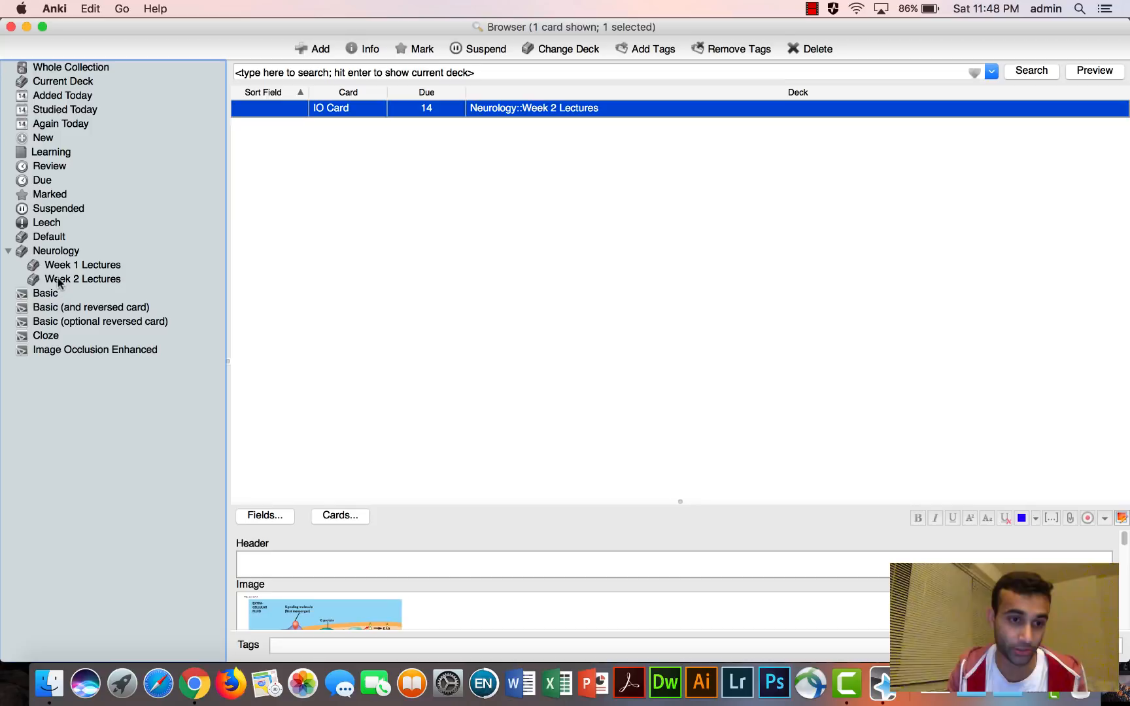
left_click(83, 278)
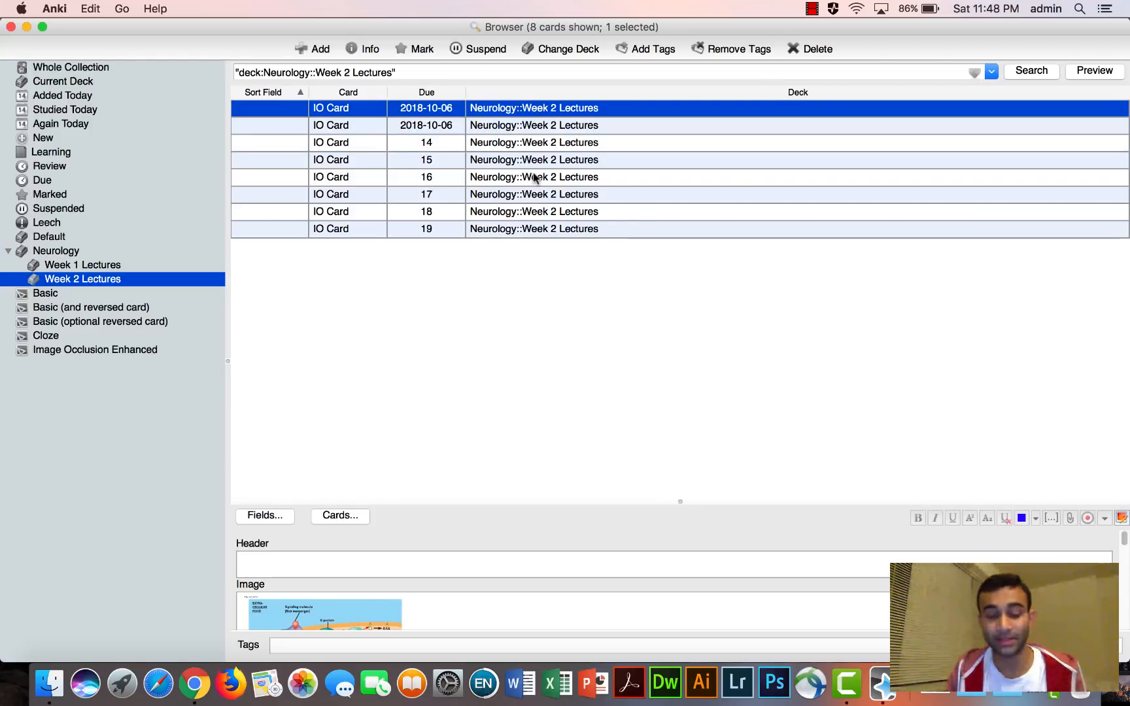
mouse_move(602, 532)
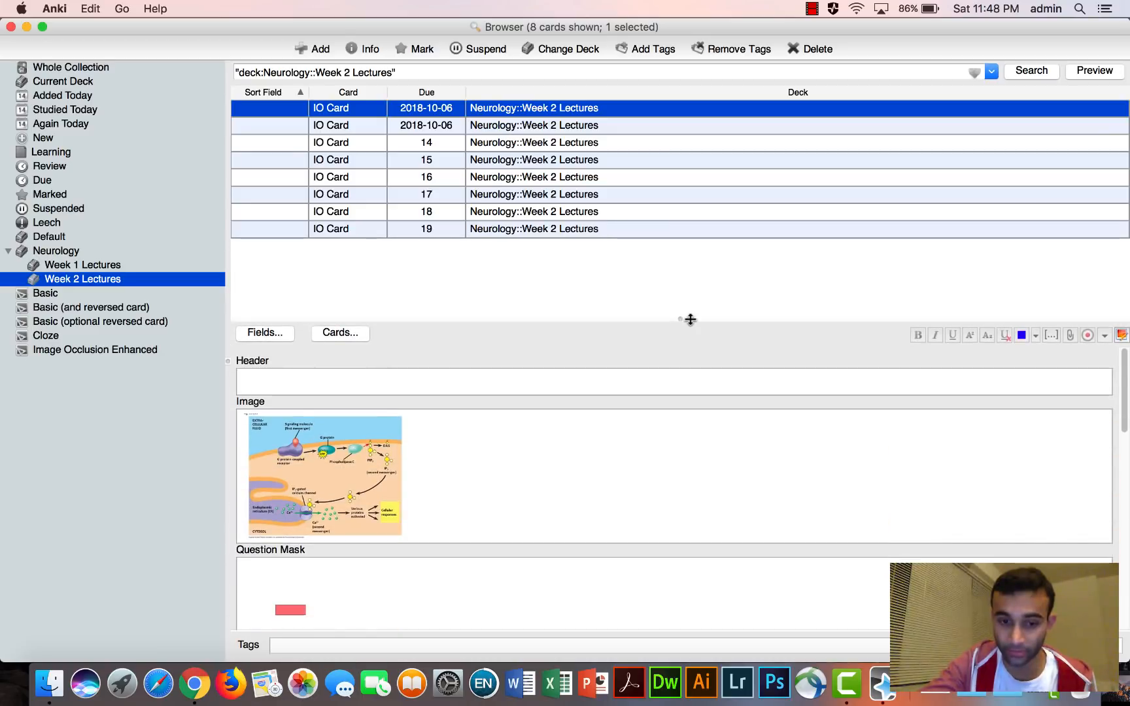
mouse_move(317, 613)
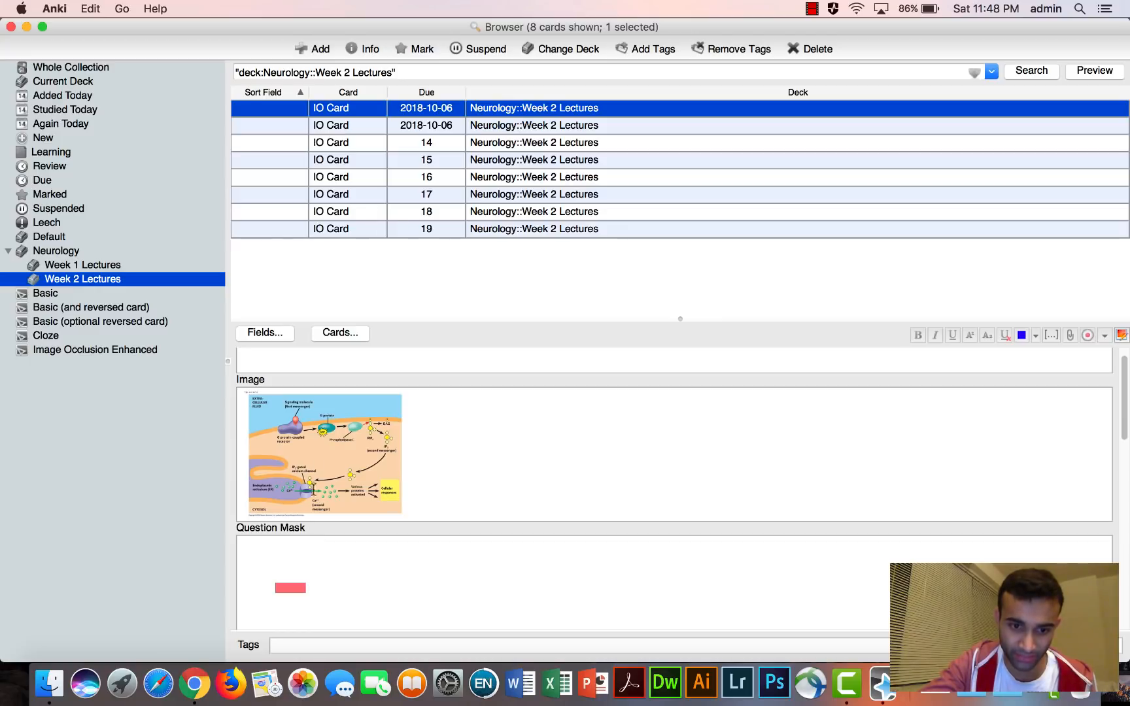
left_click(425, 142)
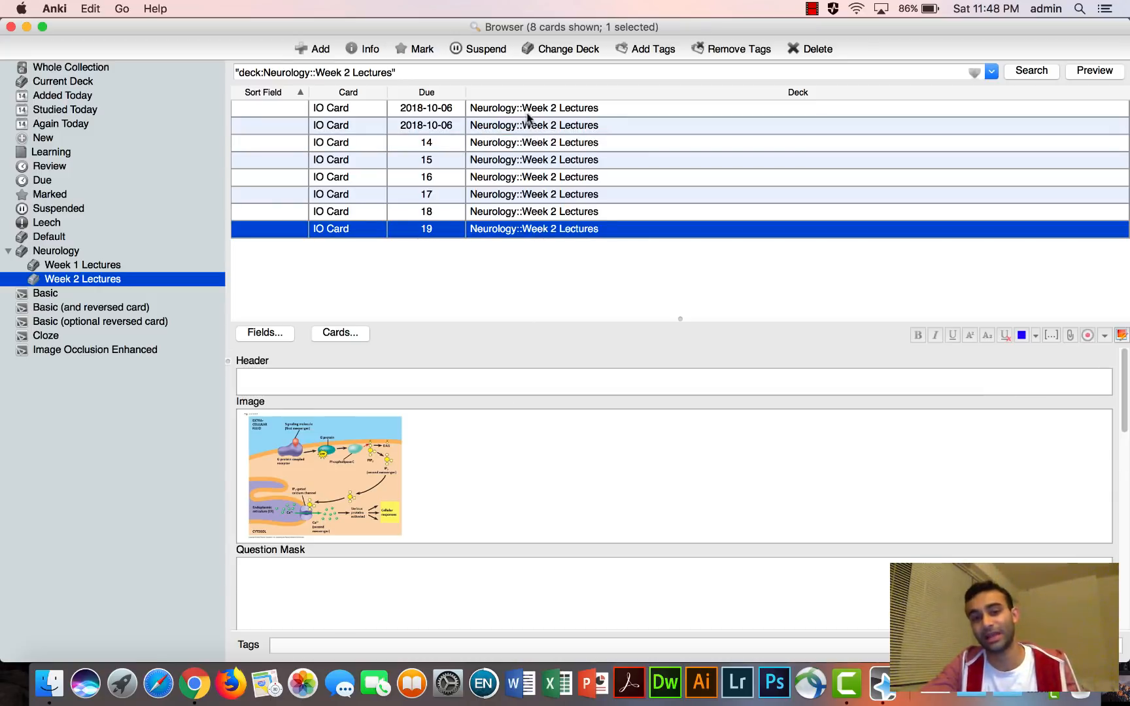
key("cmd+a")
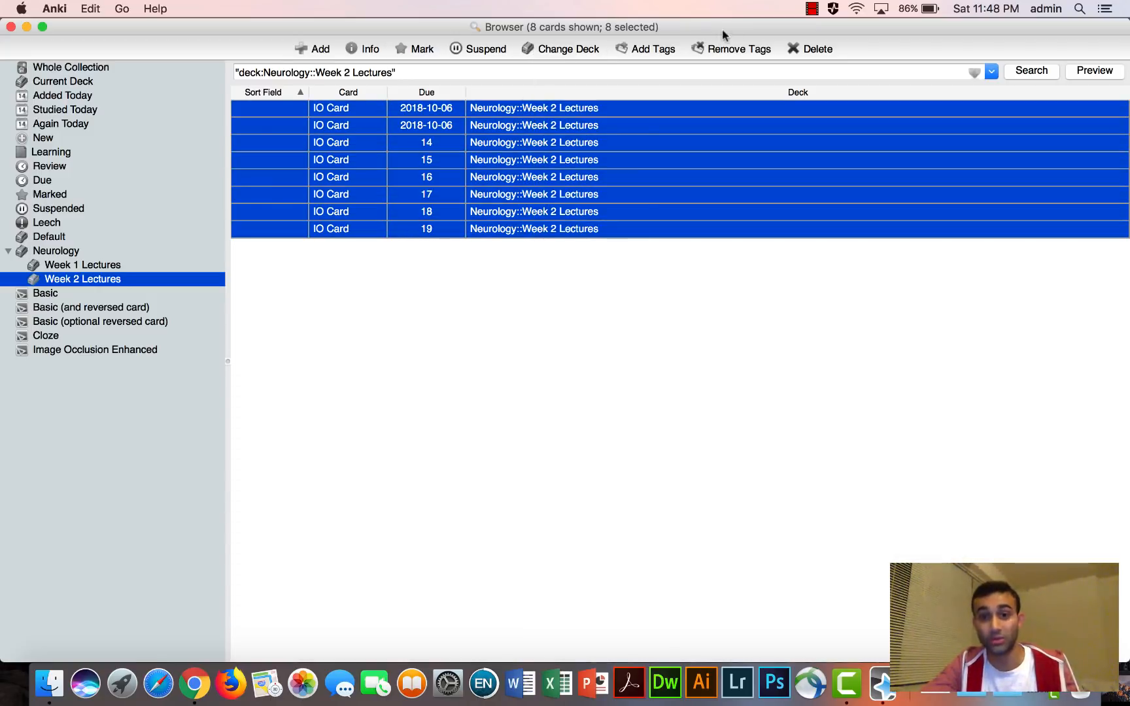
left_click(817, 48)
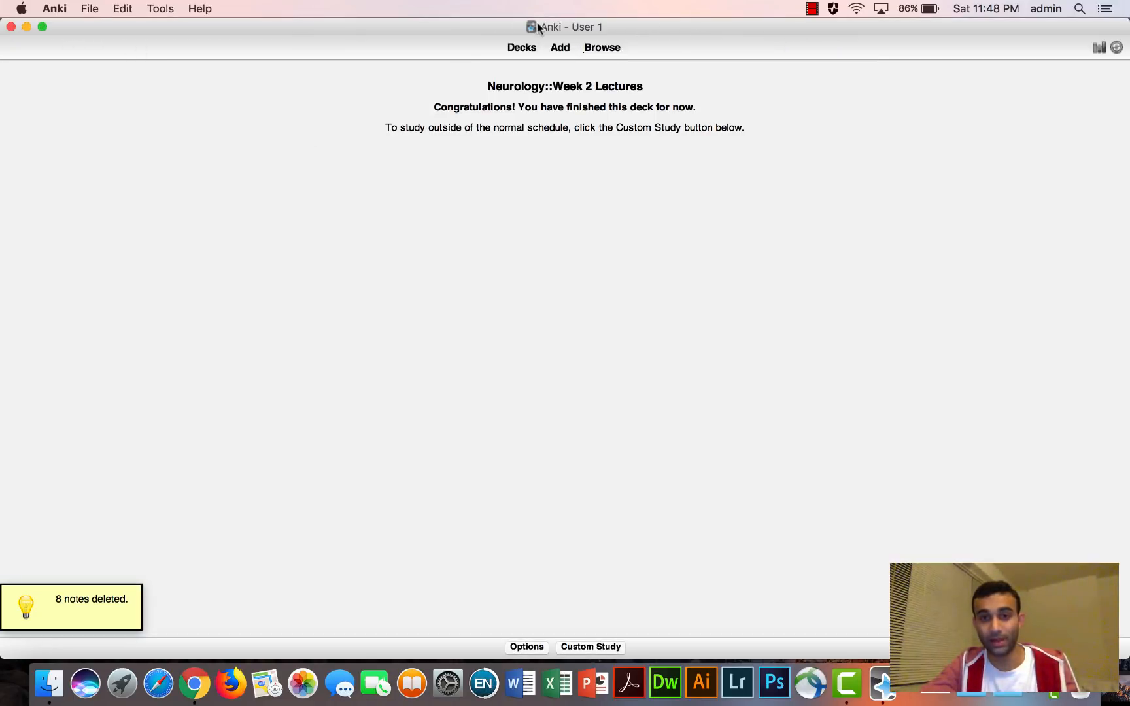
left_click(559, 47)
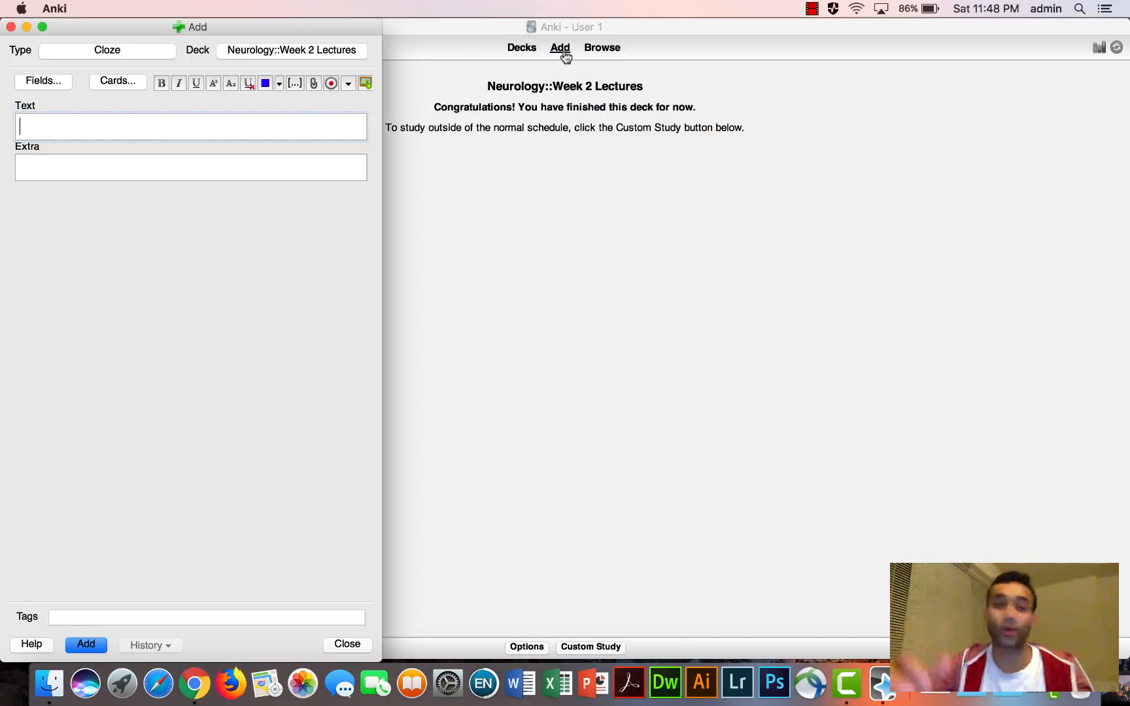
Step: Mask the Signaling molecule, G protein and Phospholipase C labels and add hide-all-reveal-all cards
left_click(366, 83)
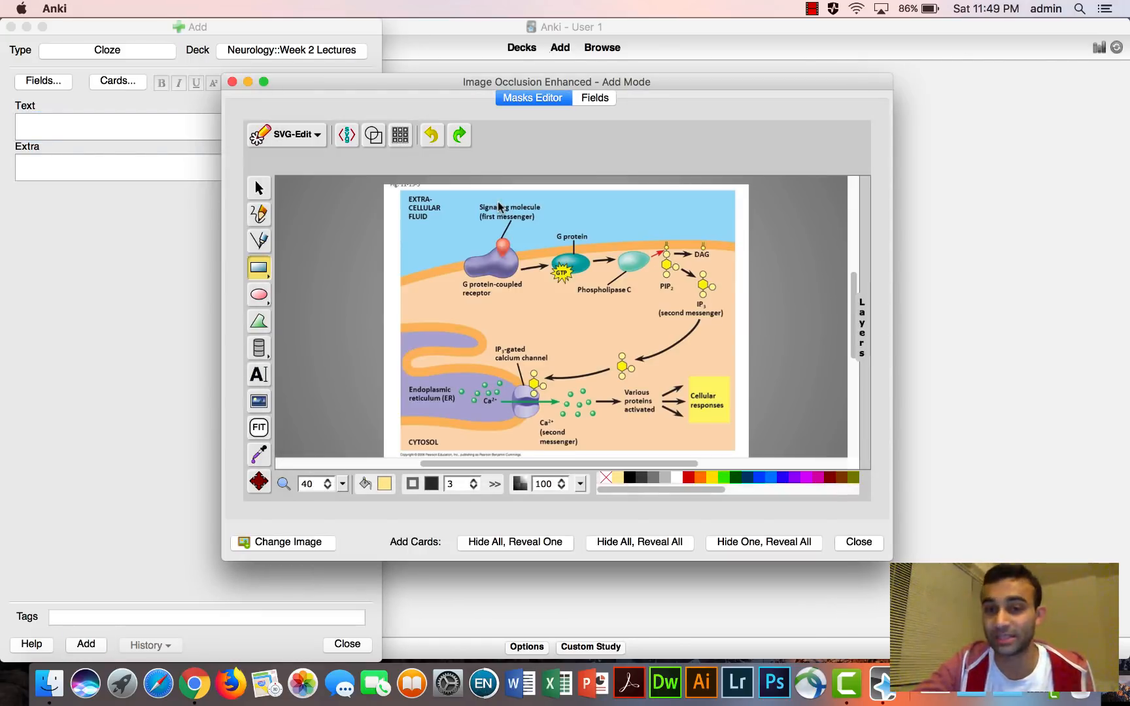
left_click_drag(478, 202, 549, 224)
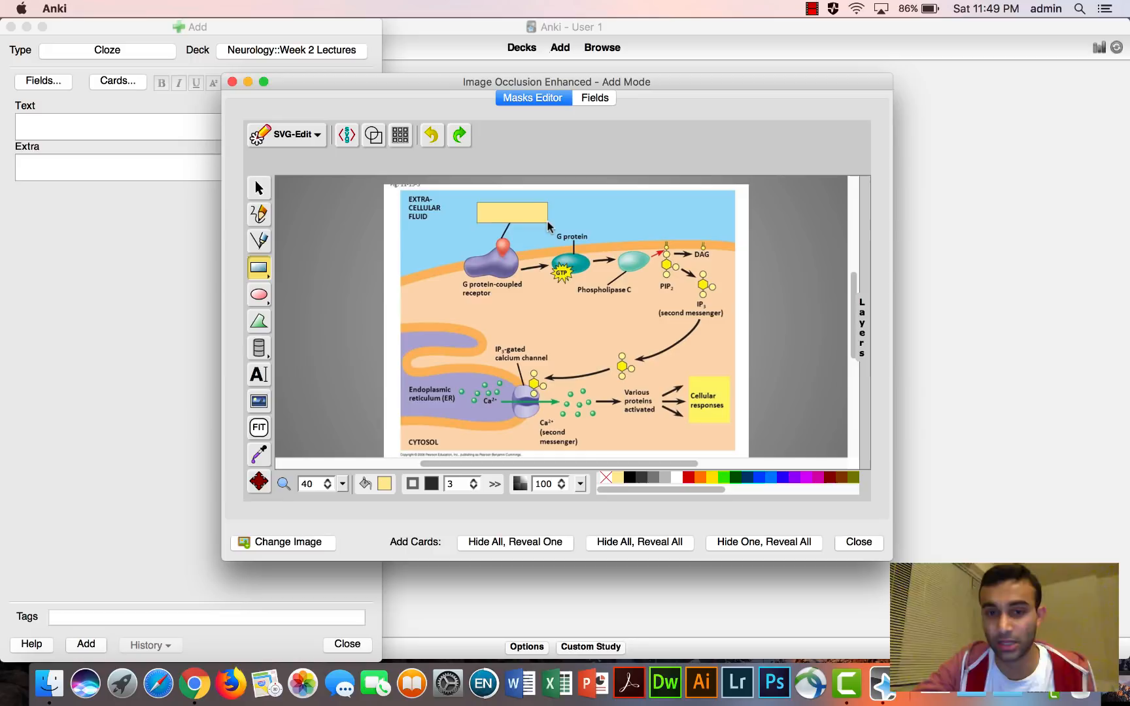
left_click_drag(553, 227, 601, 244)
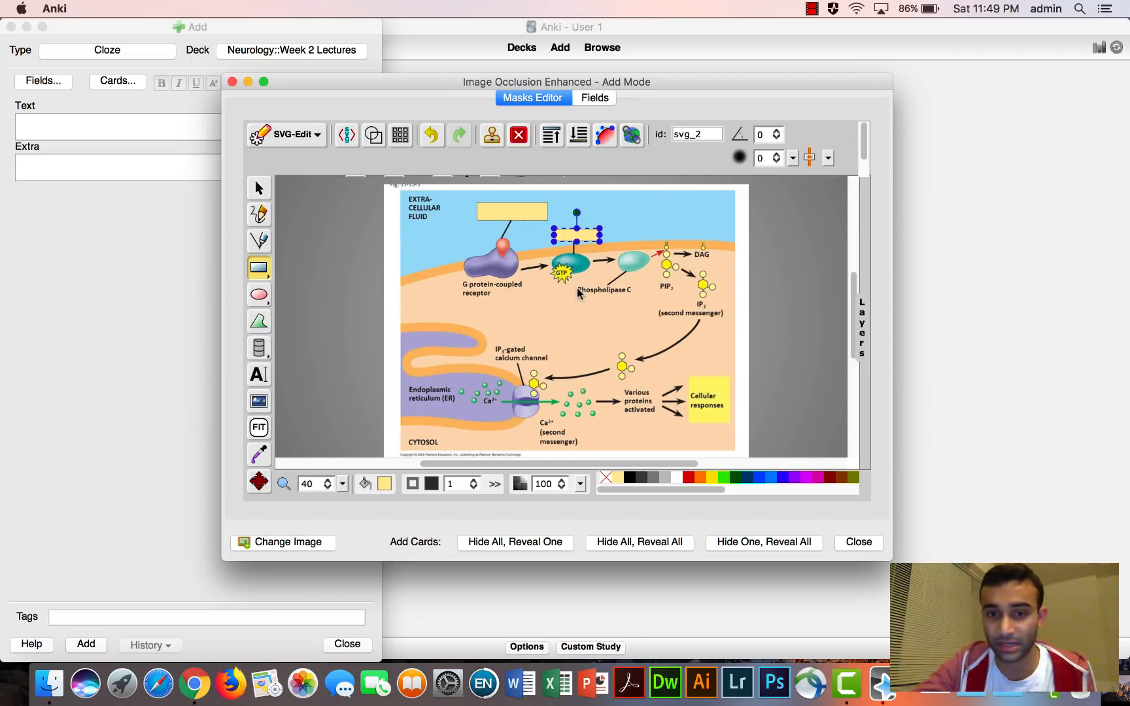
left_click_drag(565, 281, 646, 303)
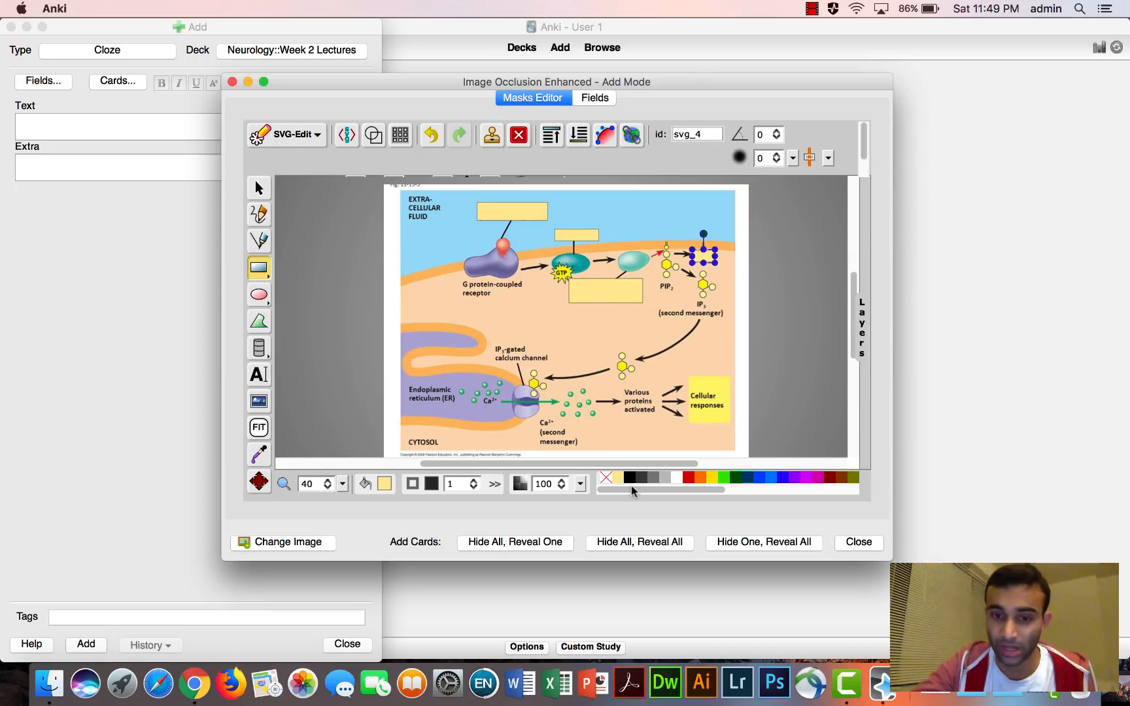
left_click(638, 543)
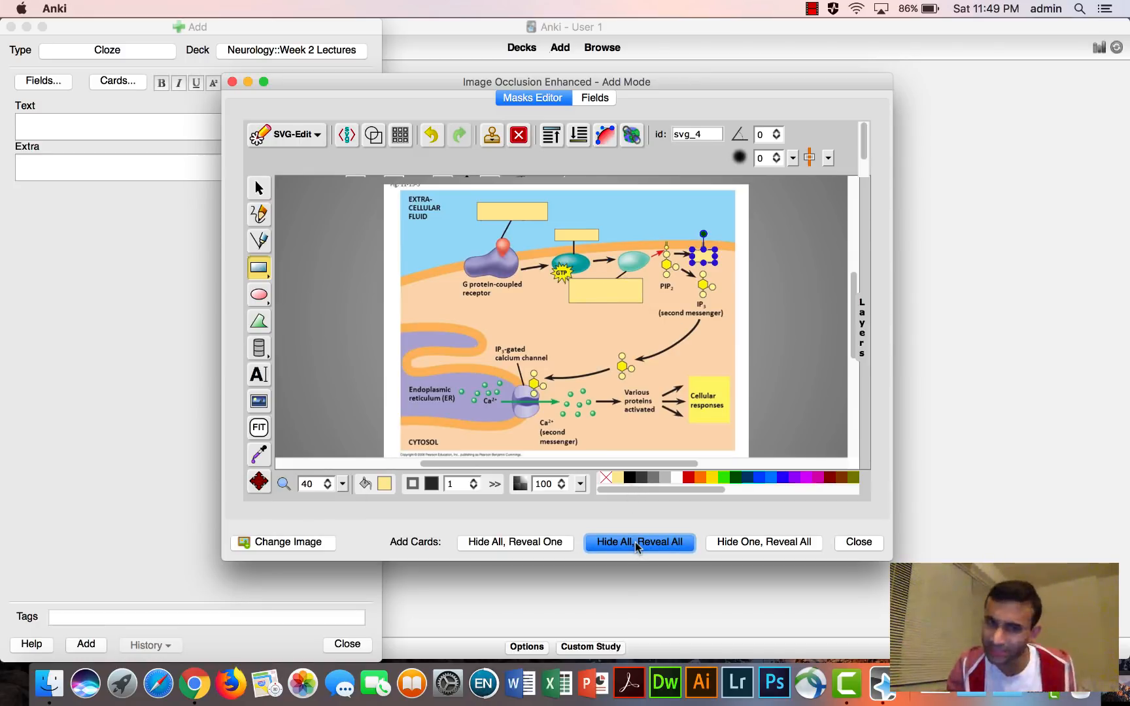
left_click(639, 542)
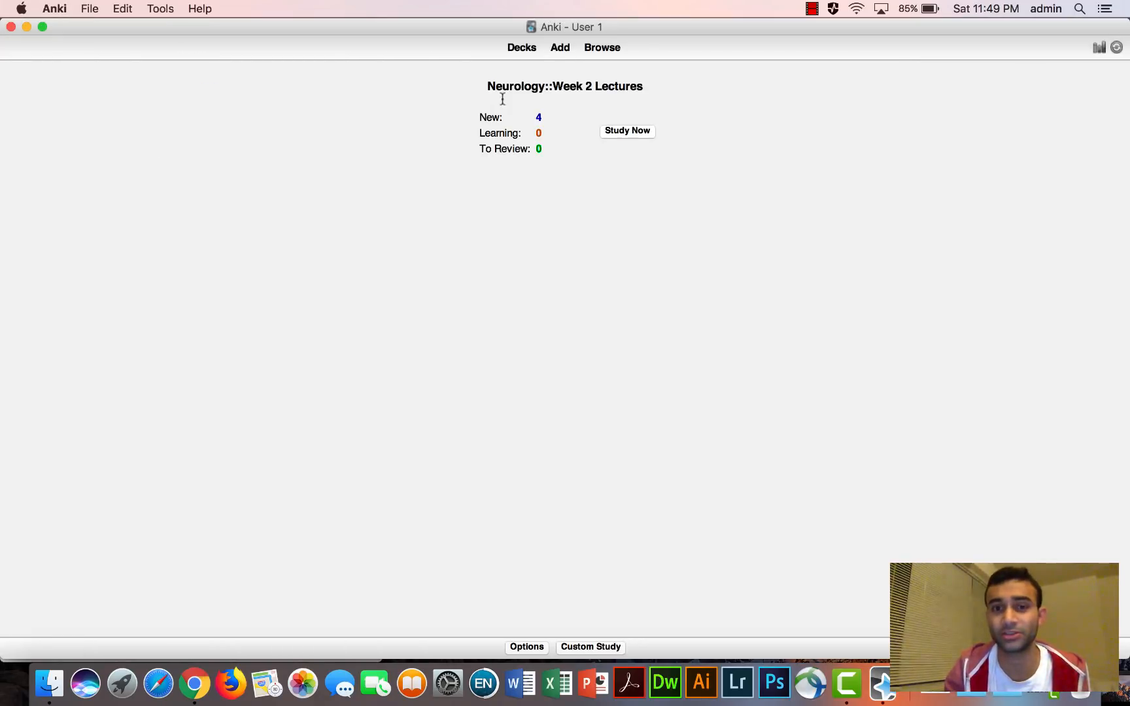
Step: Study the new cards, revealing the Signaling molecule label, then select the existing occlusion card
left_click(626, 130)
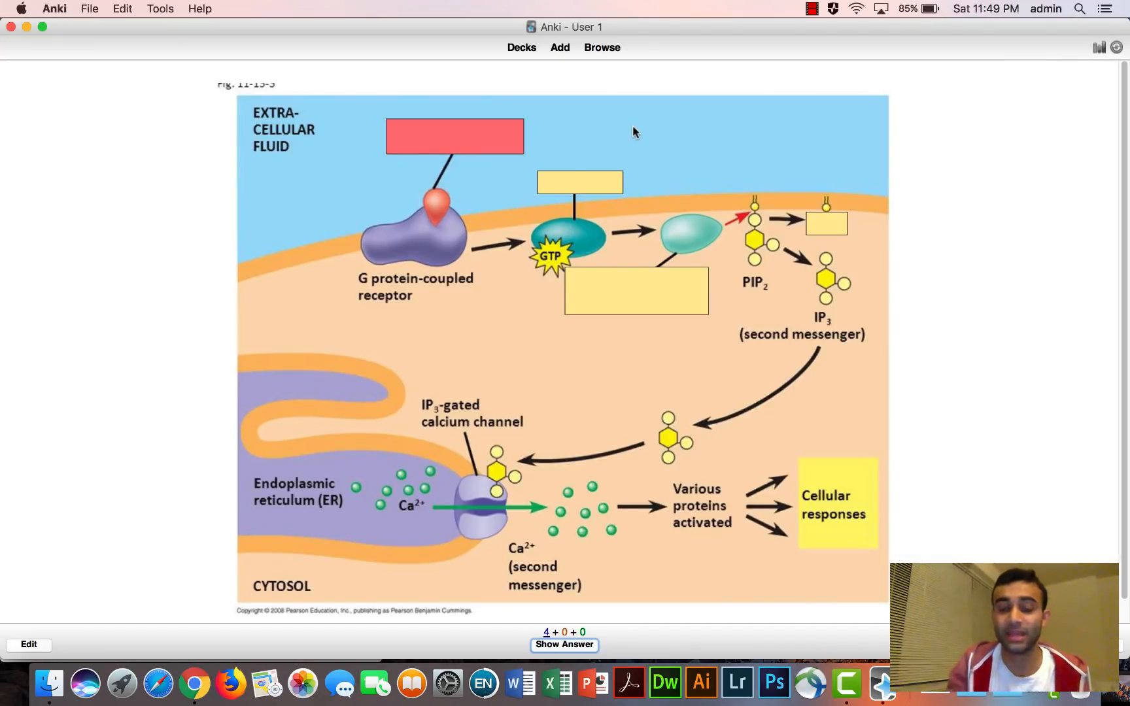
mouse_move(644, 154)
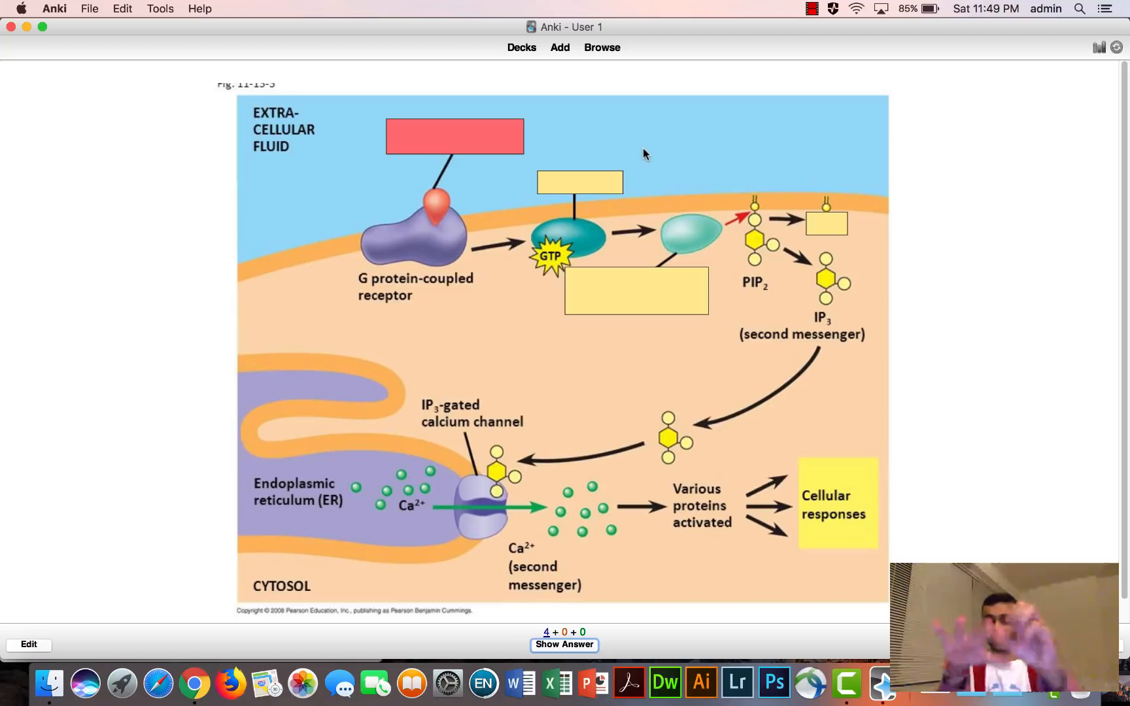
mouse_move(636, 145)
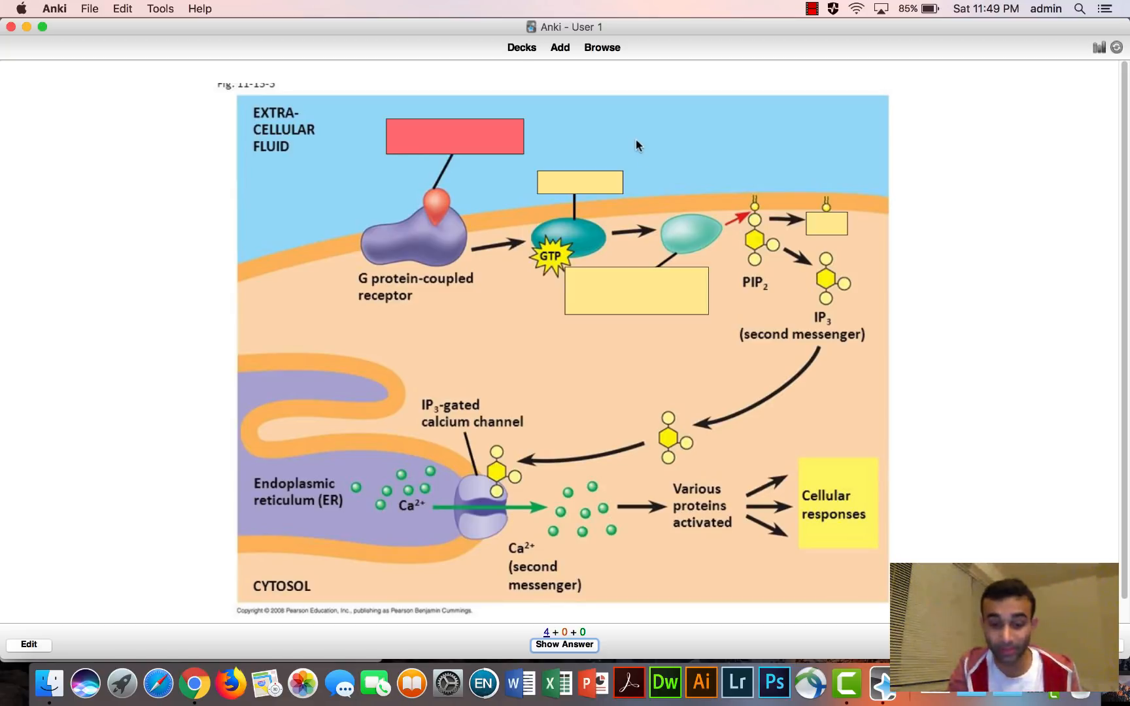
left_click(563, 645)
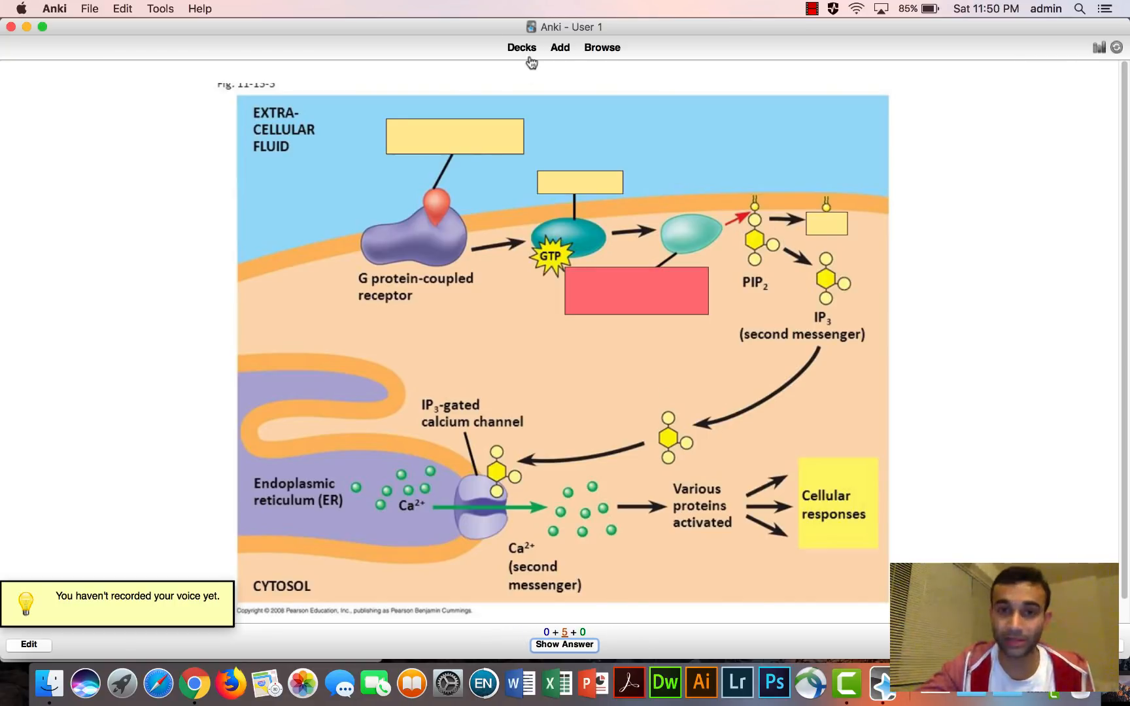
left_click(601, 47)
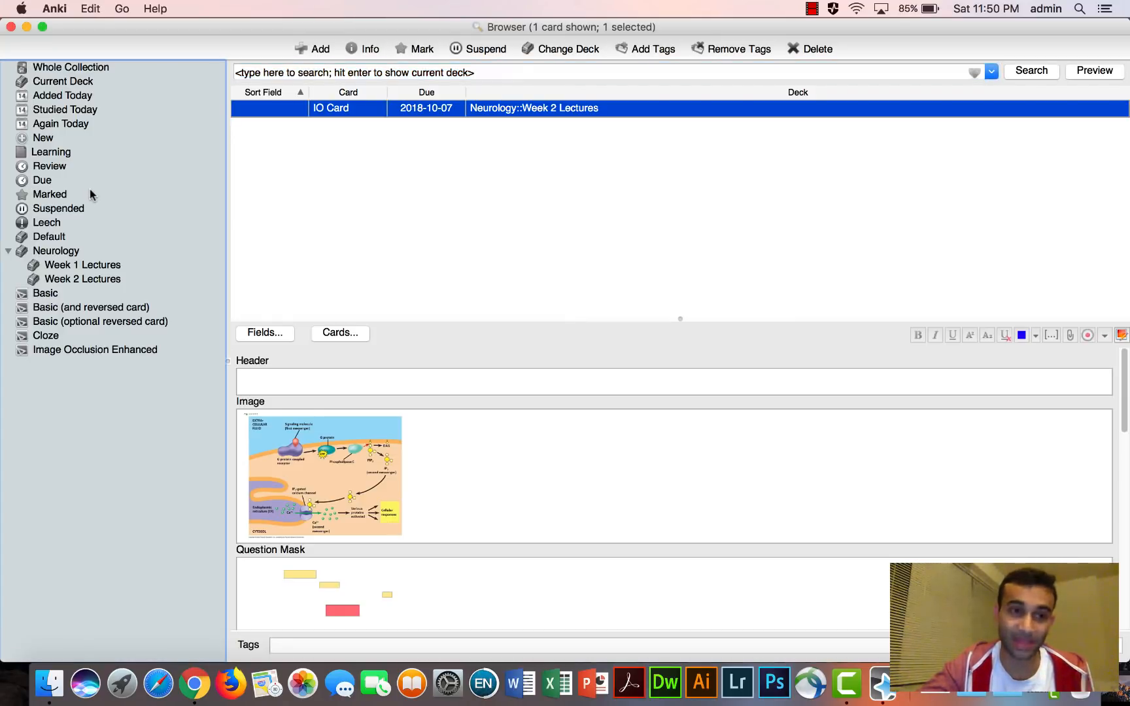
Step: Delete all four existing cards in the Week 2 Lectures deck
left_click(82, 279)
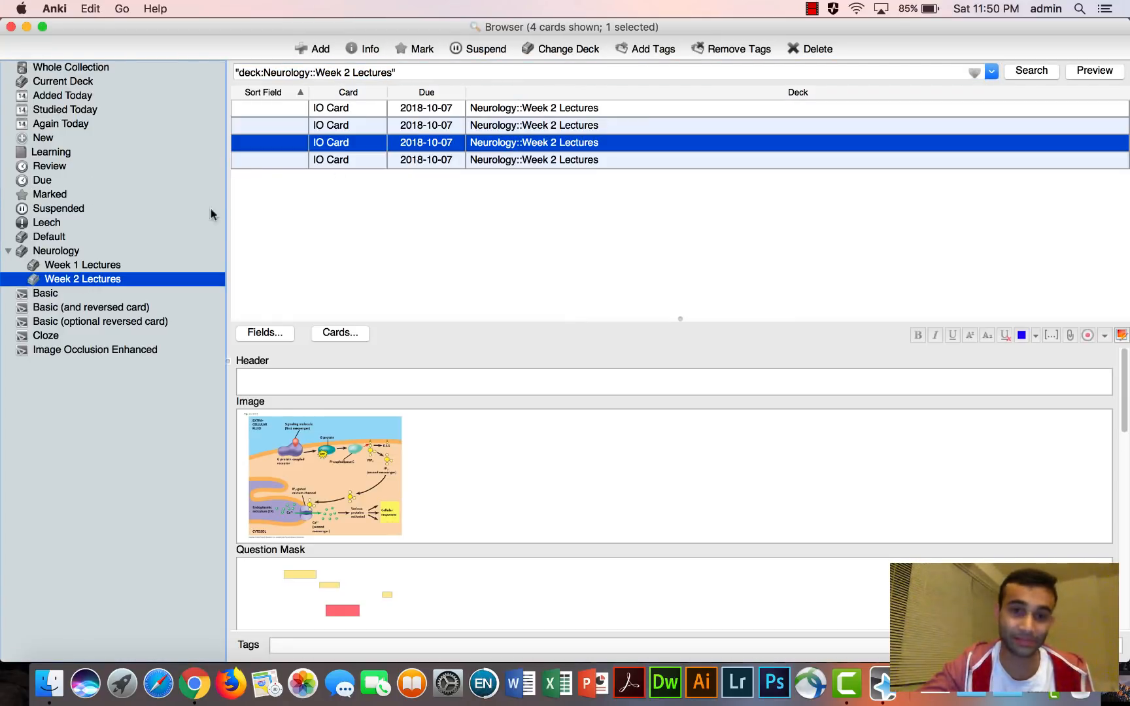
key("cmd+a")
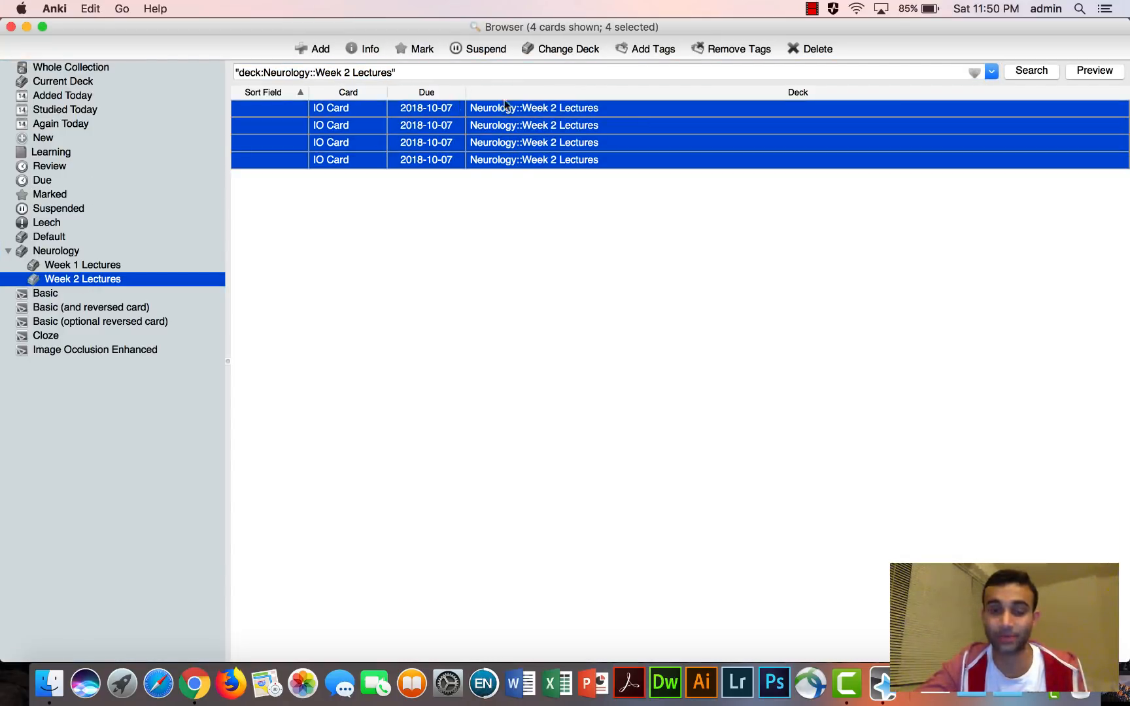
left_click(817, 49)
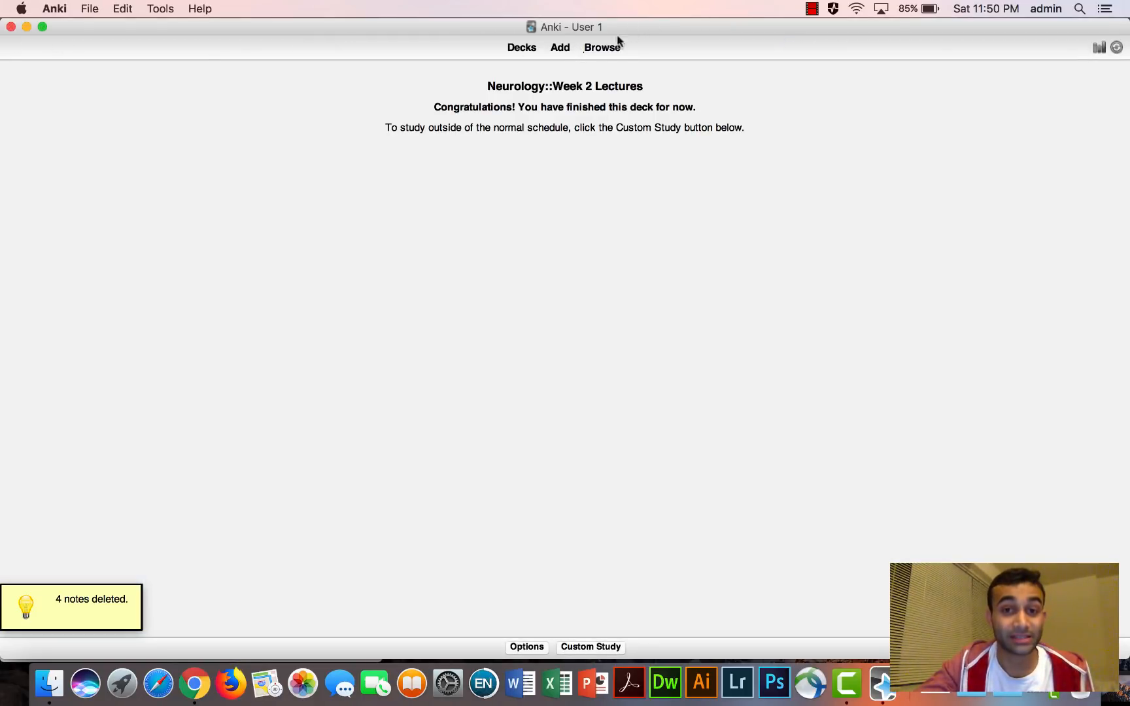
Step: Generate new image occlusion cards from drawn masks and start studying Week 2 Lectures
left_click(365, 83)
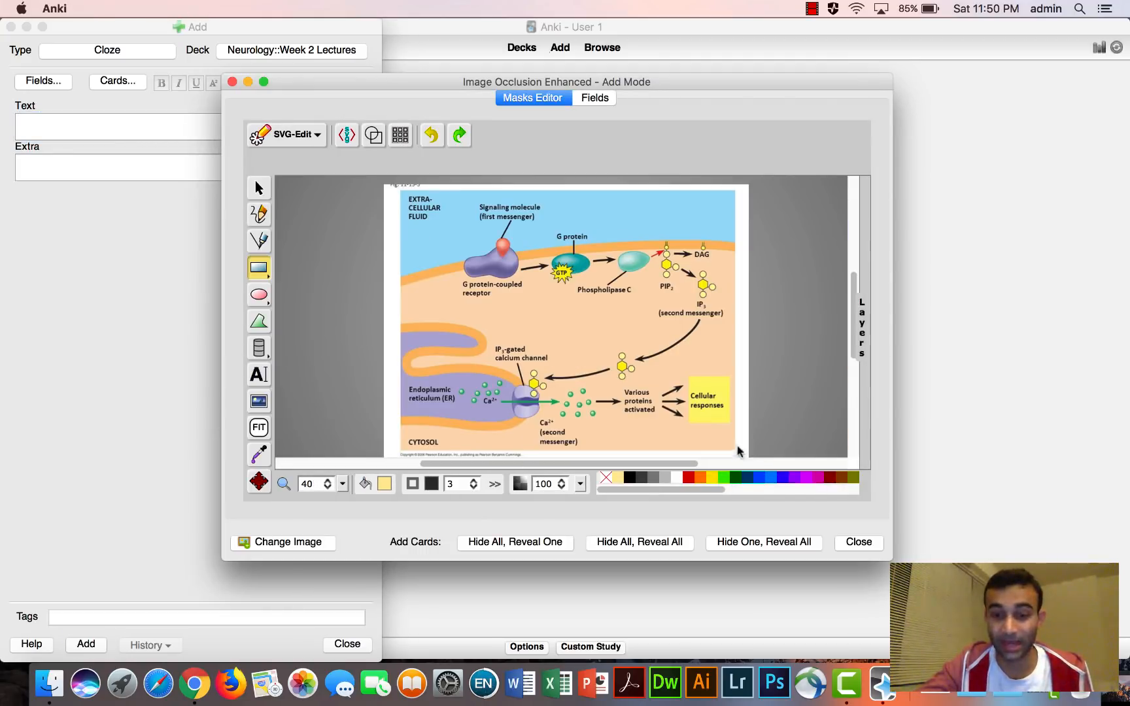
mouse_move(570, 519)
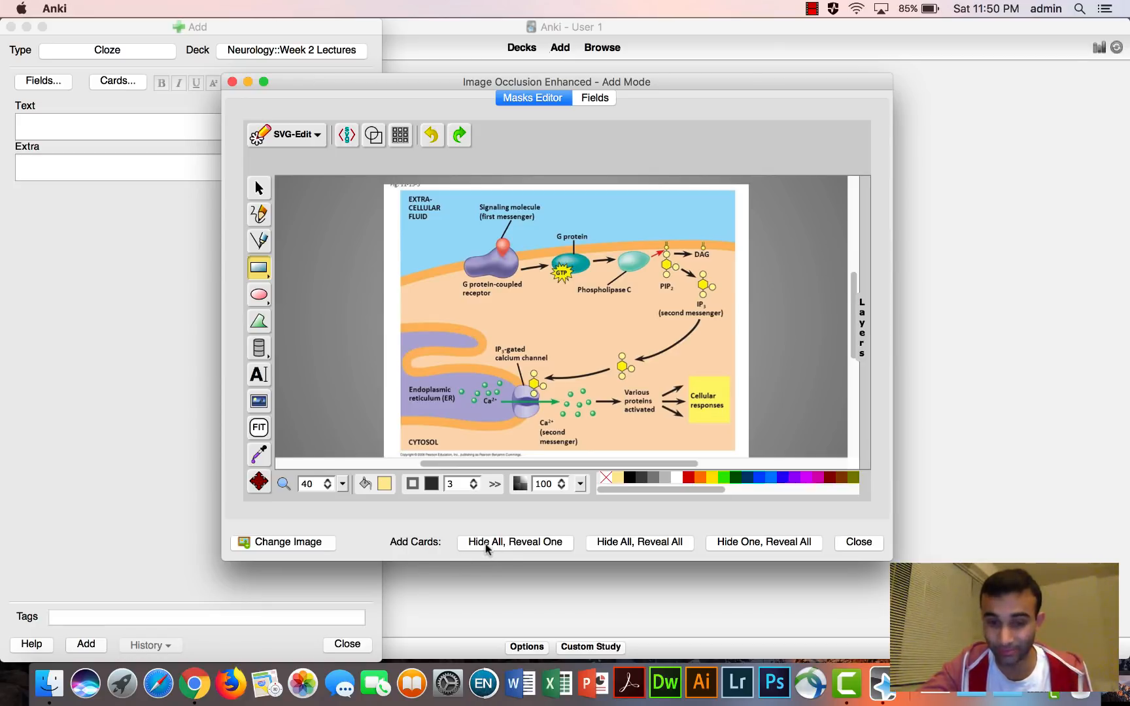
mouse_move(475, 203)
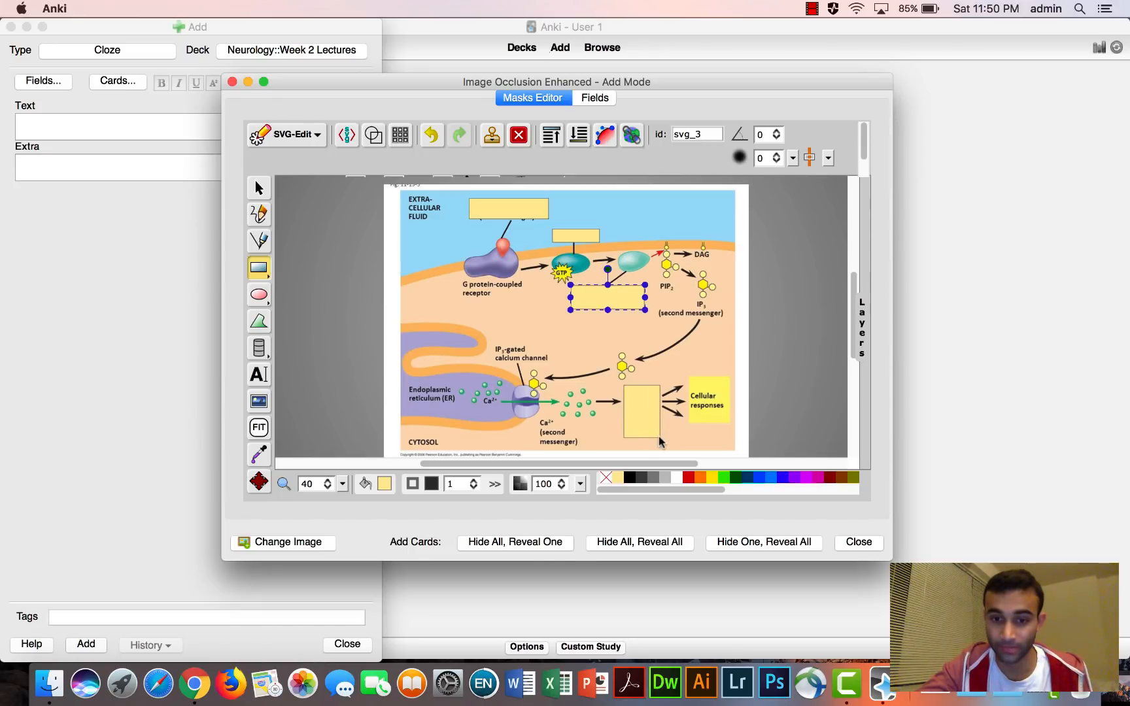
left_click(515, 542)
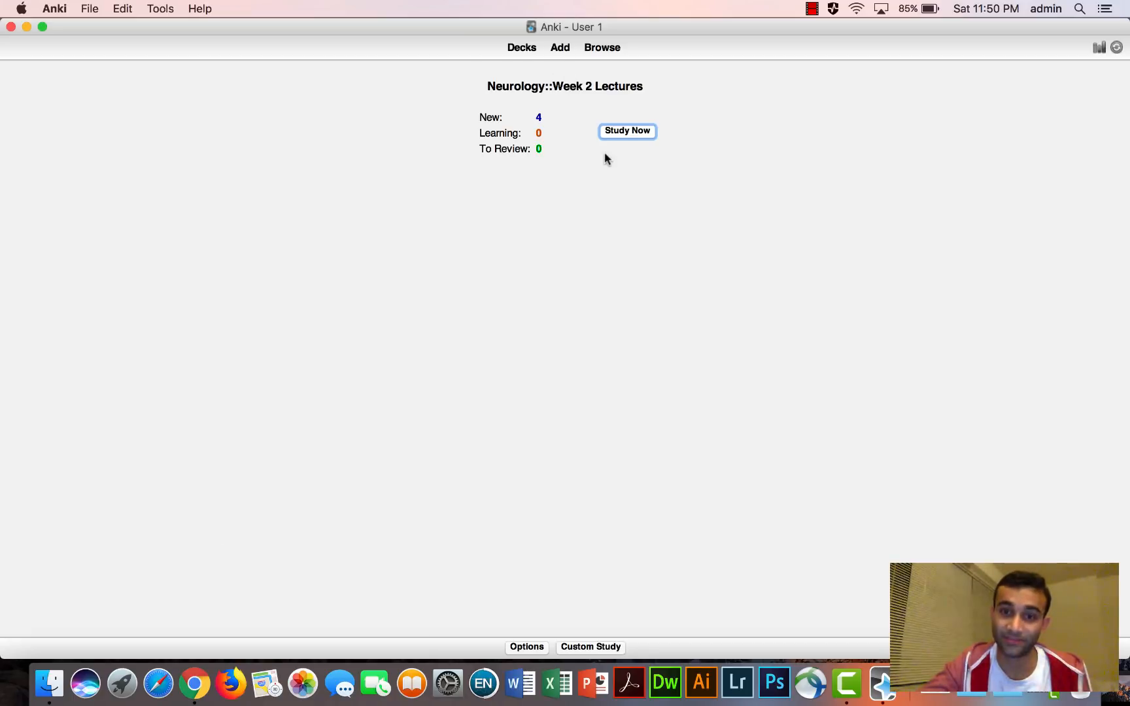
left_click(626, 130)
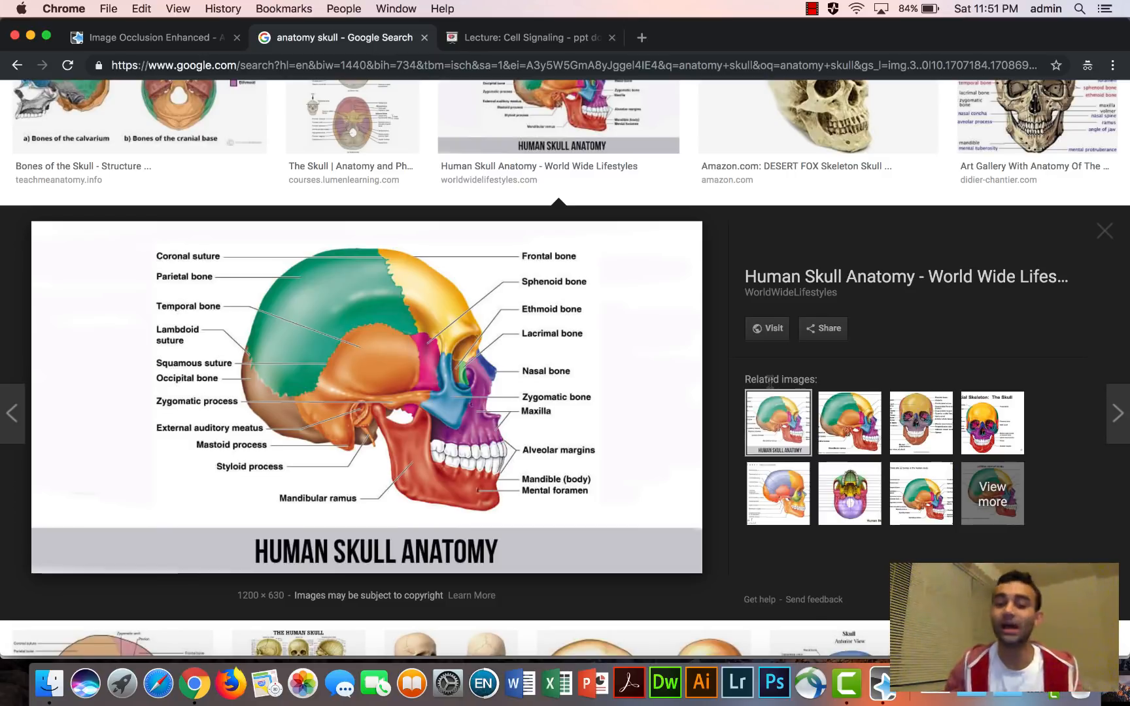
mouse_move(144, 231)
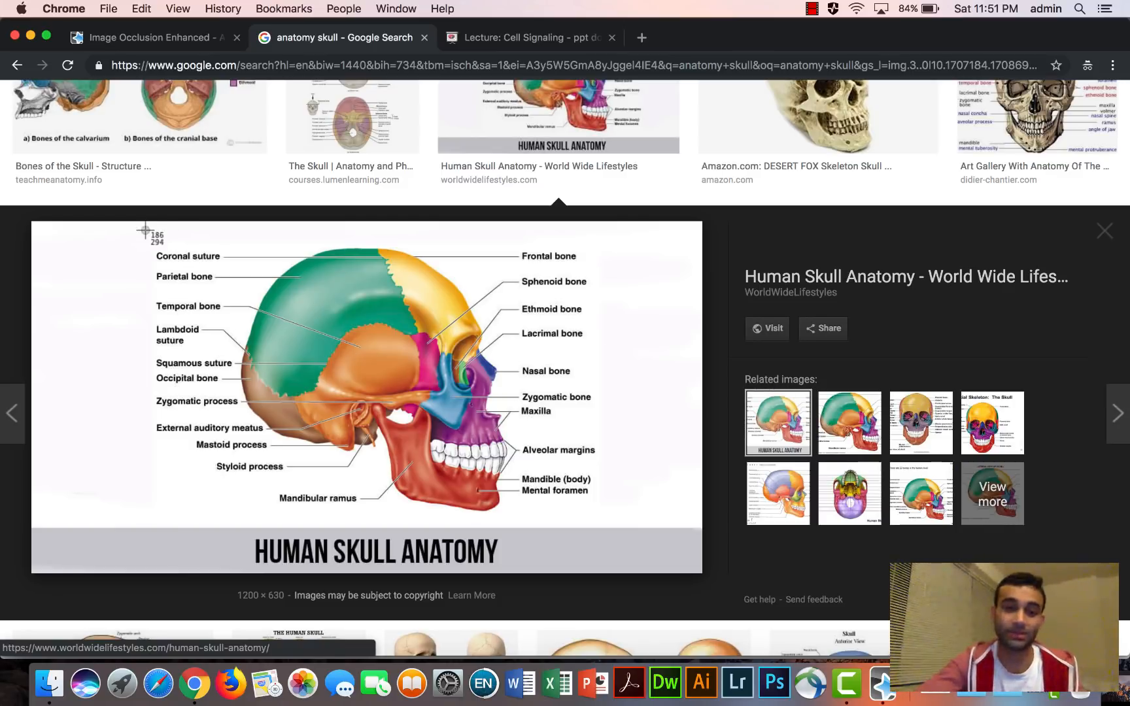
Step: Capture a screenshot of the Human Skull Anatomy diagram from Google Images
left_click_drag(144, 231, 624, 570)
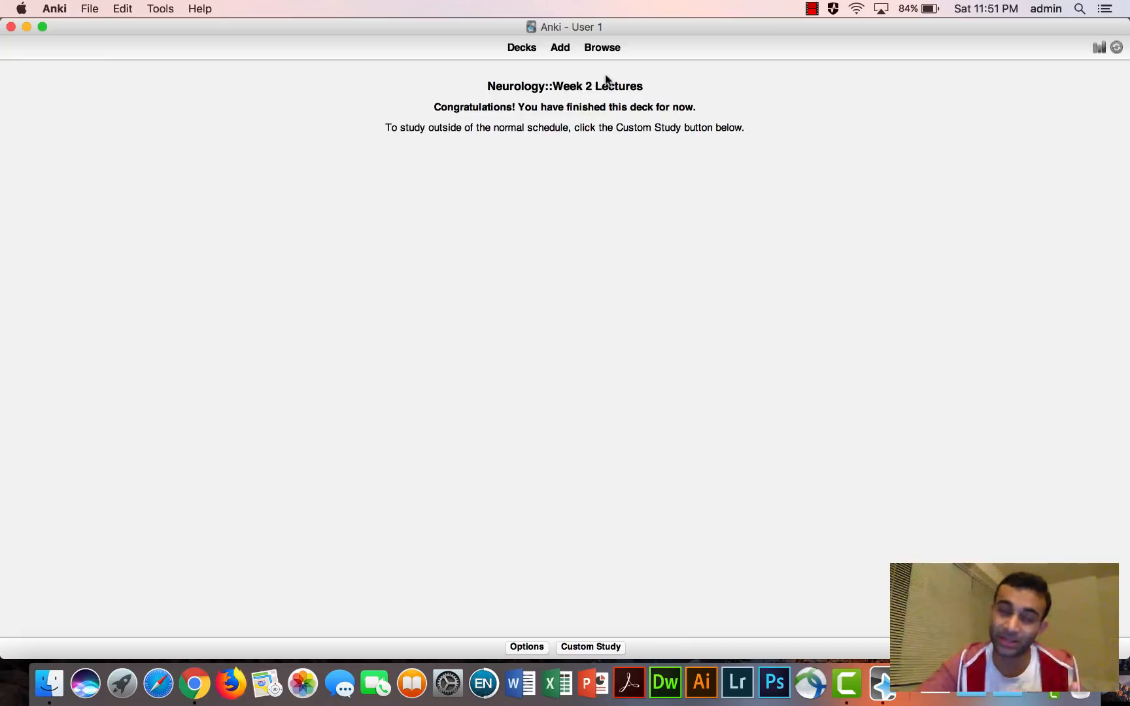
mouse_move(558, 59)
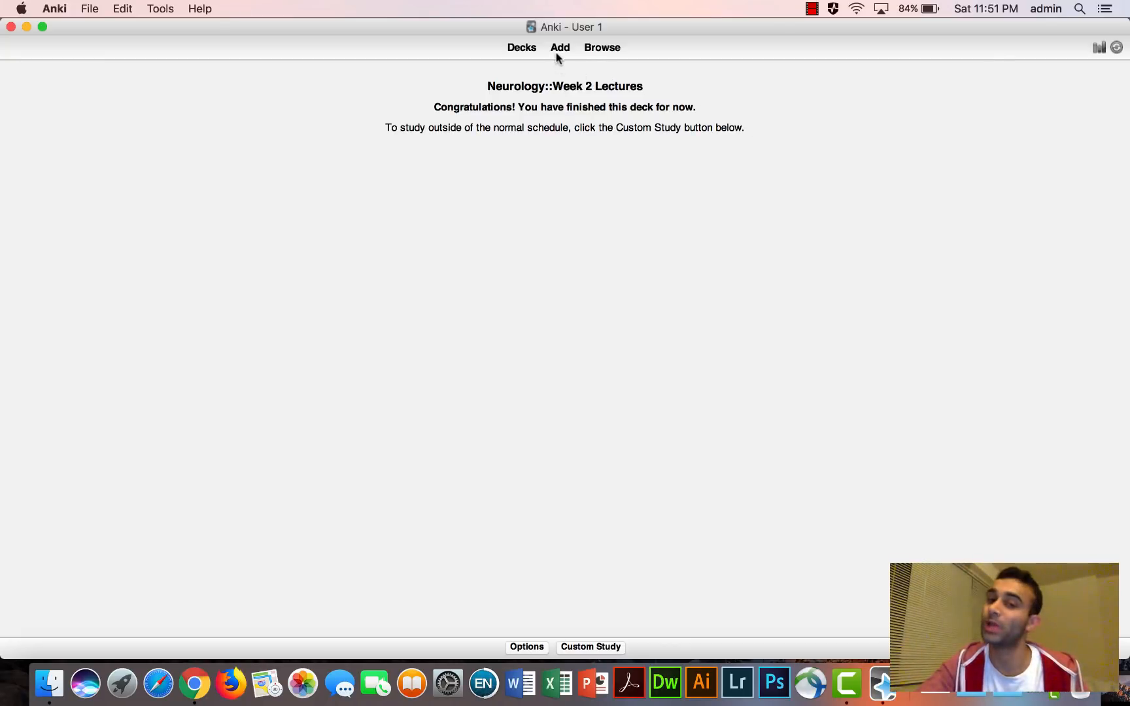
Step: Load the skull screenshot into Image Occlusion and generate hide-one, reveal-all cards
left_click(559, 47)
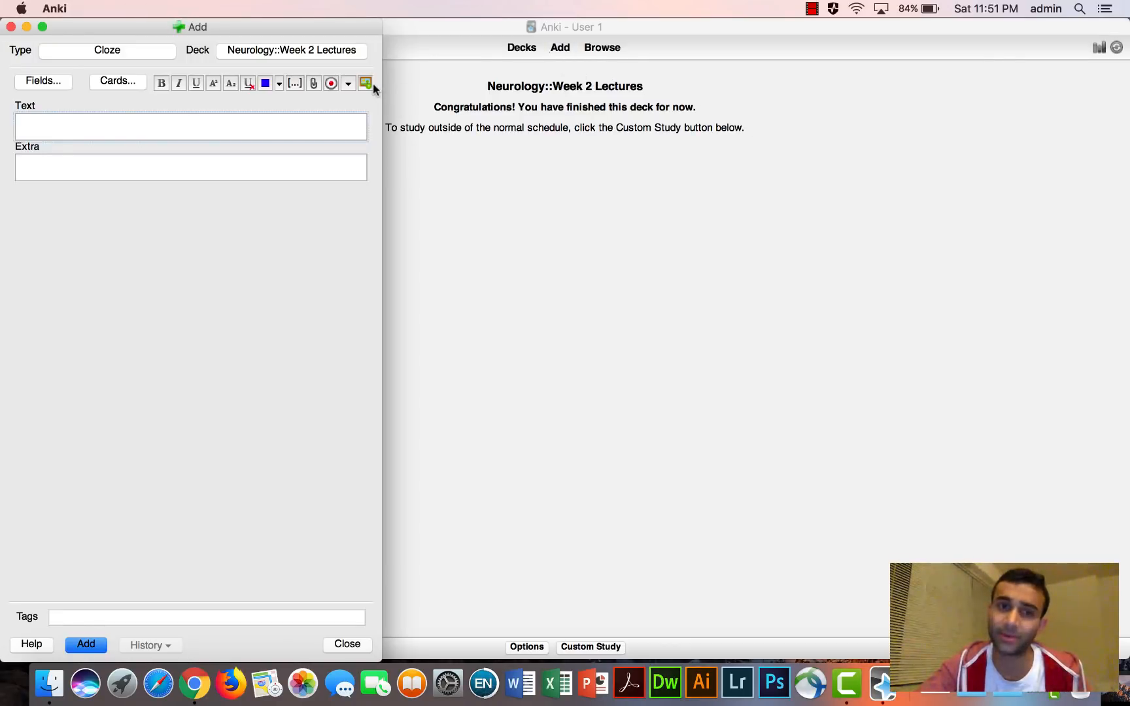
left_click(365, 83)
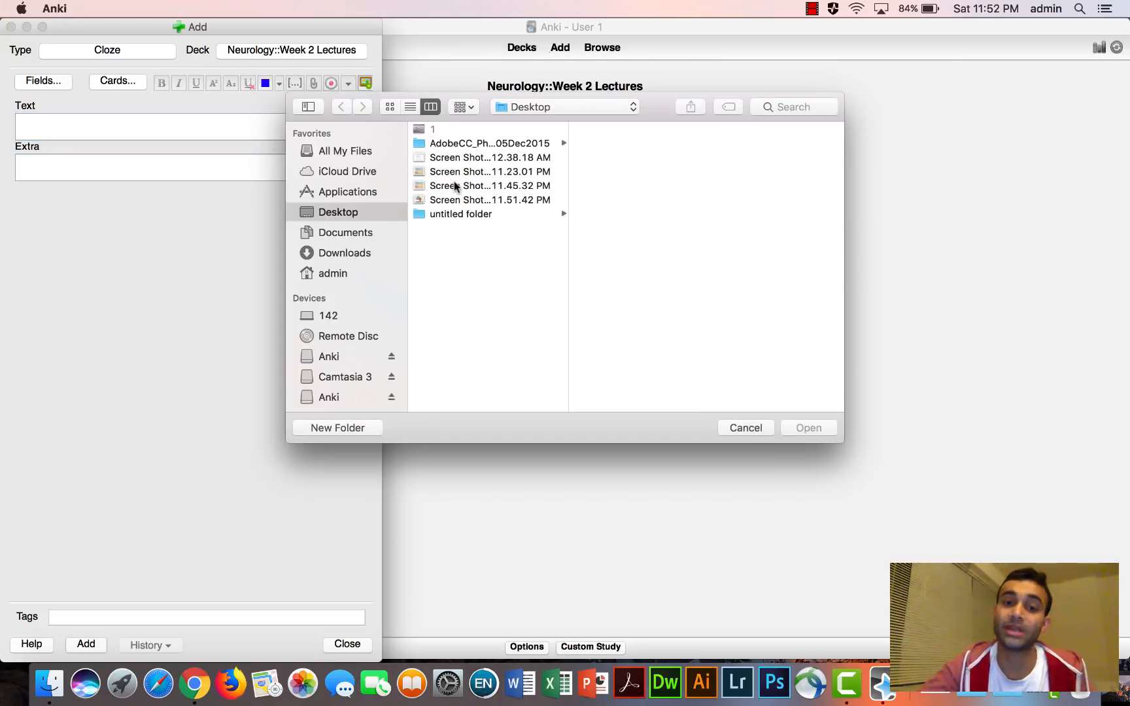
left_click(490, 200)
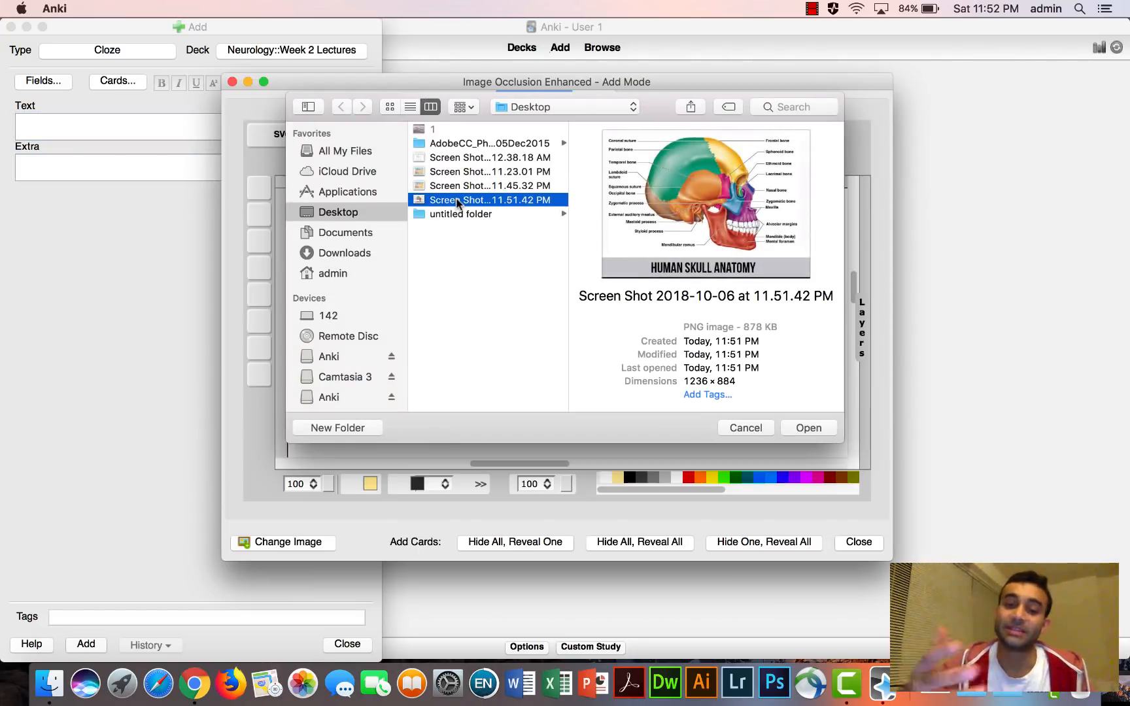
left_click(808, 428)
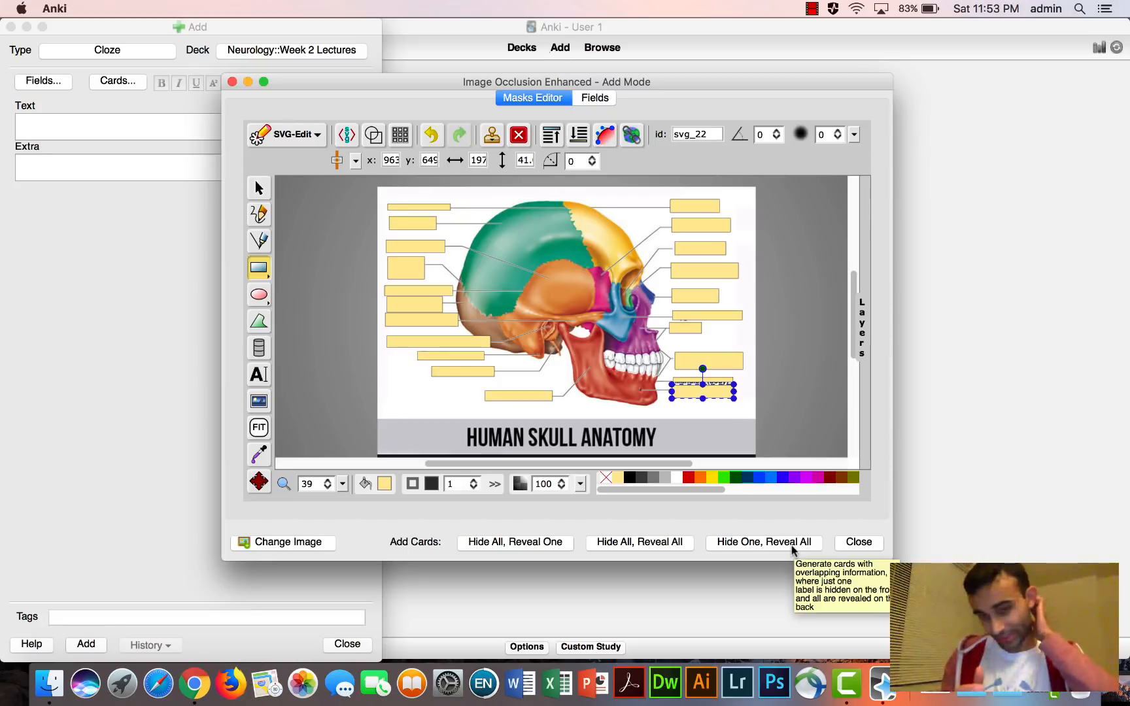
mouse_move(737, 554)
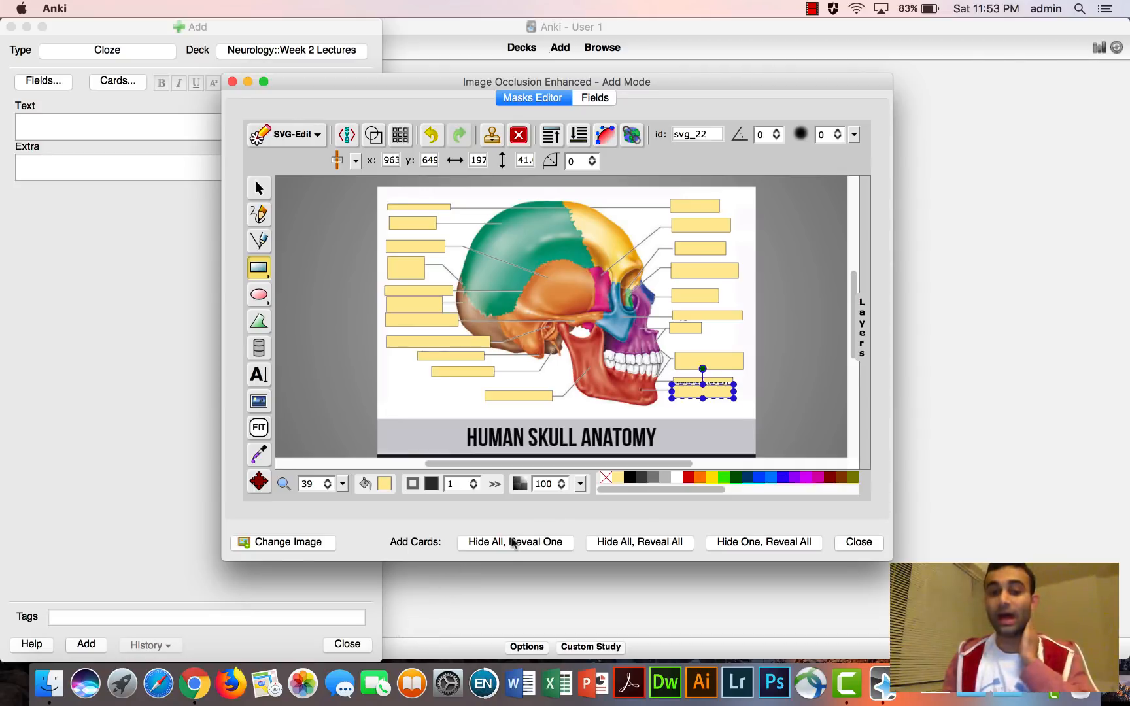
mouse_move(640, 551)
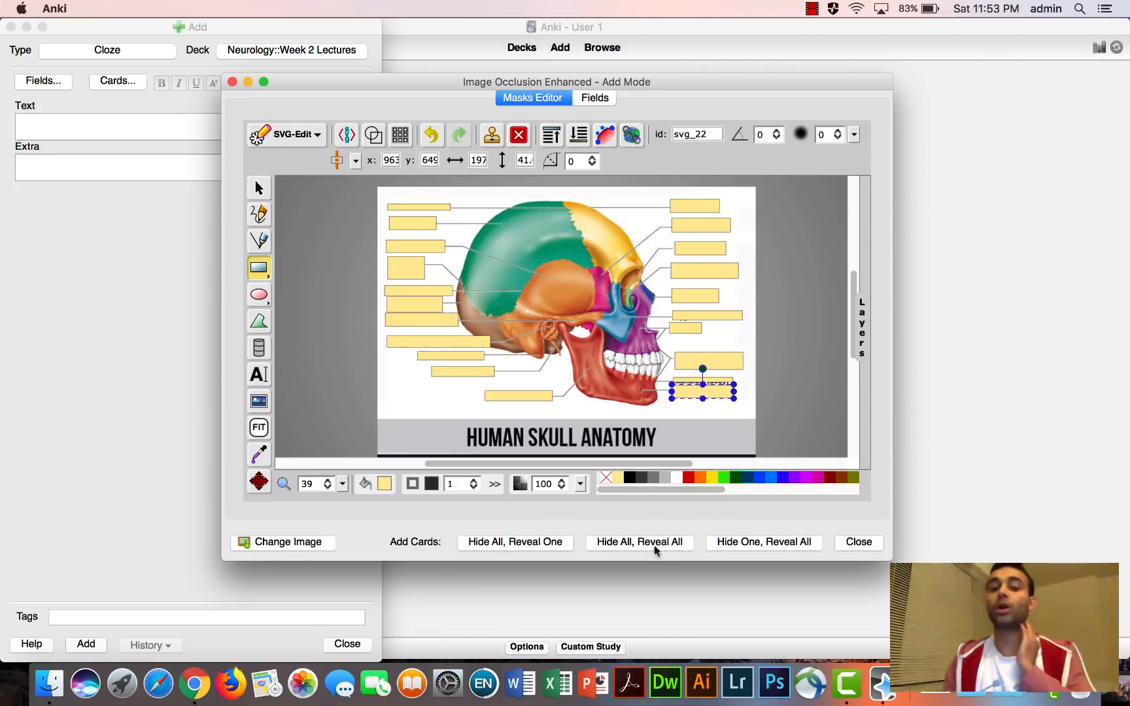
mouse_move(639, 542)
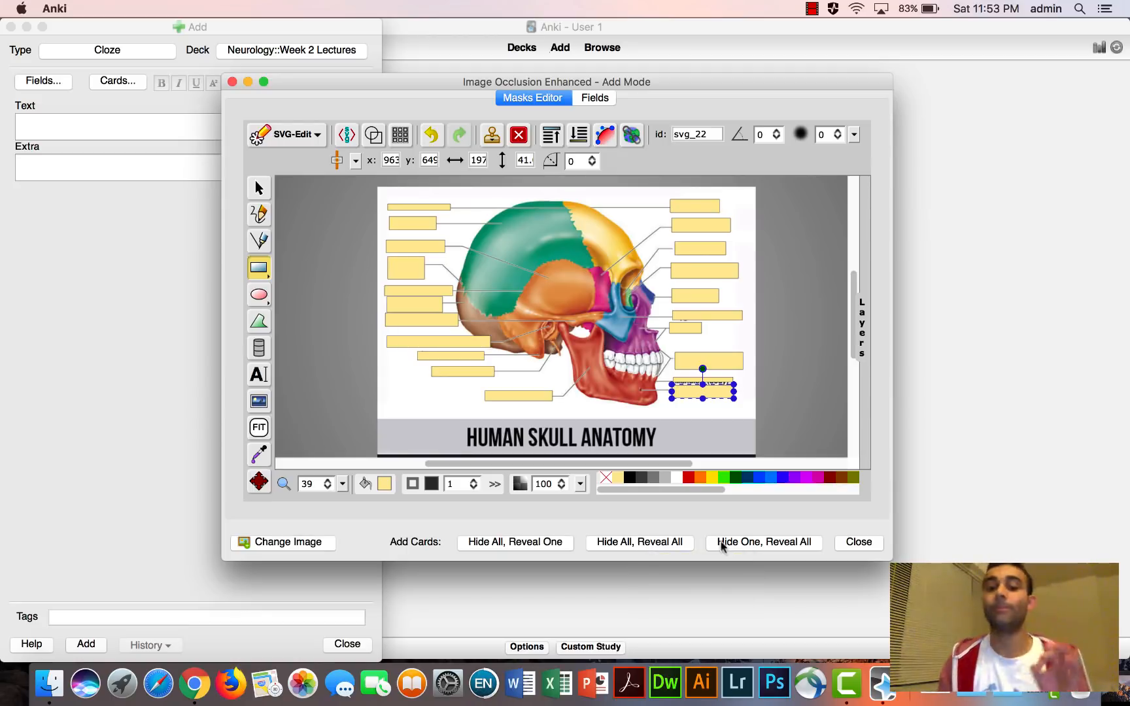
mouse_move(764, 542)
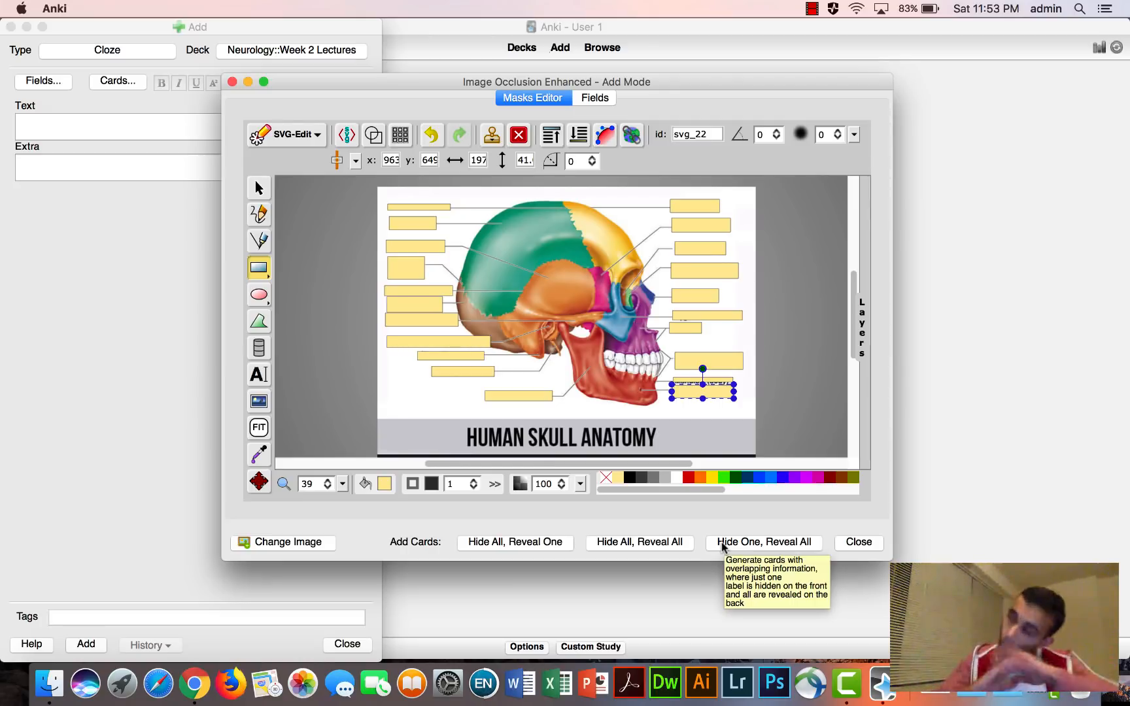
left_click(763, 542)
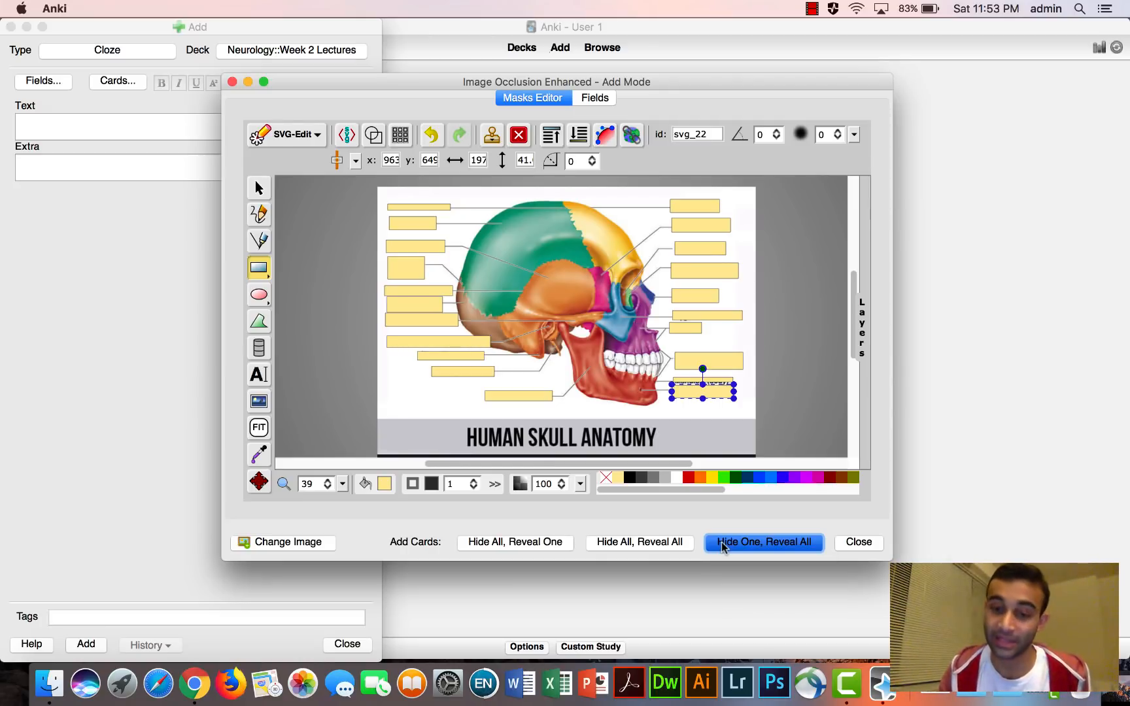
Step: Review the first skull card, reveal Coronal suture, and grade it to reach Temporal bone
left_click(763, 542)
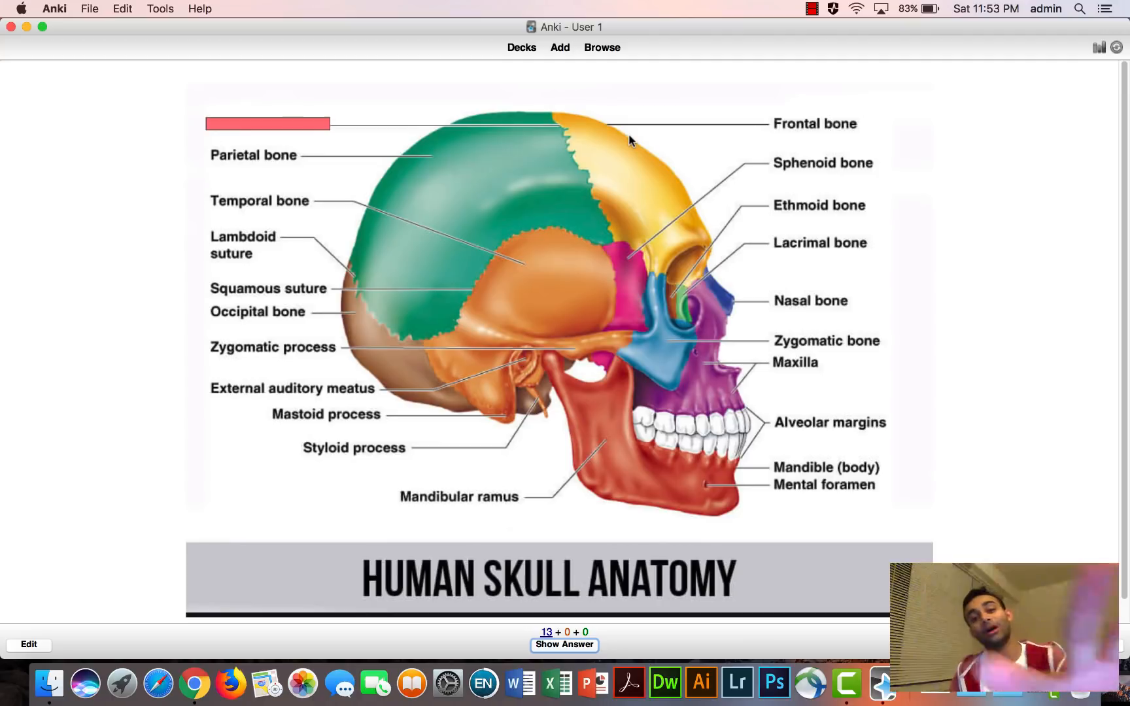
mouse_move(204, 149)
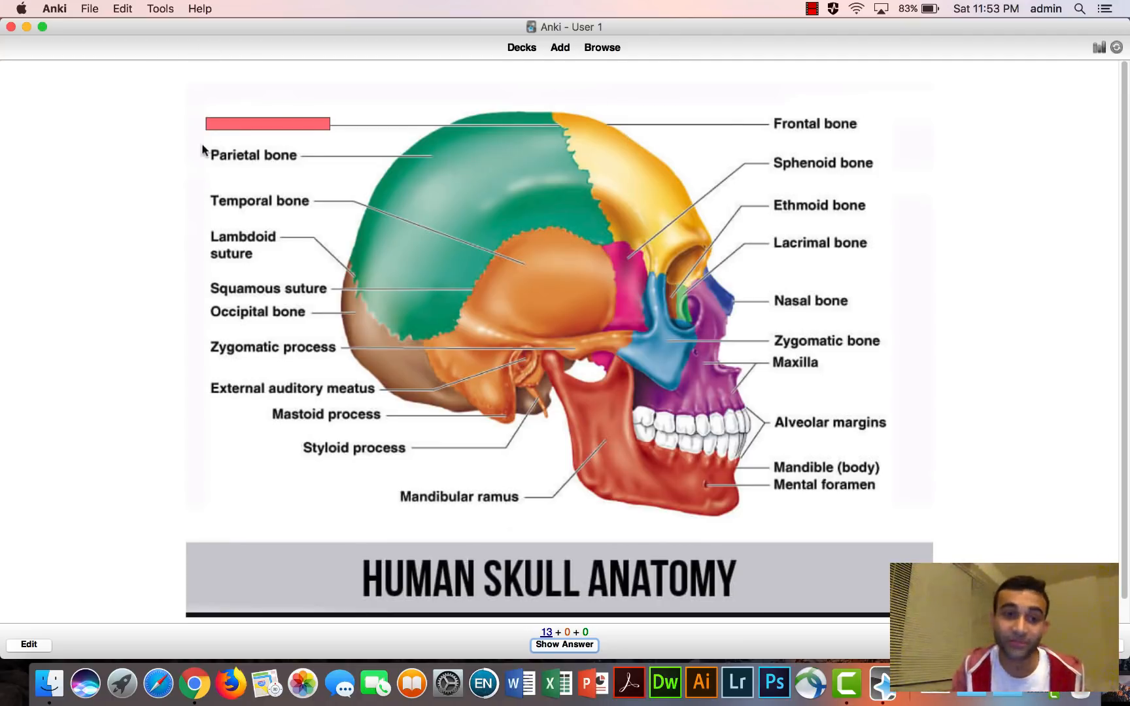
mouse_move(267, 86)
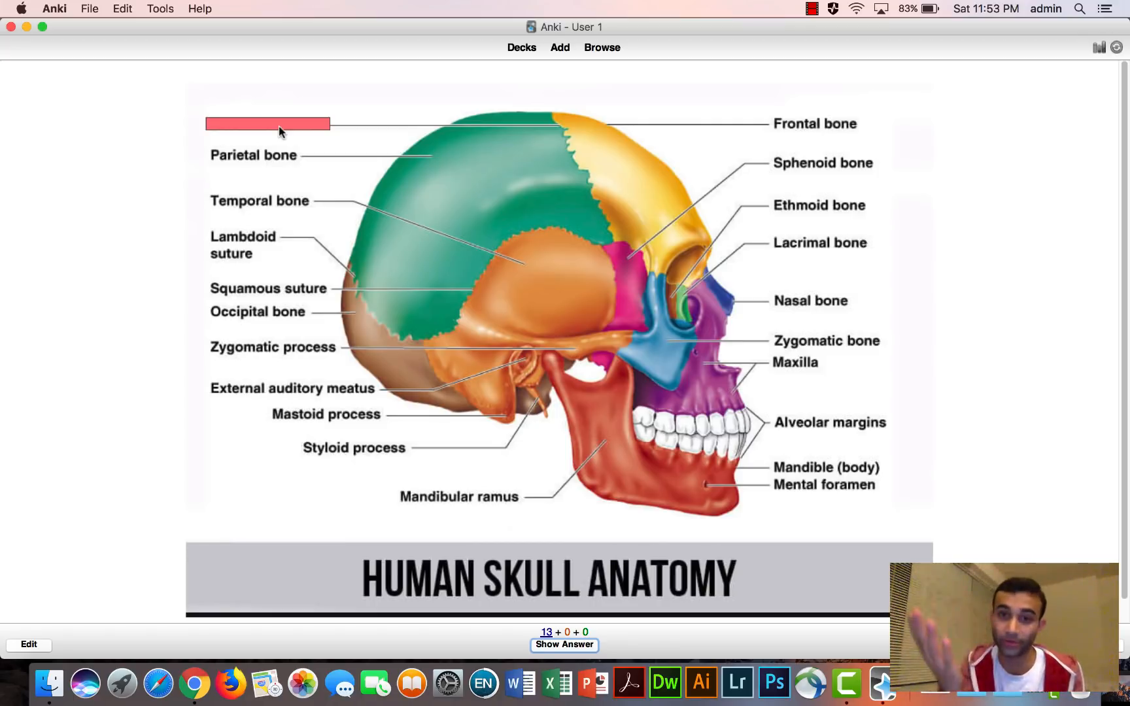
mouse_move(770, 107)
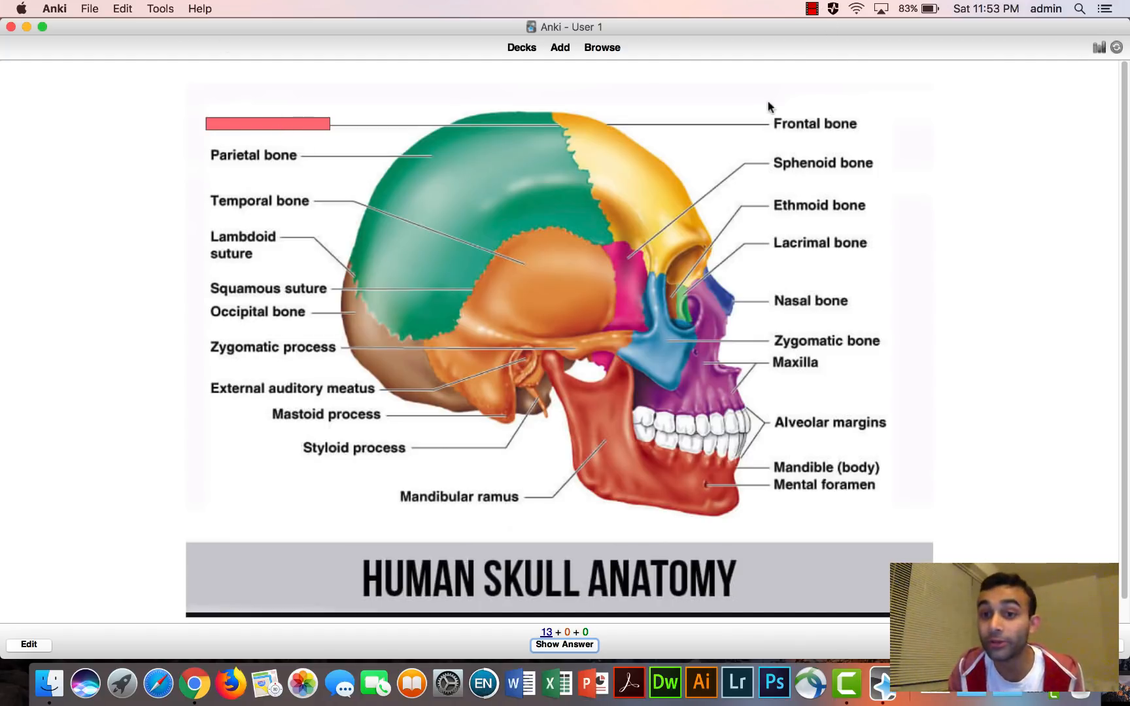
mouse_move(232, 146)
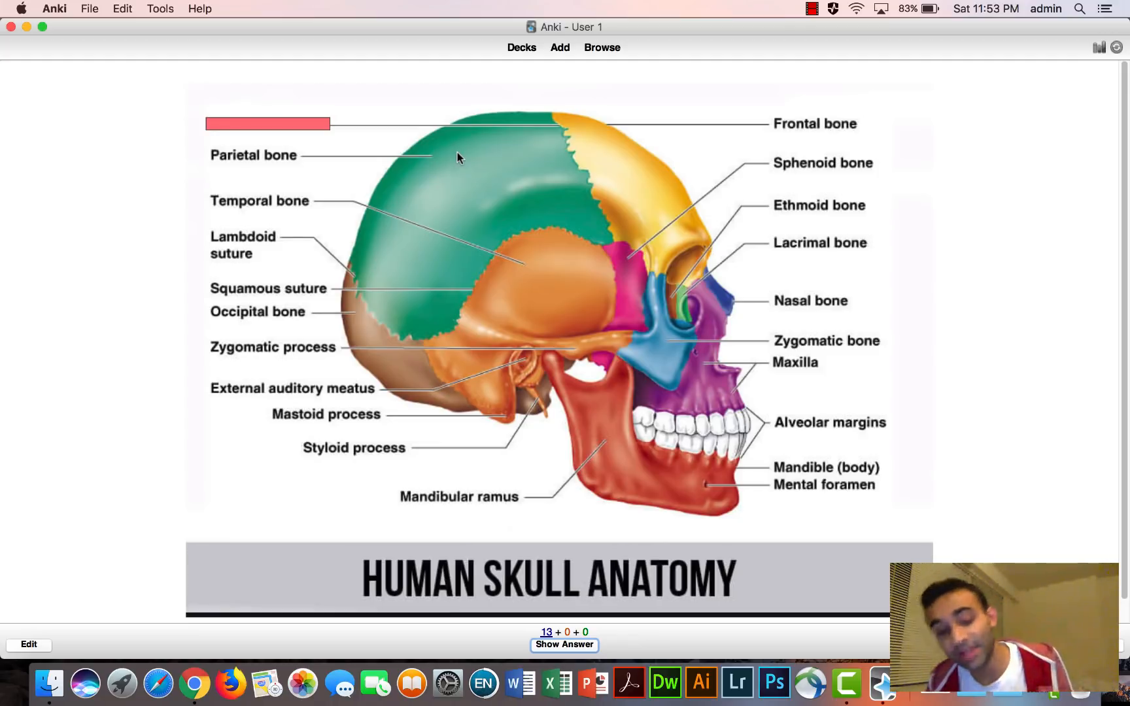
left_click(563, 645)
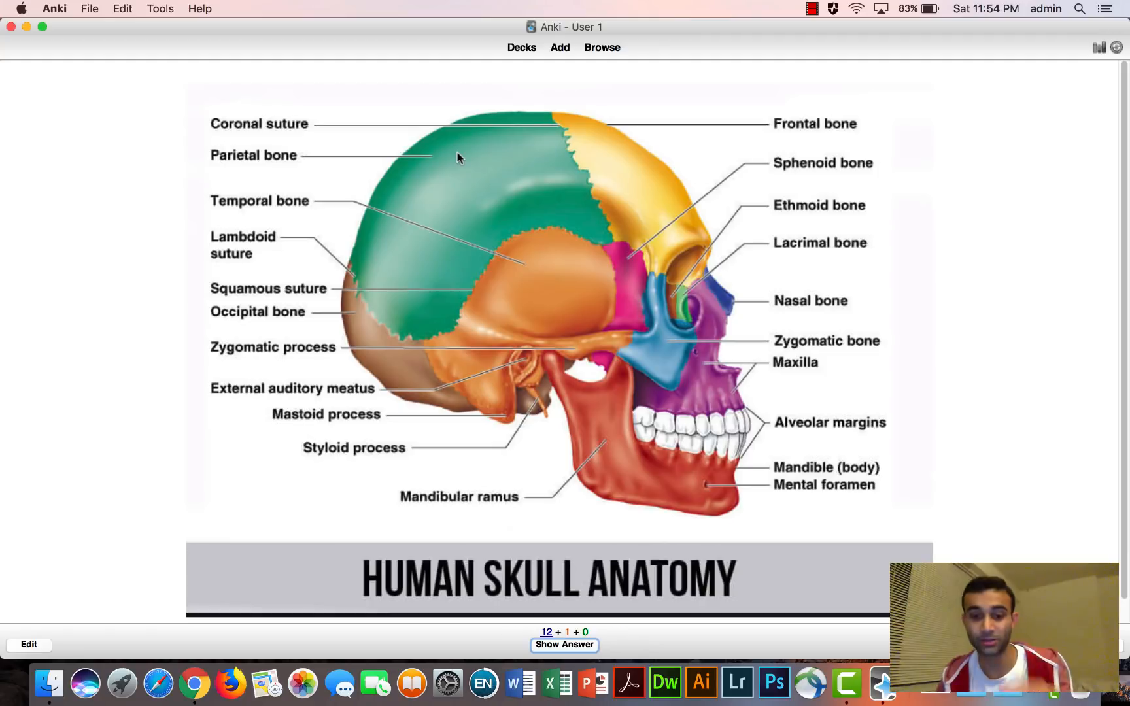
left_click(564, 644)
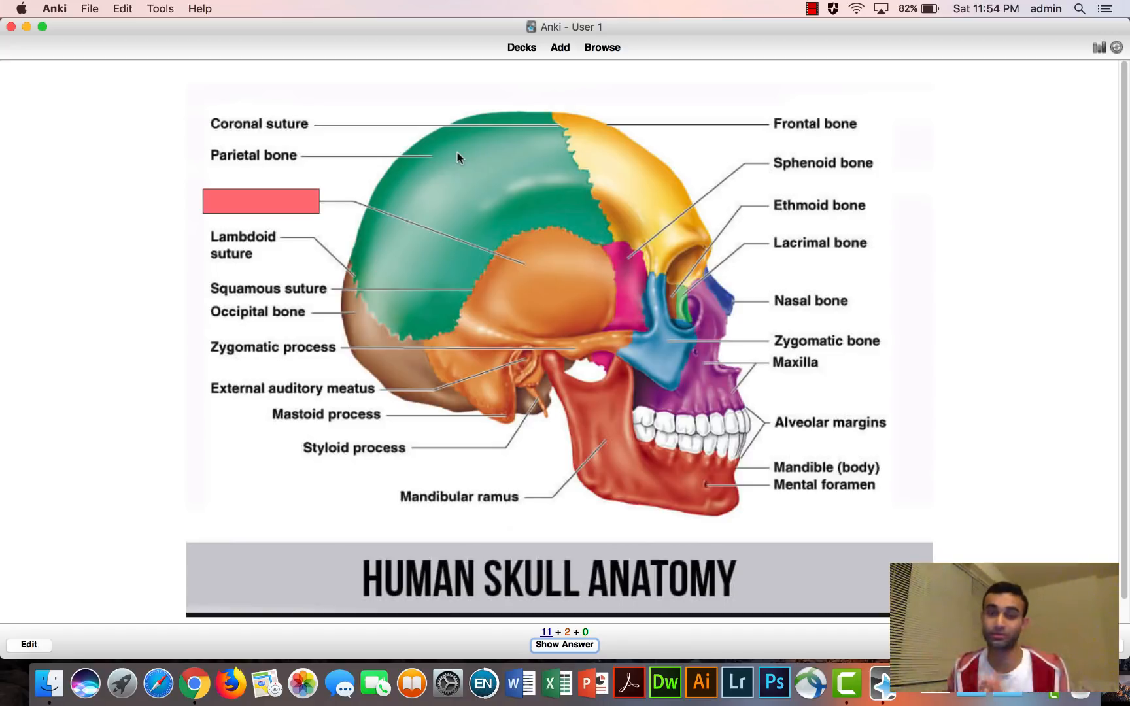
left_click(564, 644)
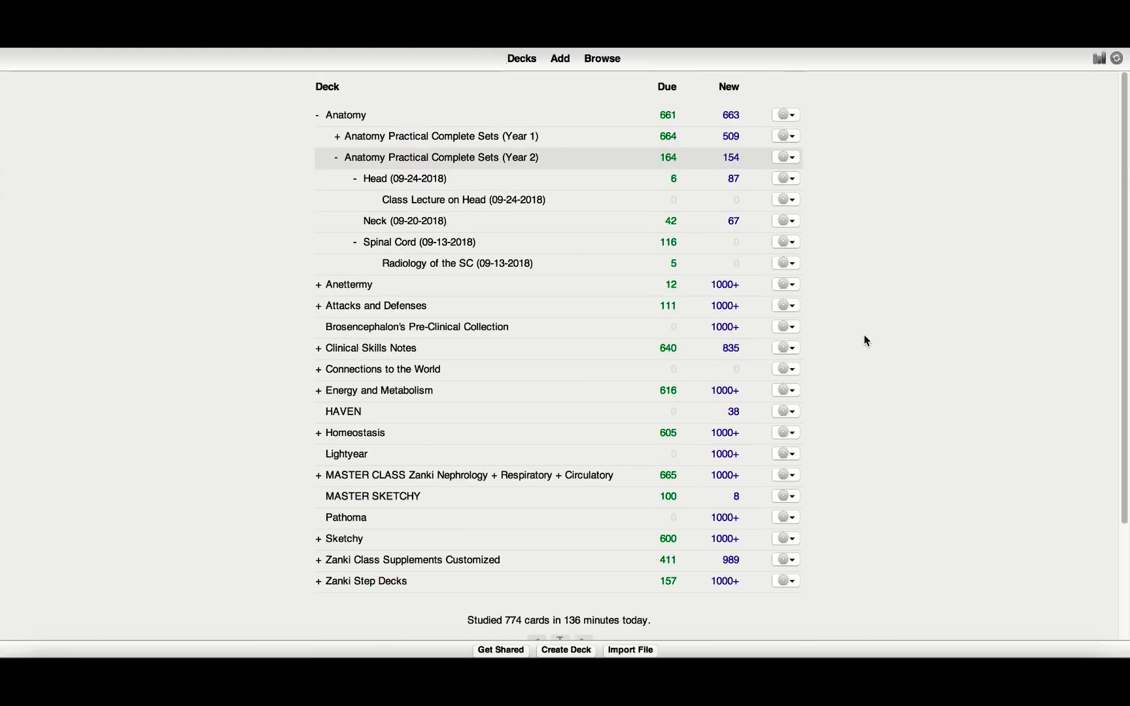
mouse_move(466, 170)
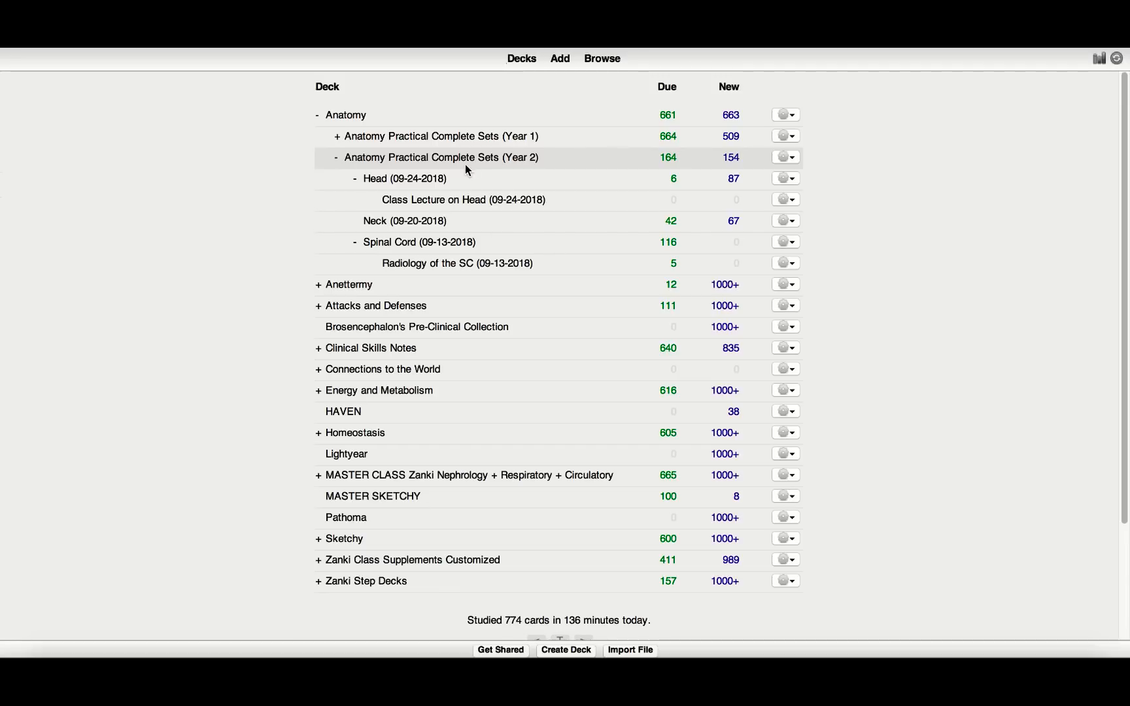
mouse_move(441, 157)
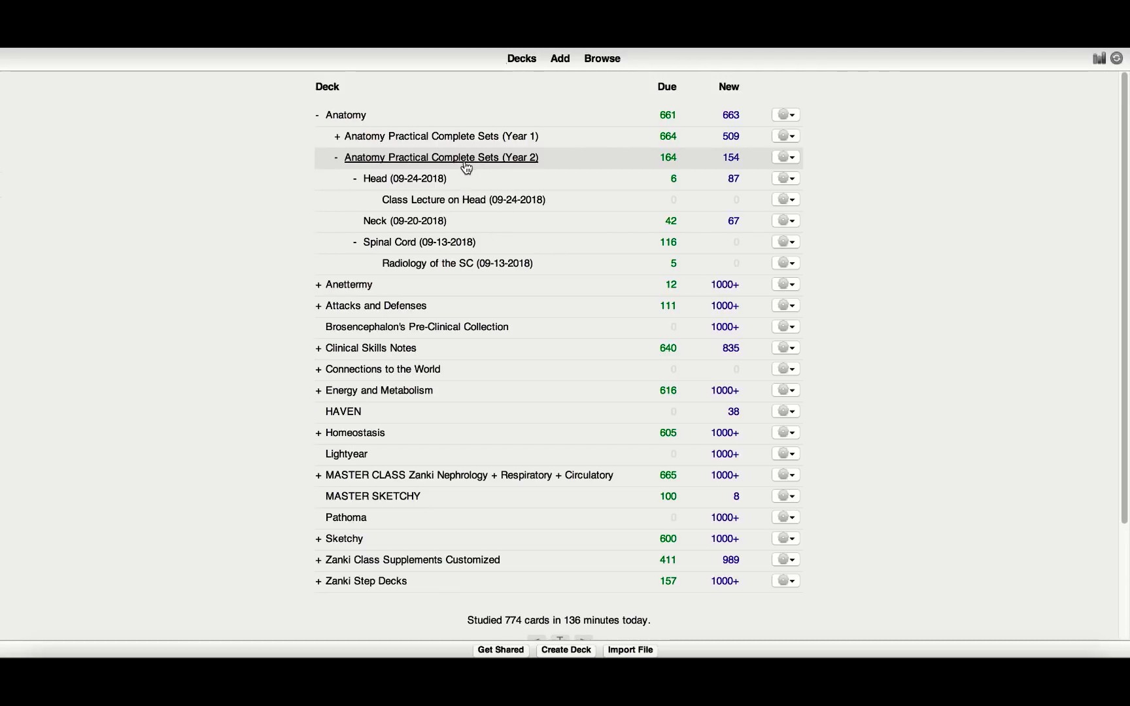
Step: Open the Anatomy Practical Complete Sets (Year 2) deck and begin studying it
left_click(440, 157)
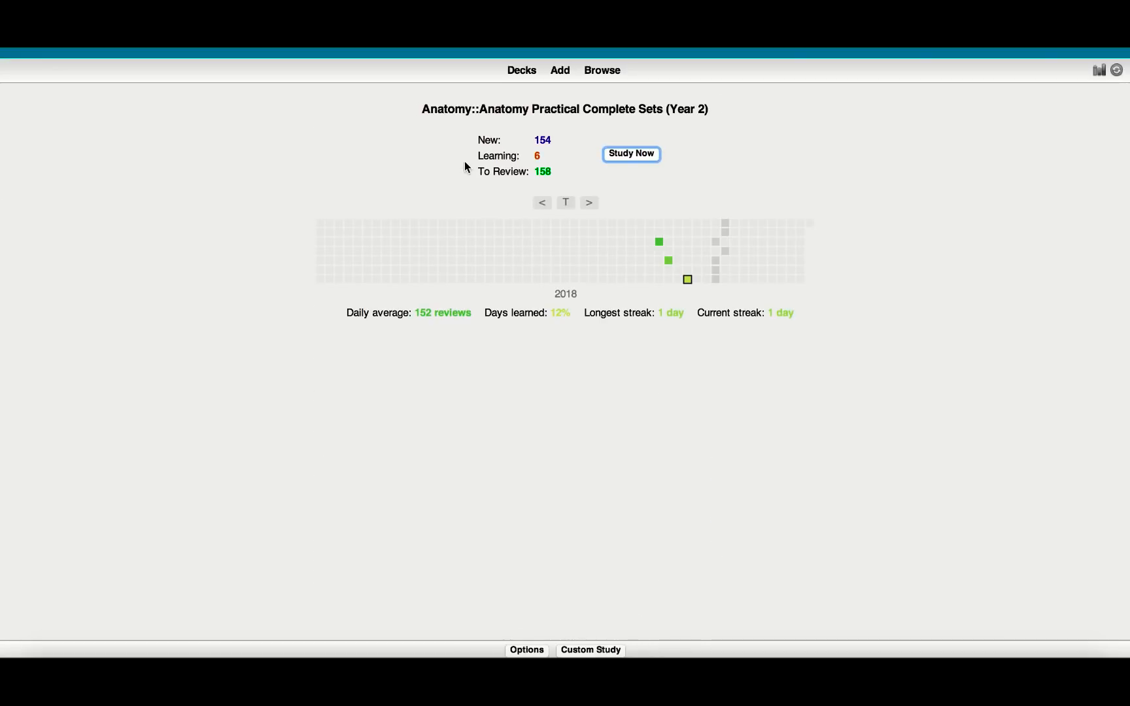
mouse_move(461, 181)
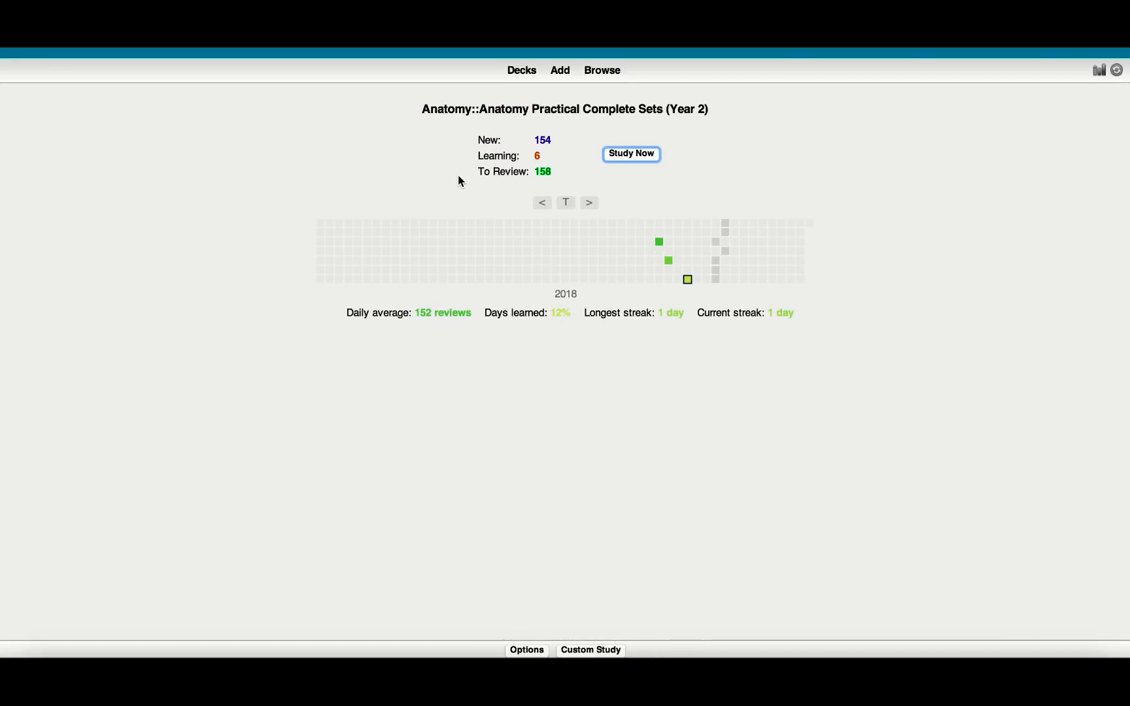
left_click(631, 153)
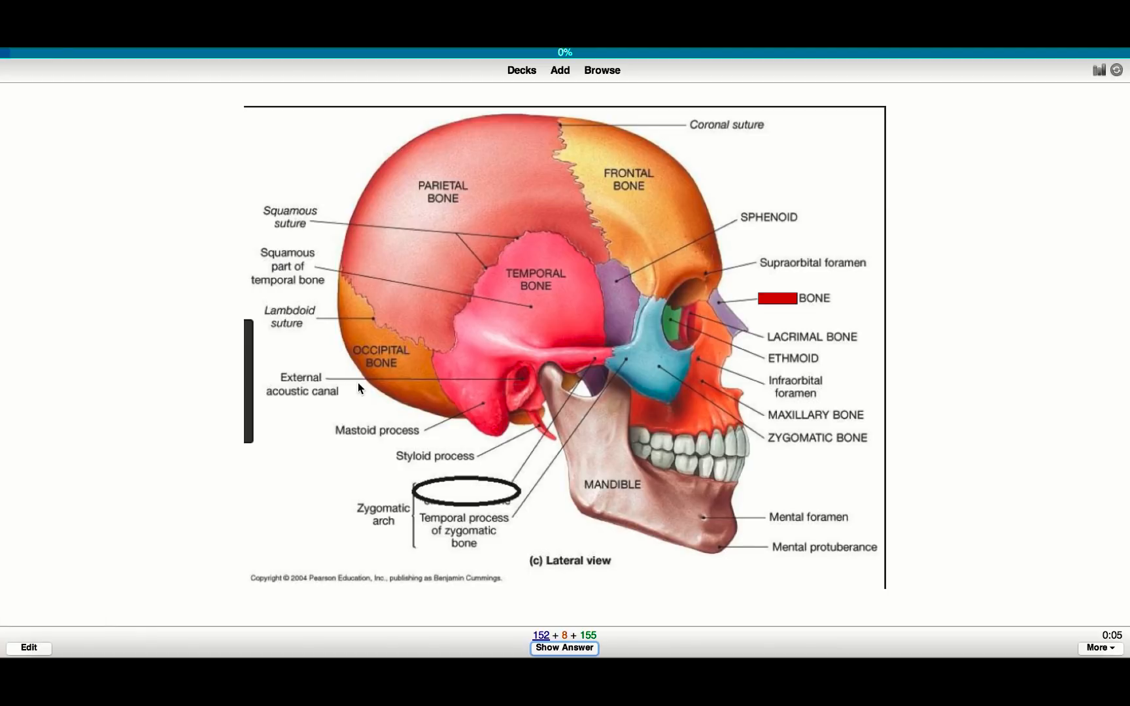
mouse_move(705, 118)
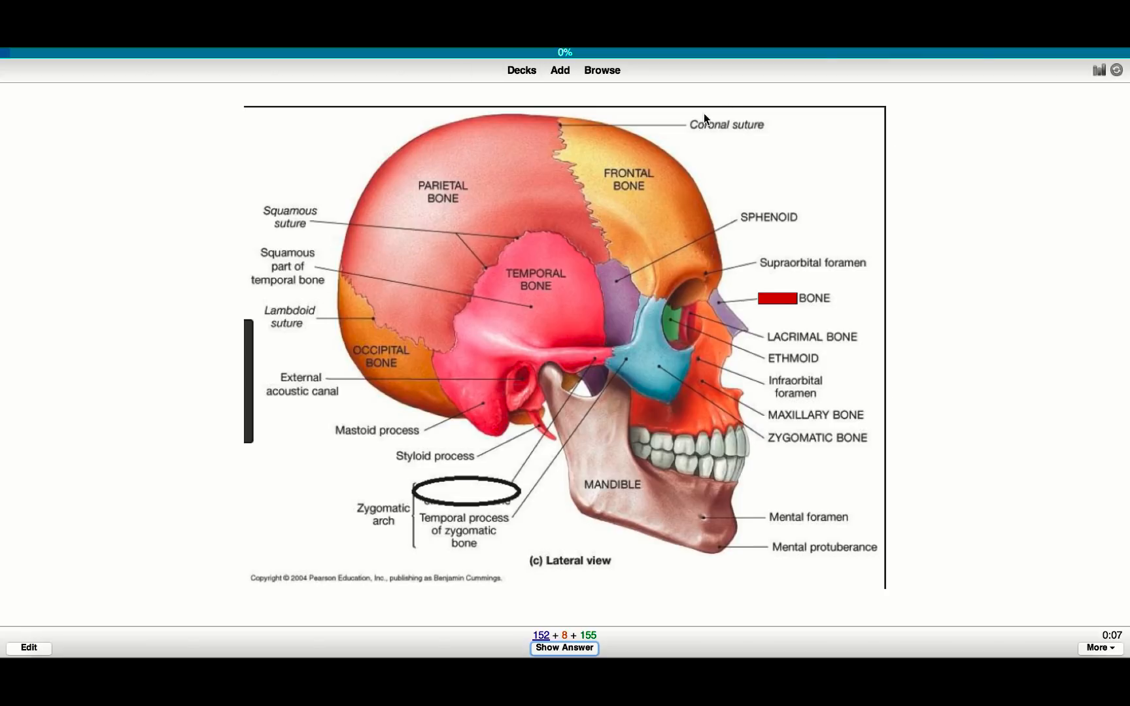
mouse_move(758, 265)
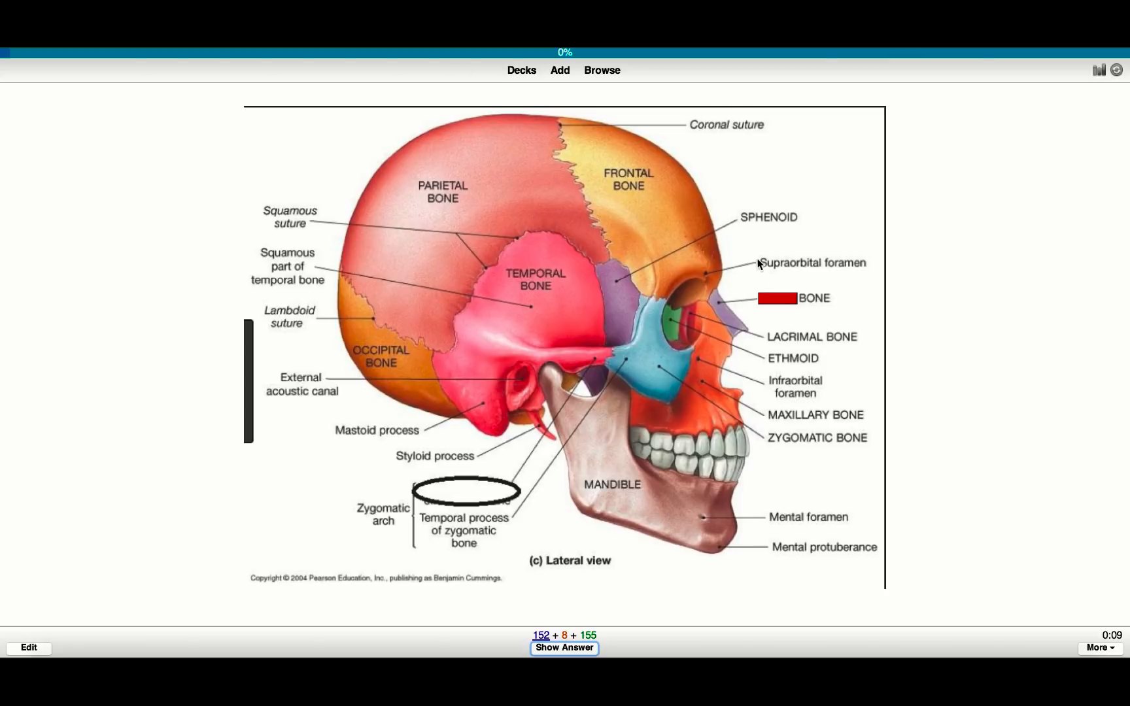
mouse_move(840, 342)
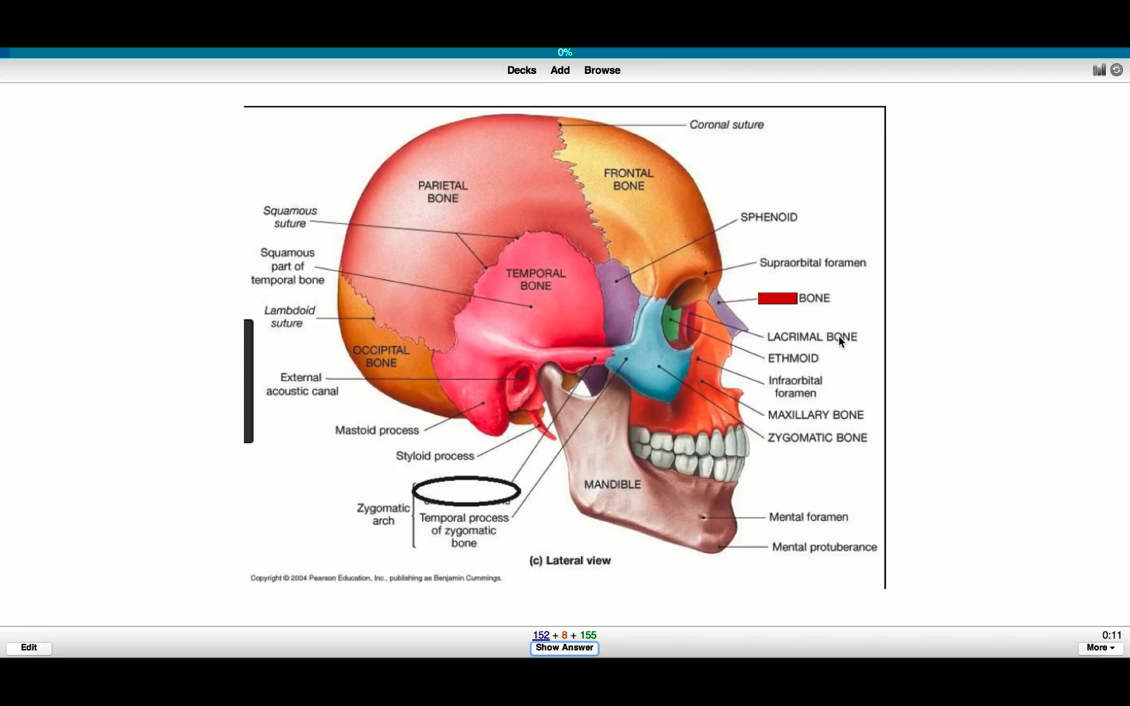
mouse_move(821, 302)
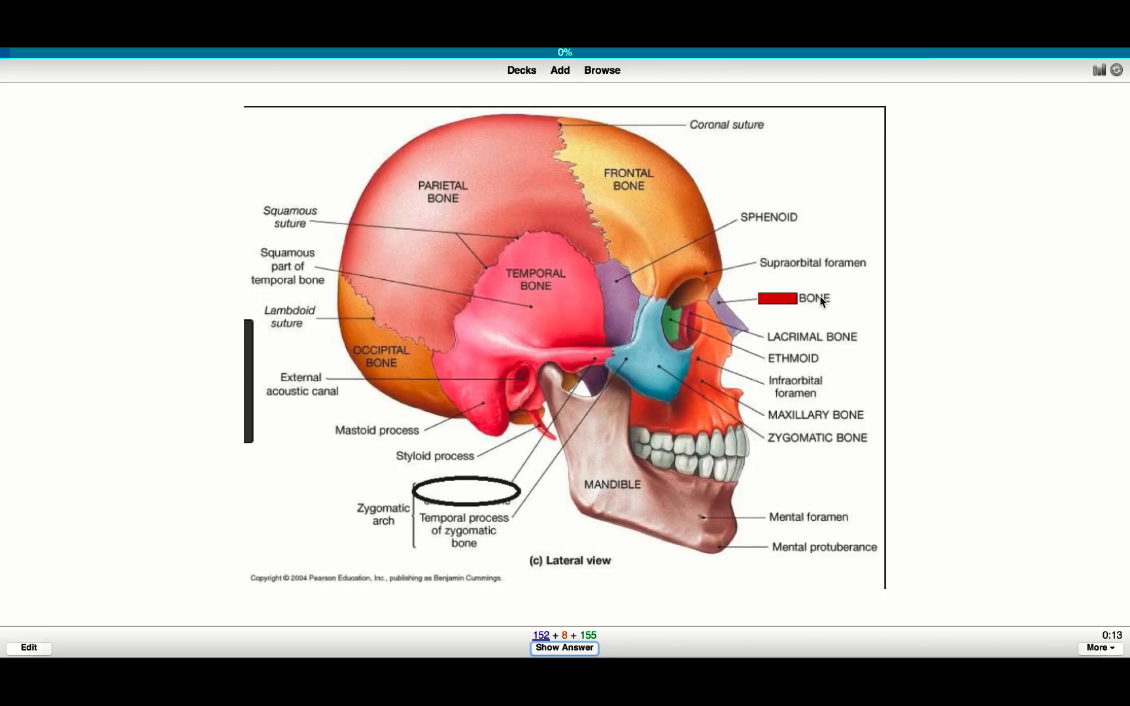
Step: Reveal the Nasal bone label on the skull lateral-view card and grade it Good
left_click(565, 648)
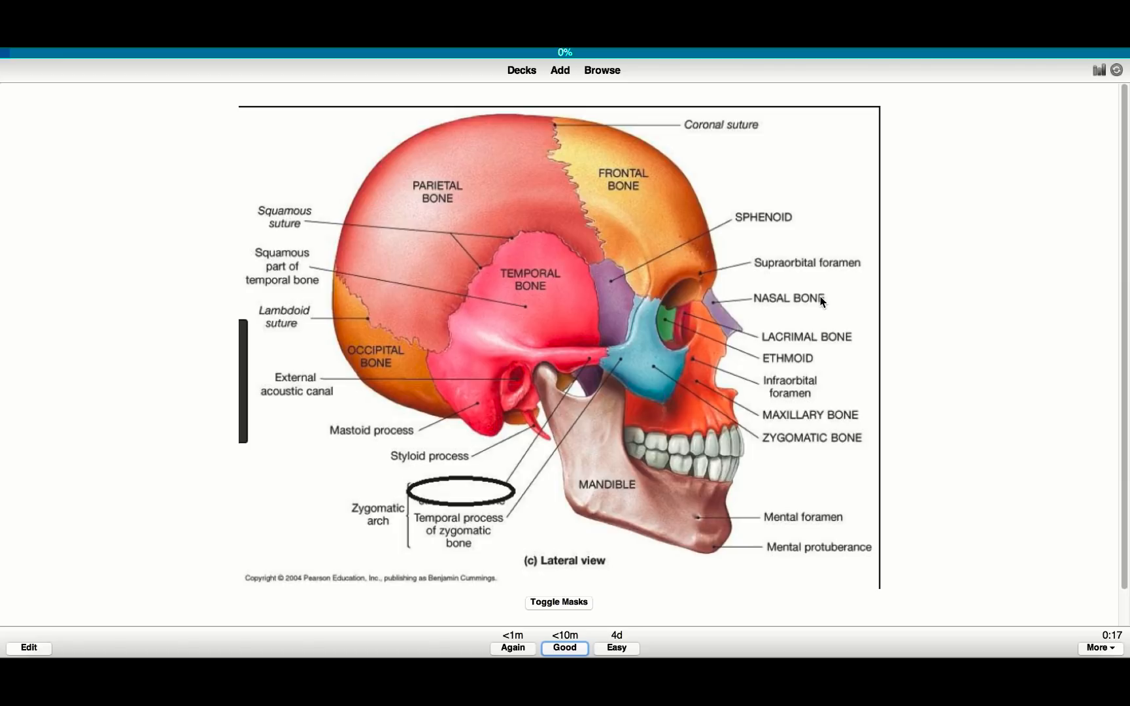
left_click(565, 648)
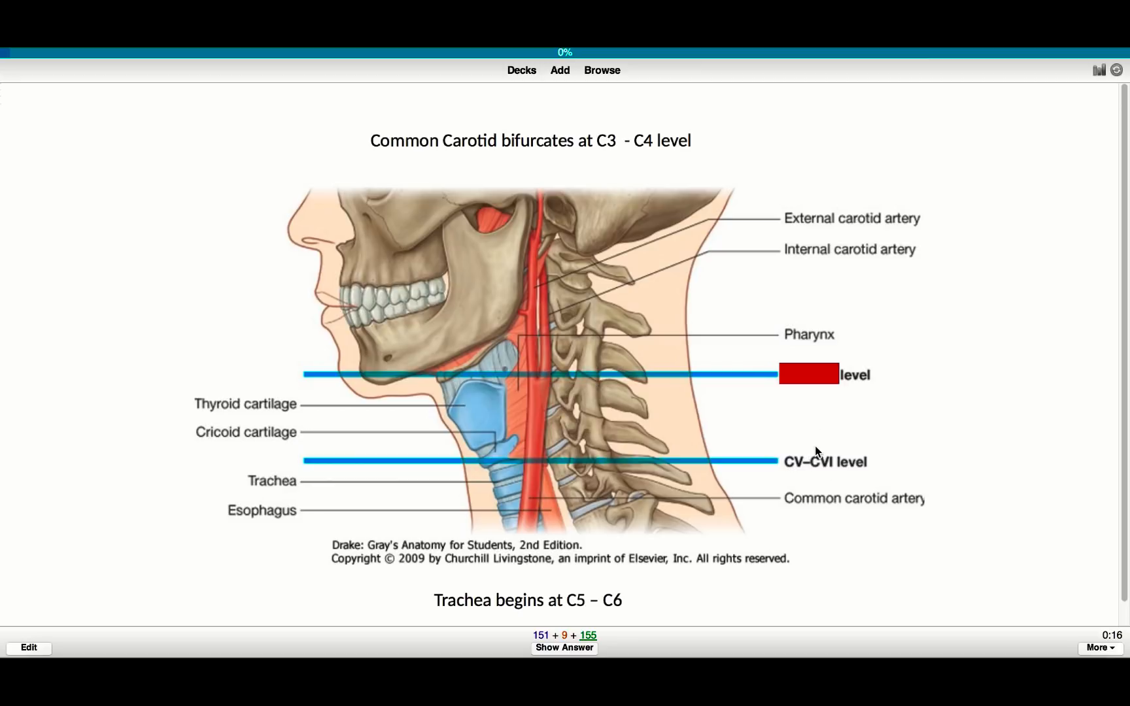
mouse_move(805, 482)
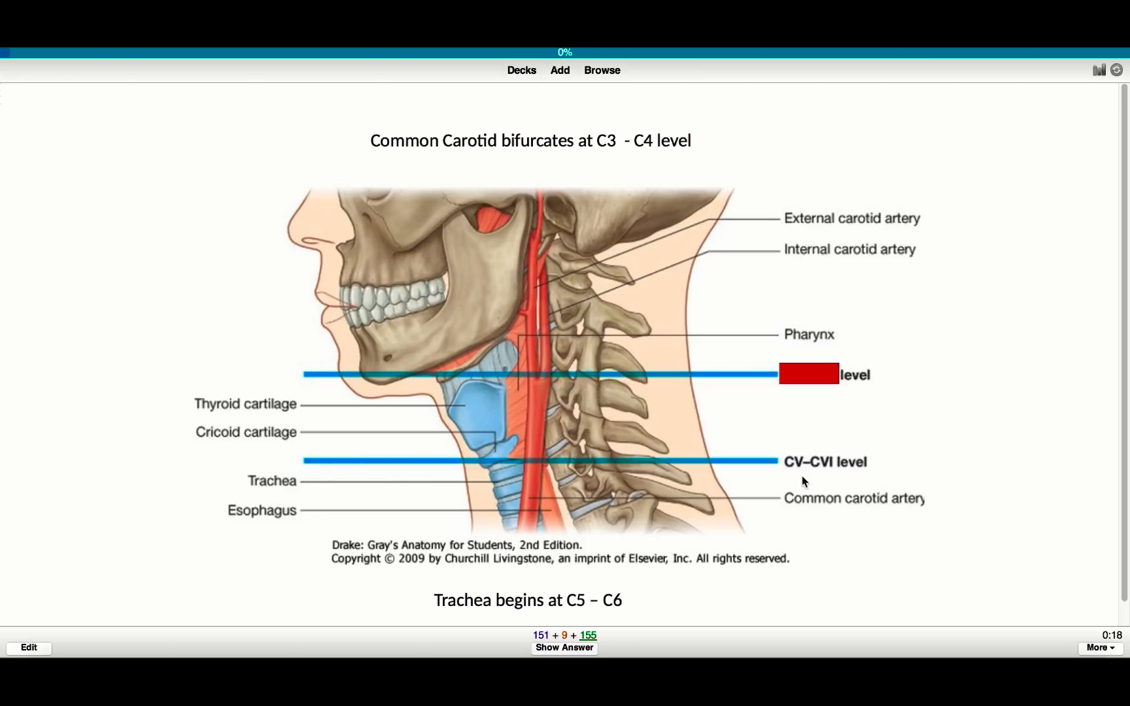
mouse_move(845, 459)
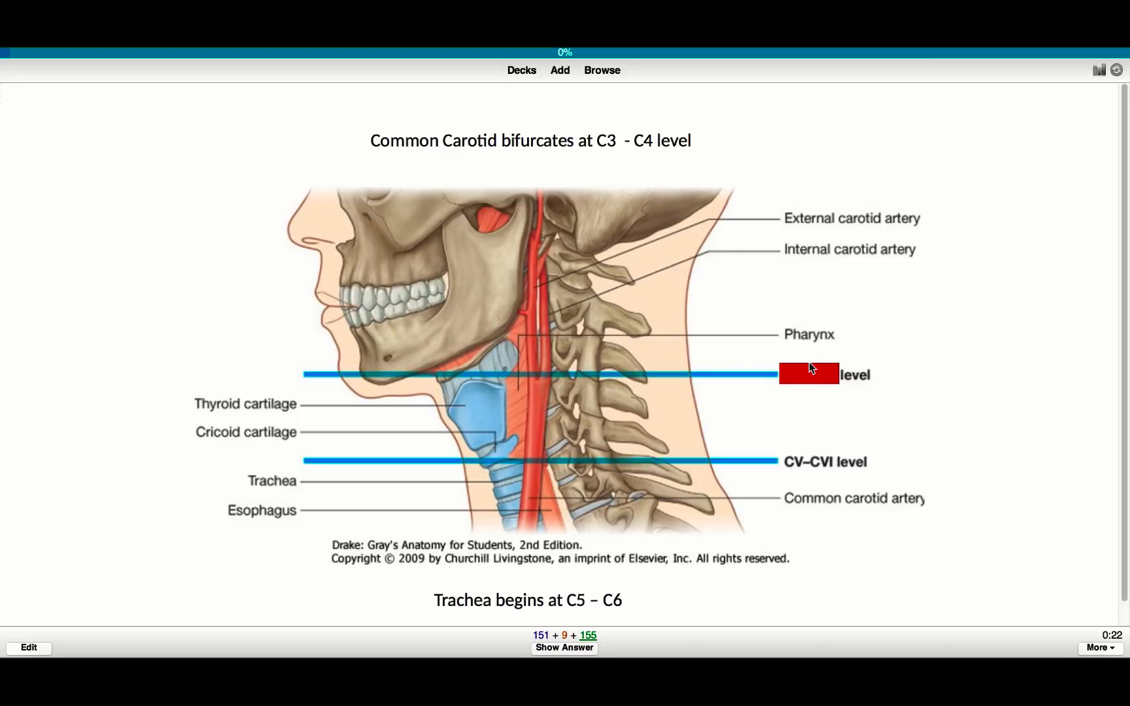
mouse_move(545, 386)
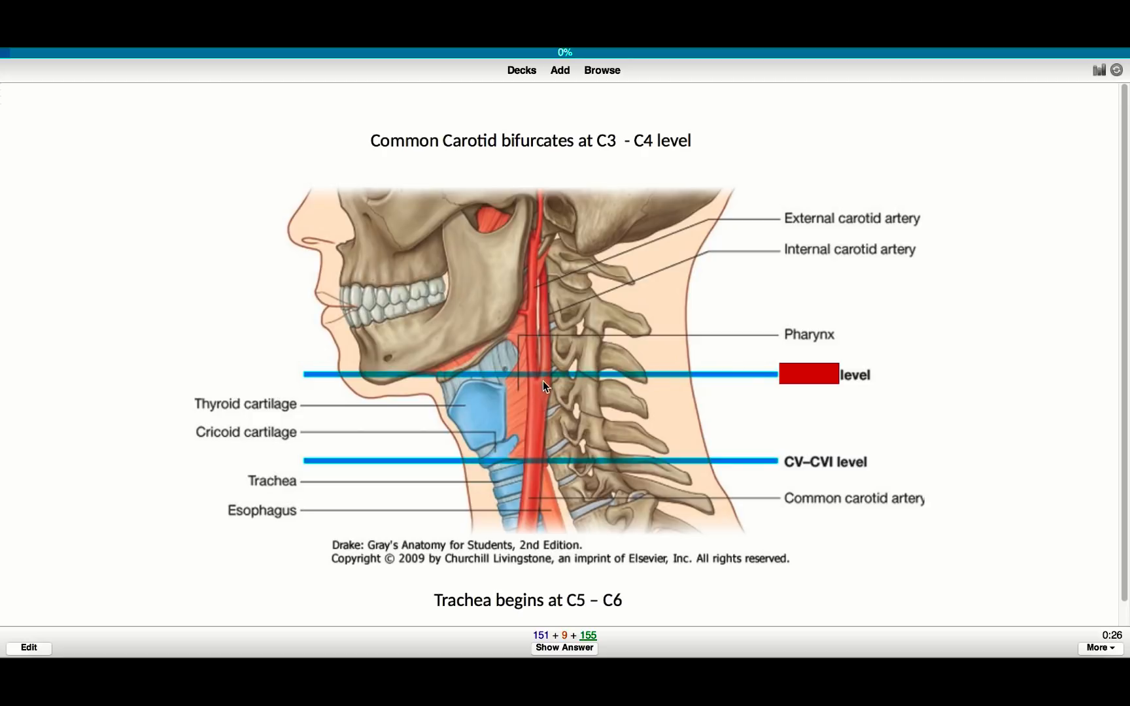
mouse_move(536, 373)
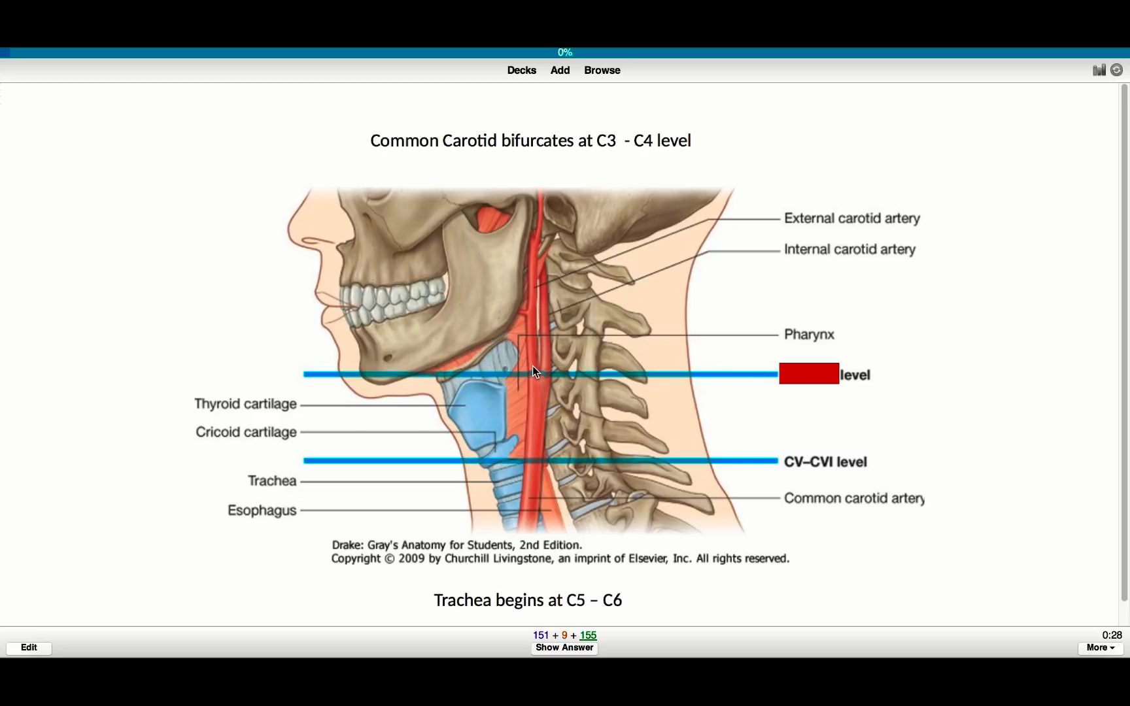
mouse_move(541, 418)
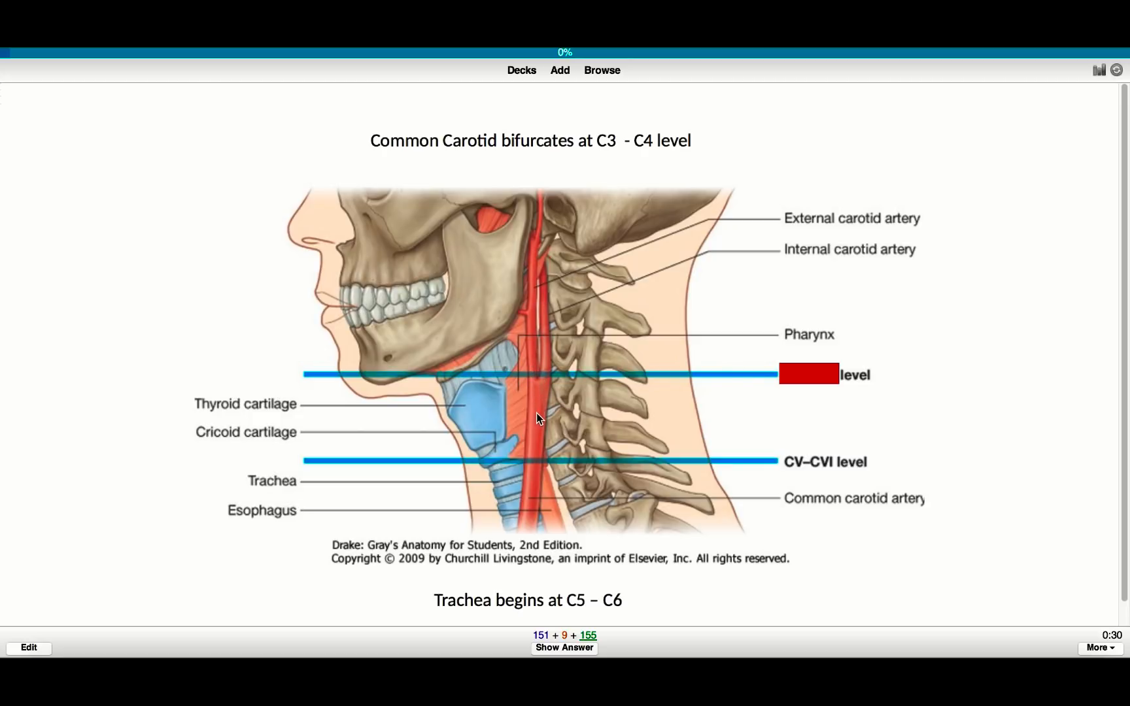
Step: Reveal the CIII–CIV level on the carotid neck card and grade it Good
left_click(564, 648)
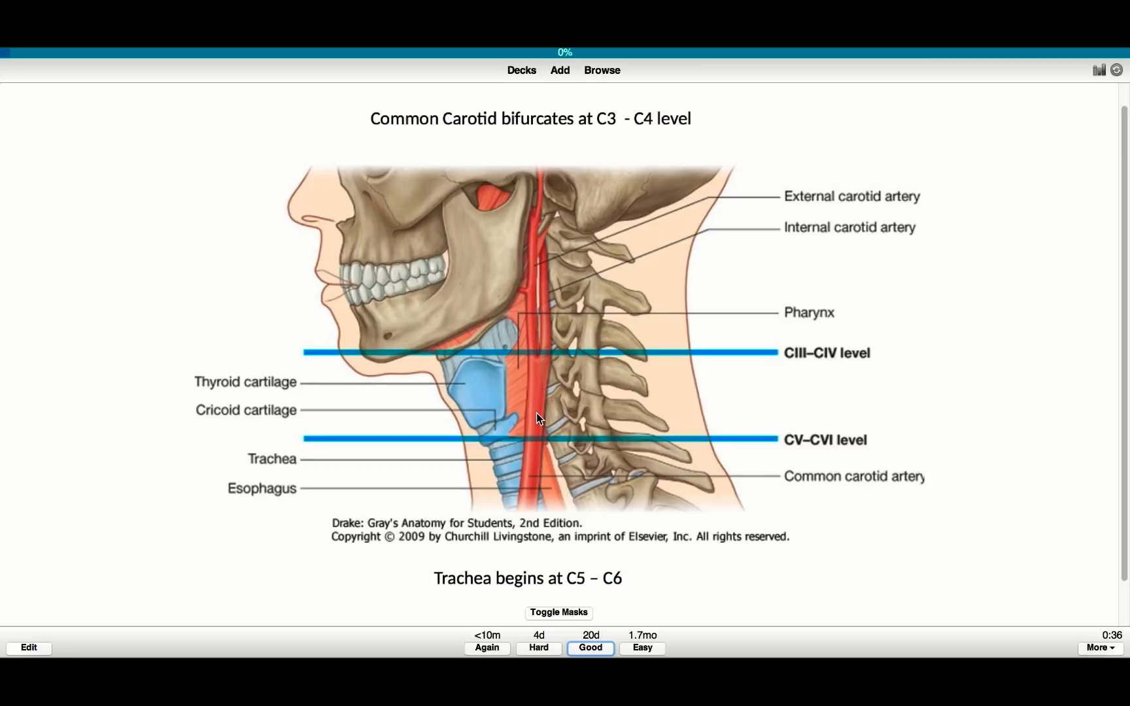
left_click(591, 649)
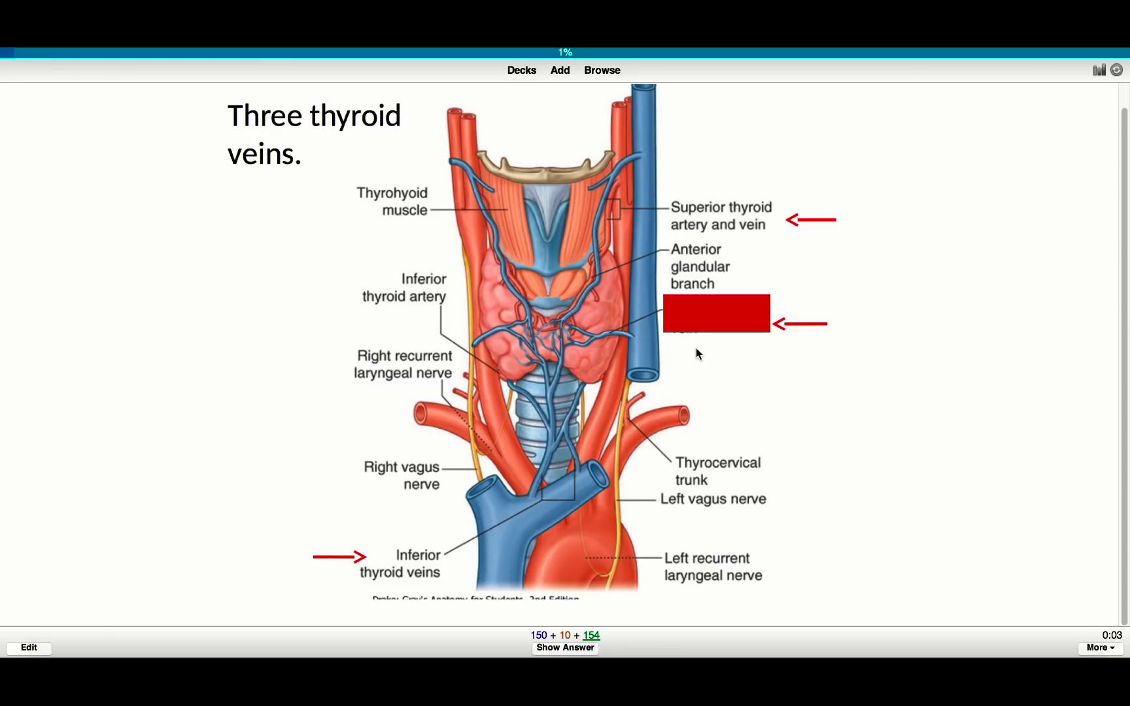
mouse_move(593, 280)
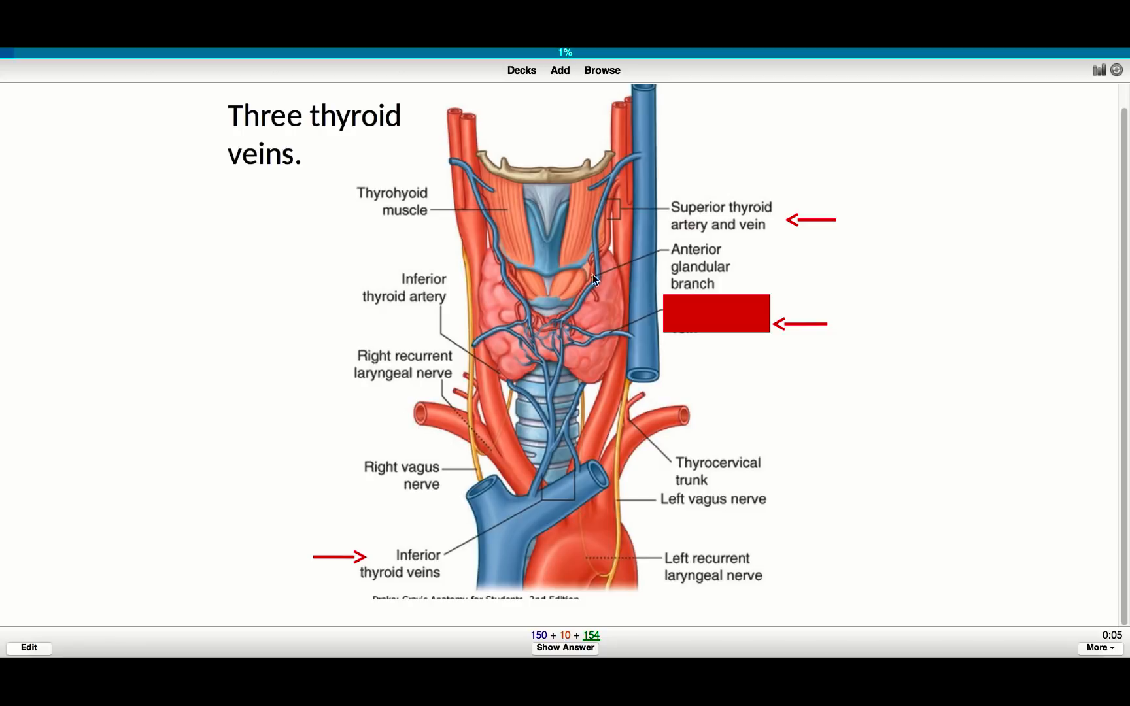
mouse_move(340, 136)
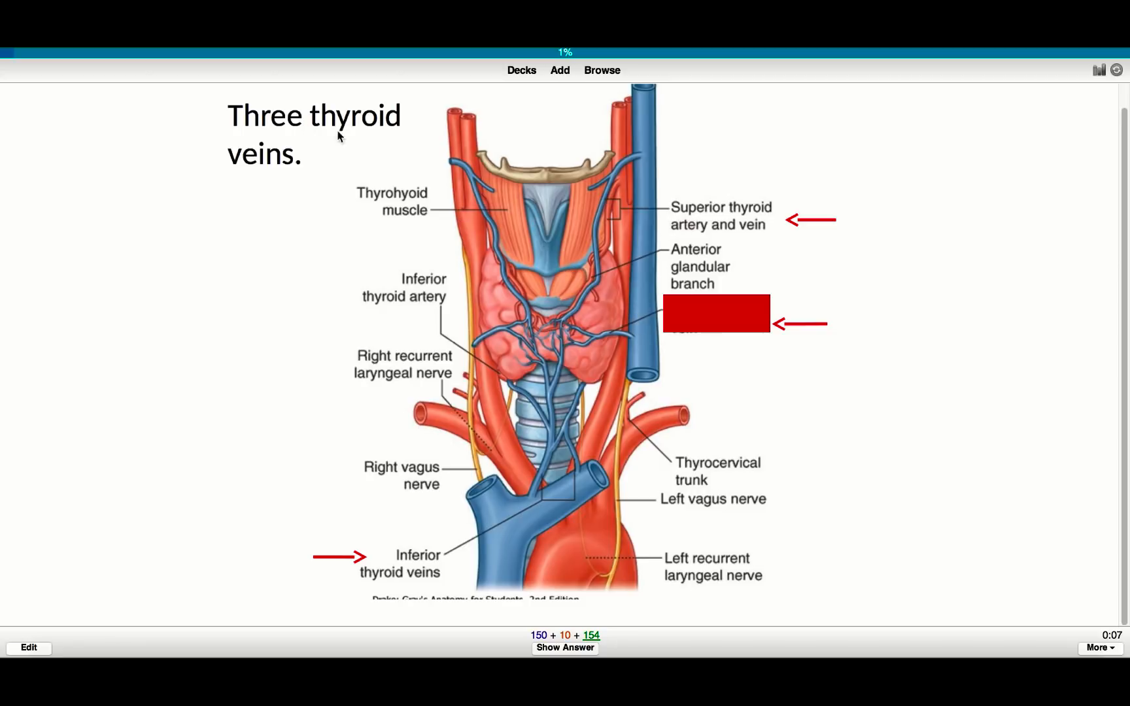
mouse_move(688, 360)
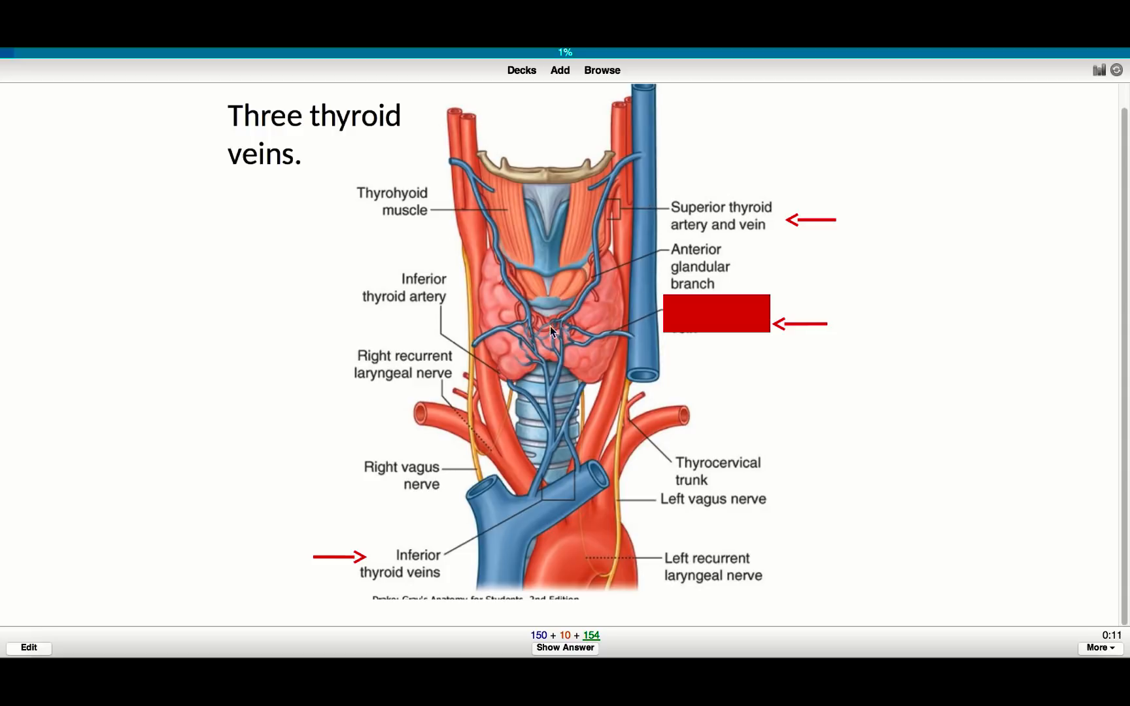
mouse_move(527, 142)
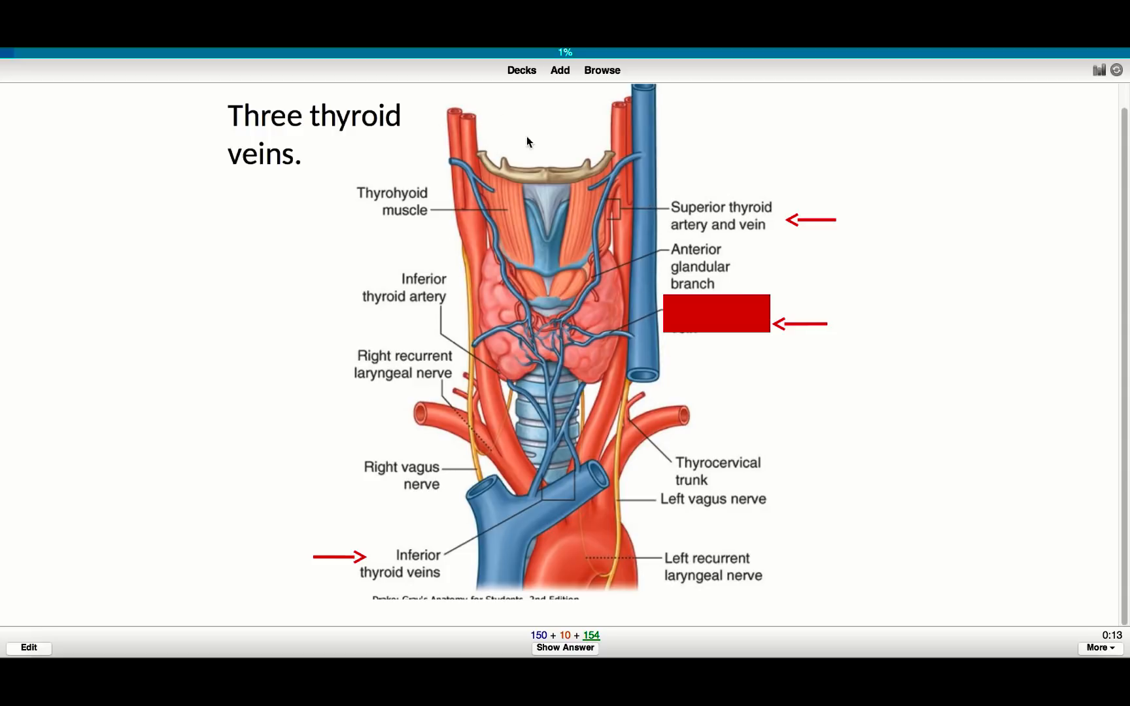
mouse_move(642, 167)
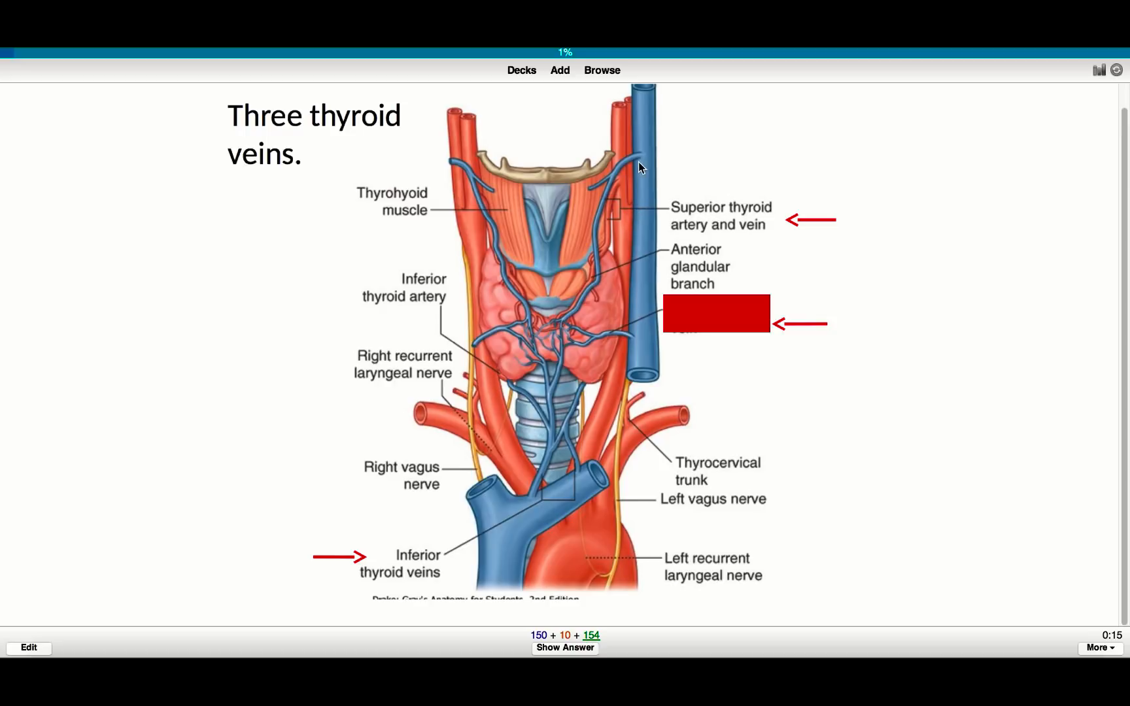
mouse_move(645, 371)
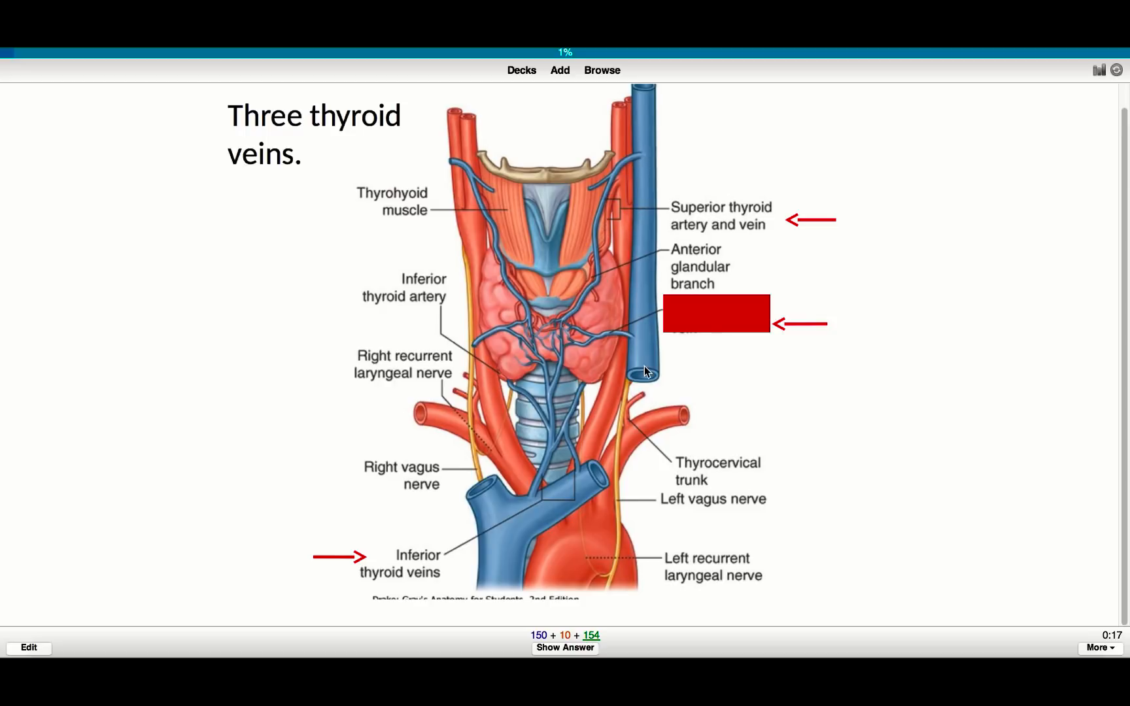
Step: Uncover the Middle thyroid vein label on the Three thyroid veins card
left_click(564, 648)
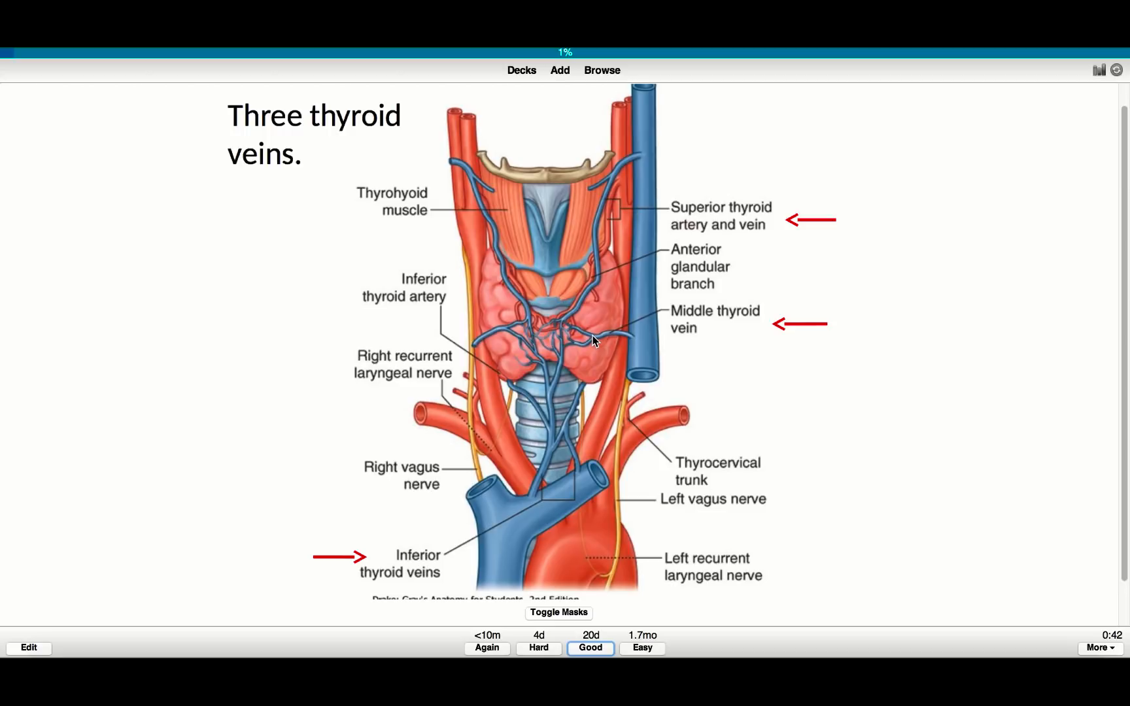
mouse_move(742, 325)
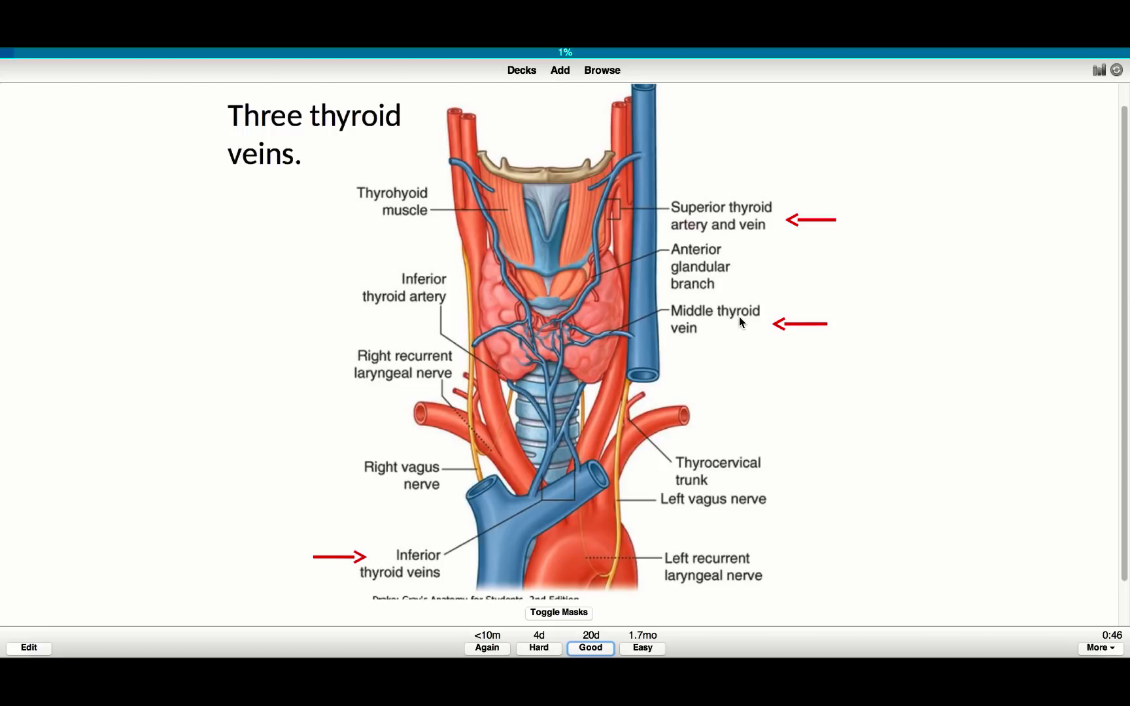